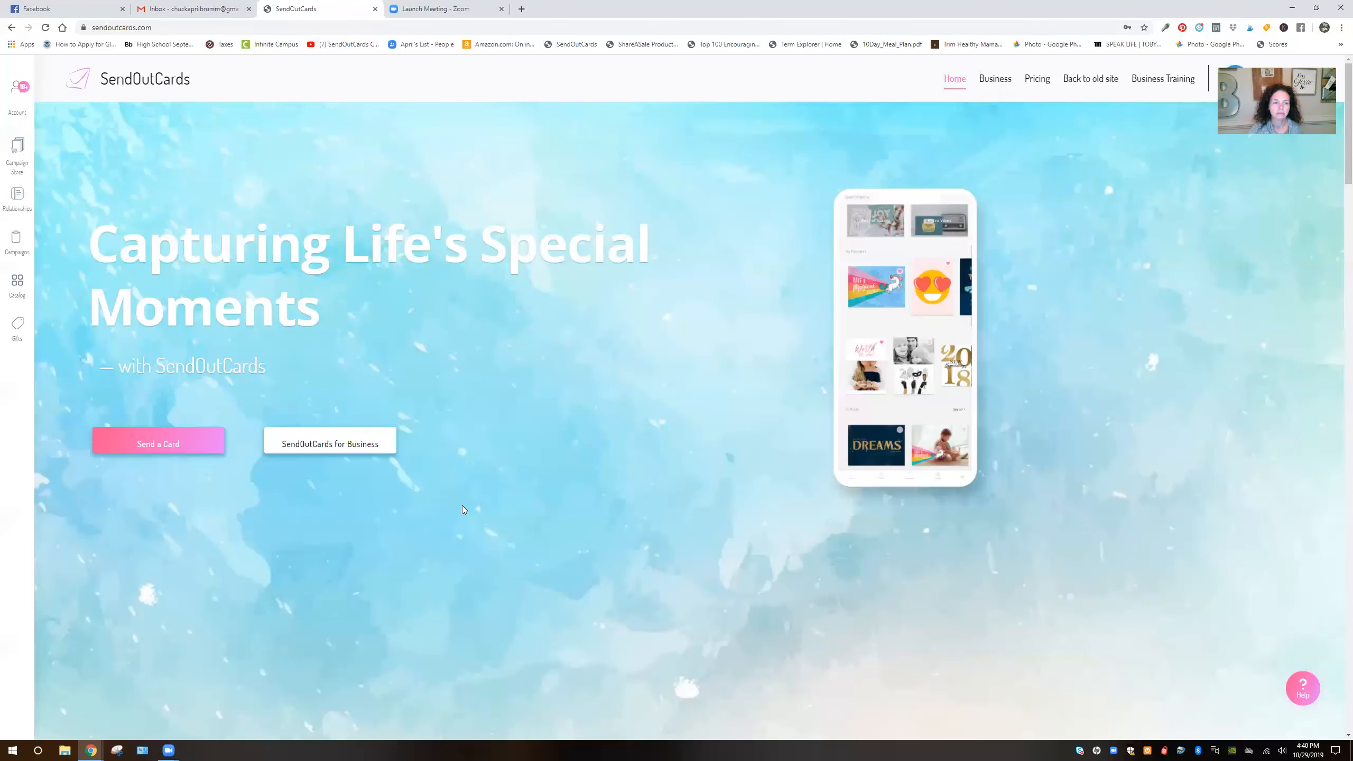
{"action": "mouse_move", "coordinate": [494, 459]}
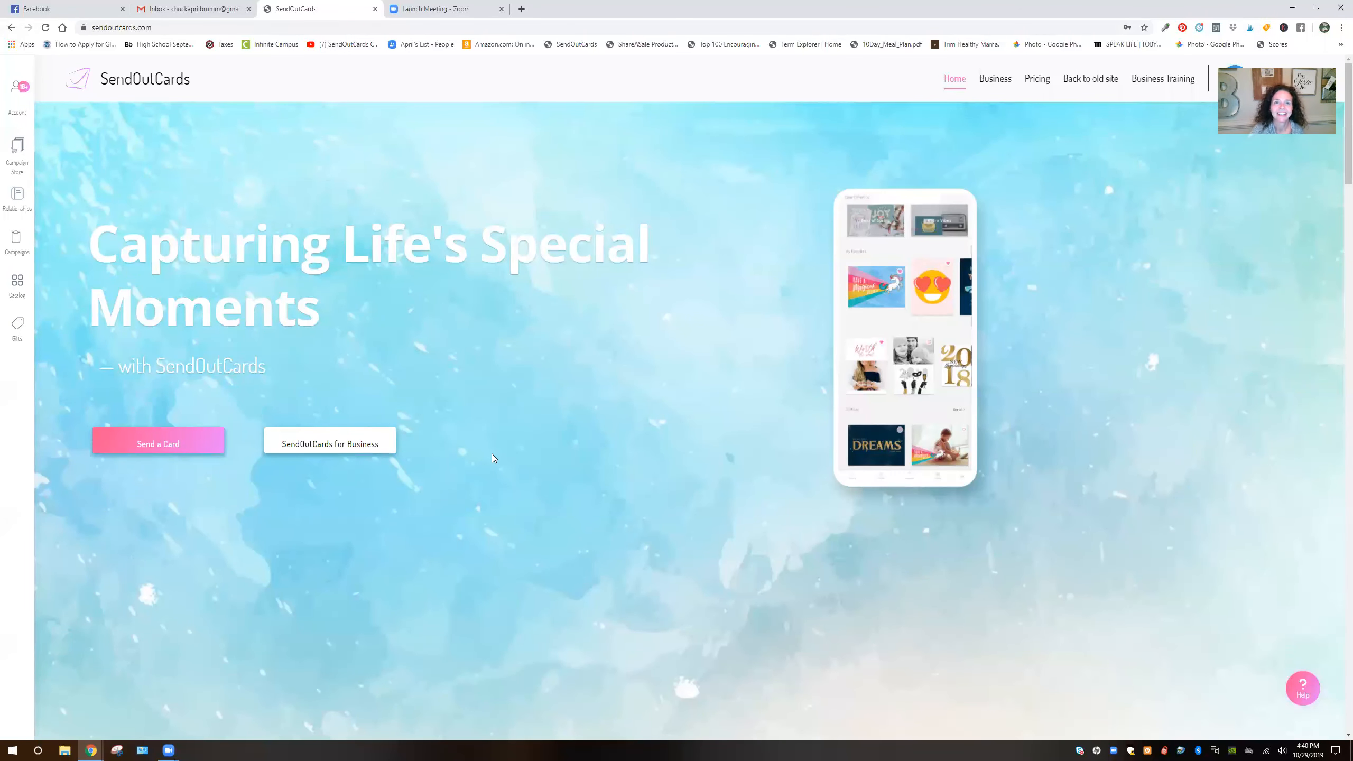
{"action": "mouse_move", "coordinate": [504, 466]}
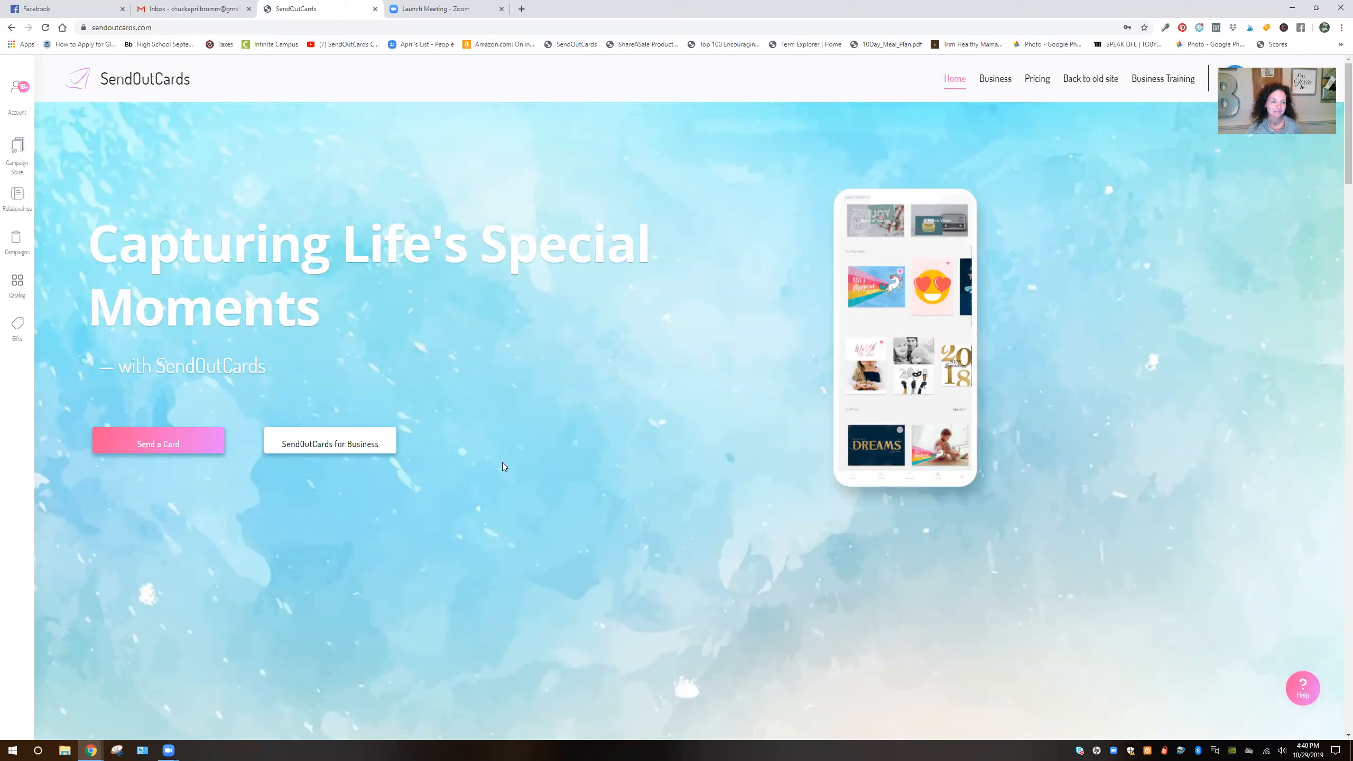
{"action": "mouse_move", "coordinate": [440, 419]}
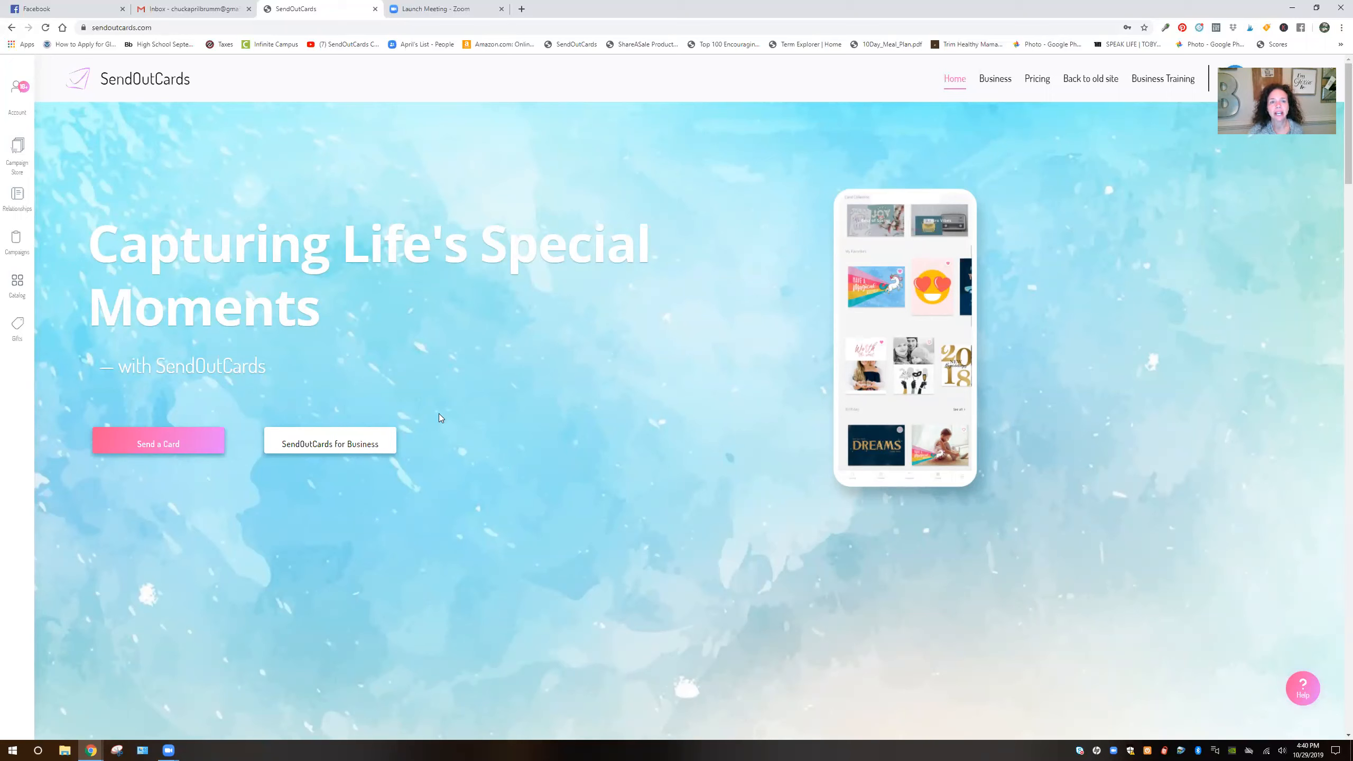
{"action": "mouse_move", "coordinate": [362, 184]}
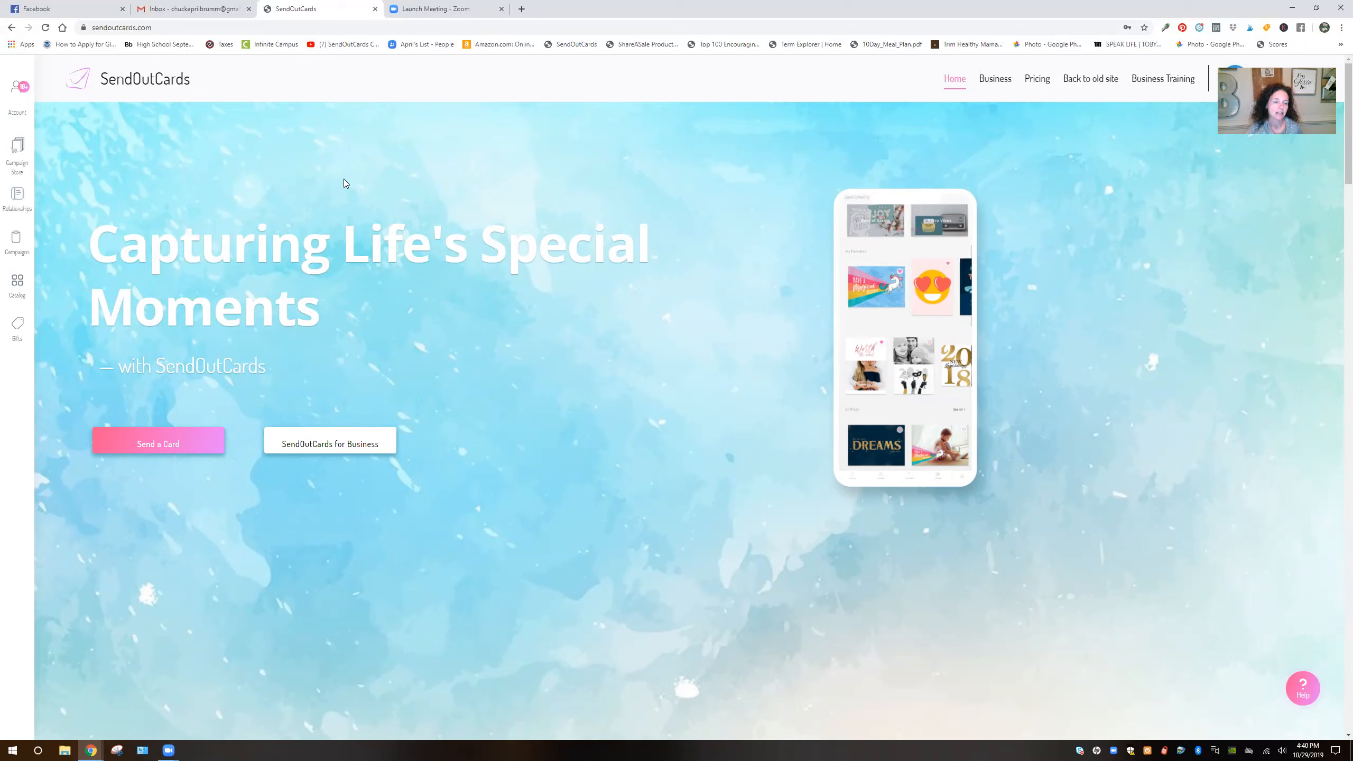
{"action": "mouse_move", "coordinate": [510, 321]}
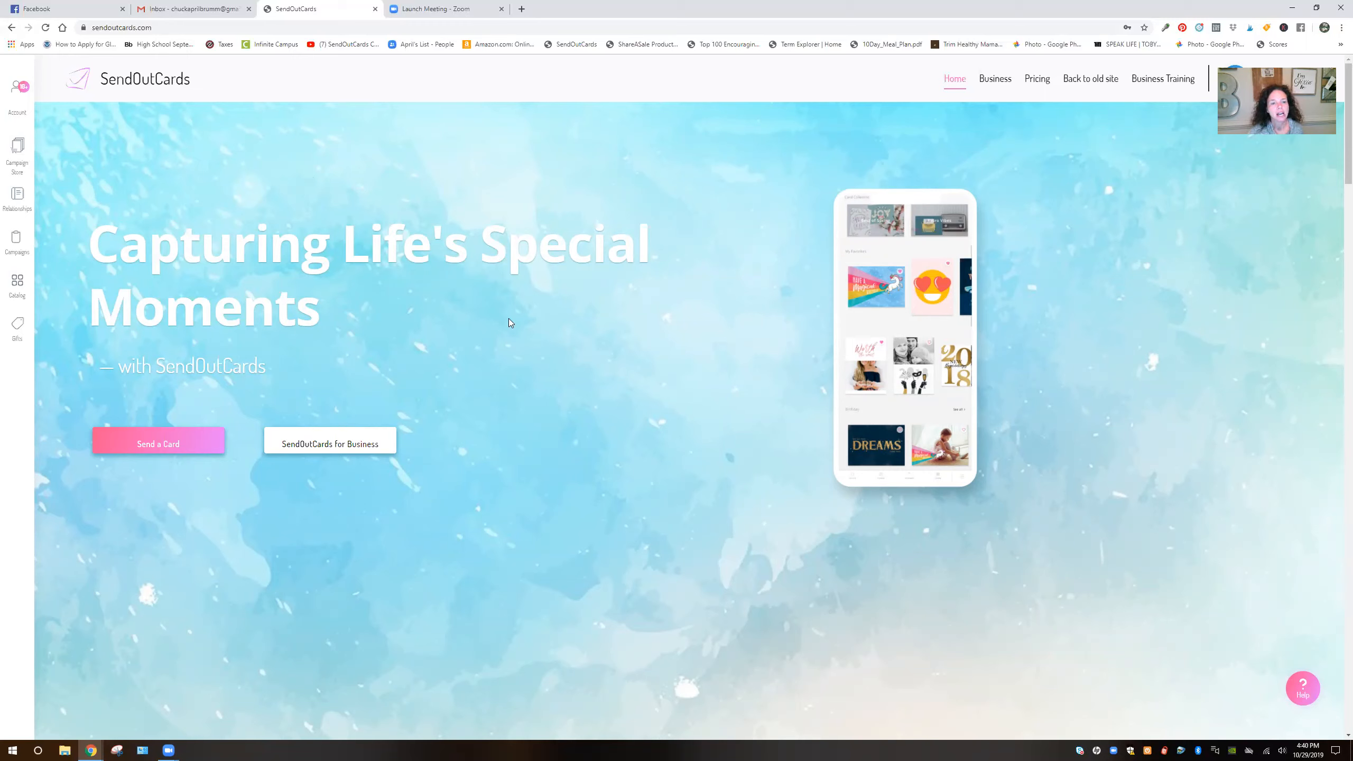
{"action": "mouse_move", "coordinate": [525, 381]}
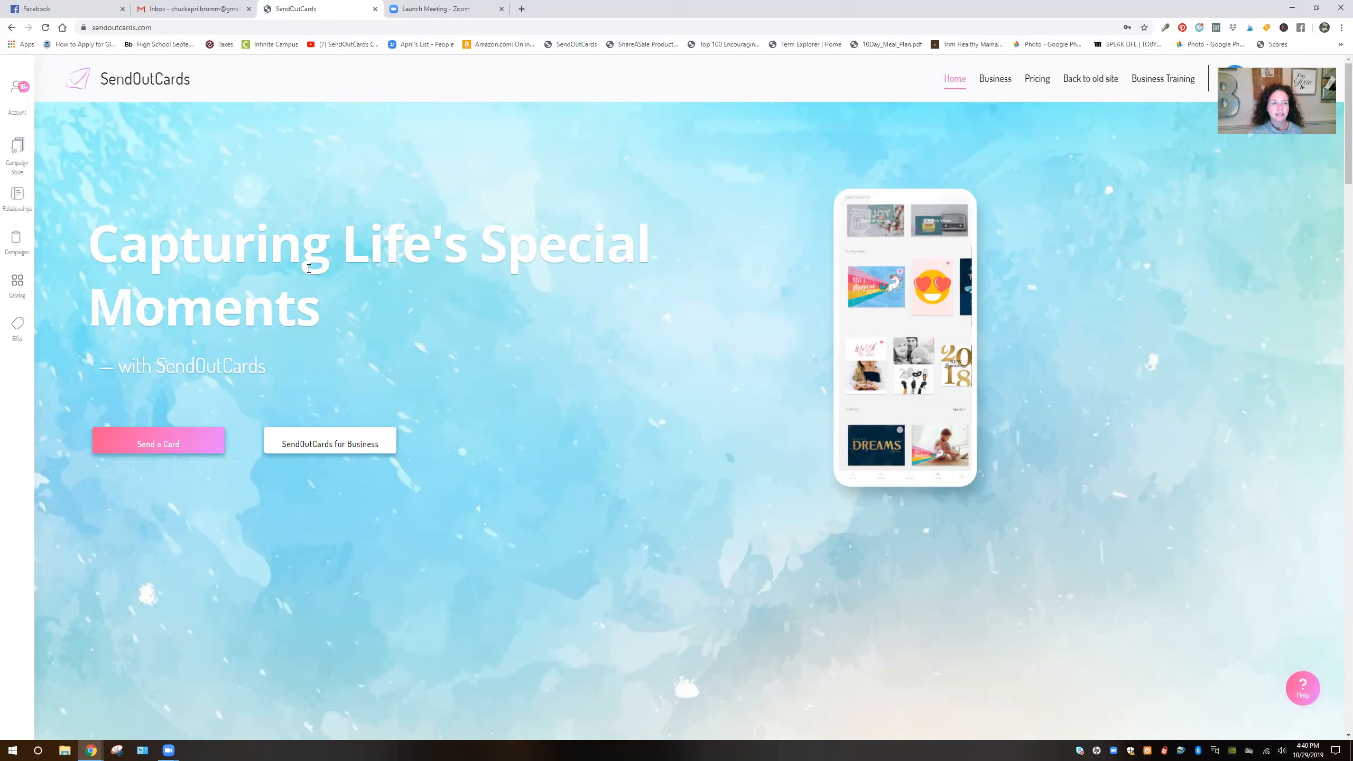
{"action": "mouse_move", "coordinate": [447, 366]}
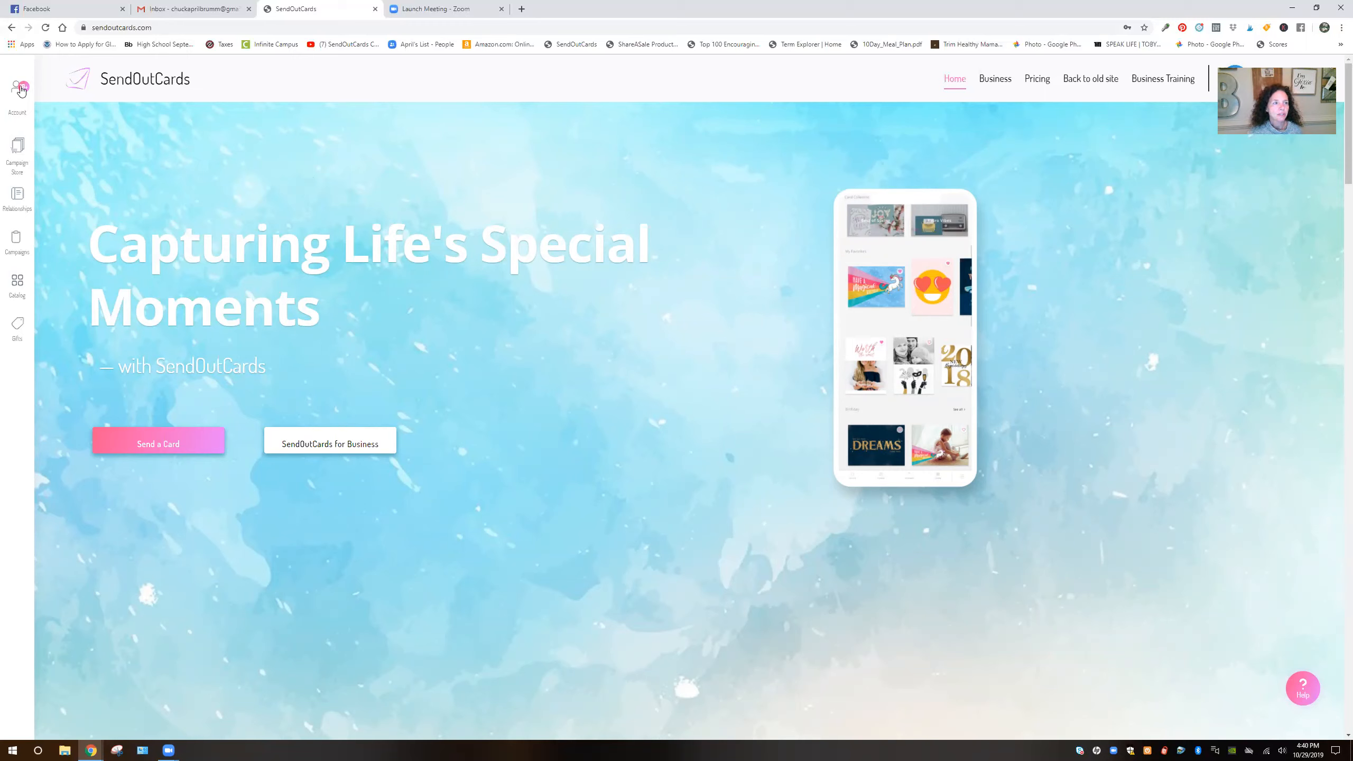
{"action": "mouse_move", "coordinate": [154, 444]}
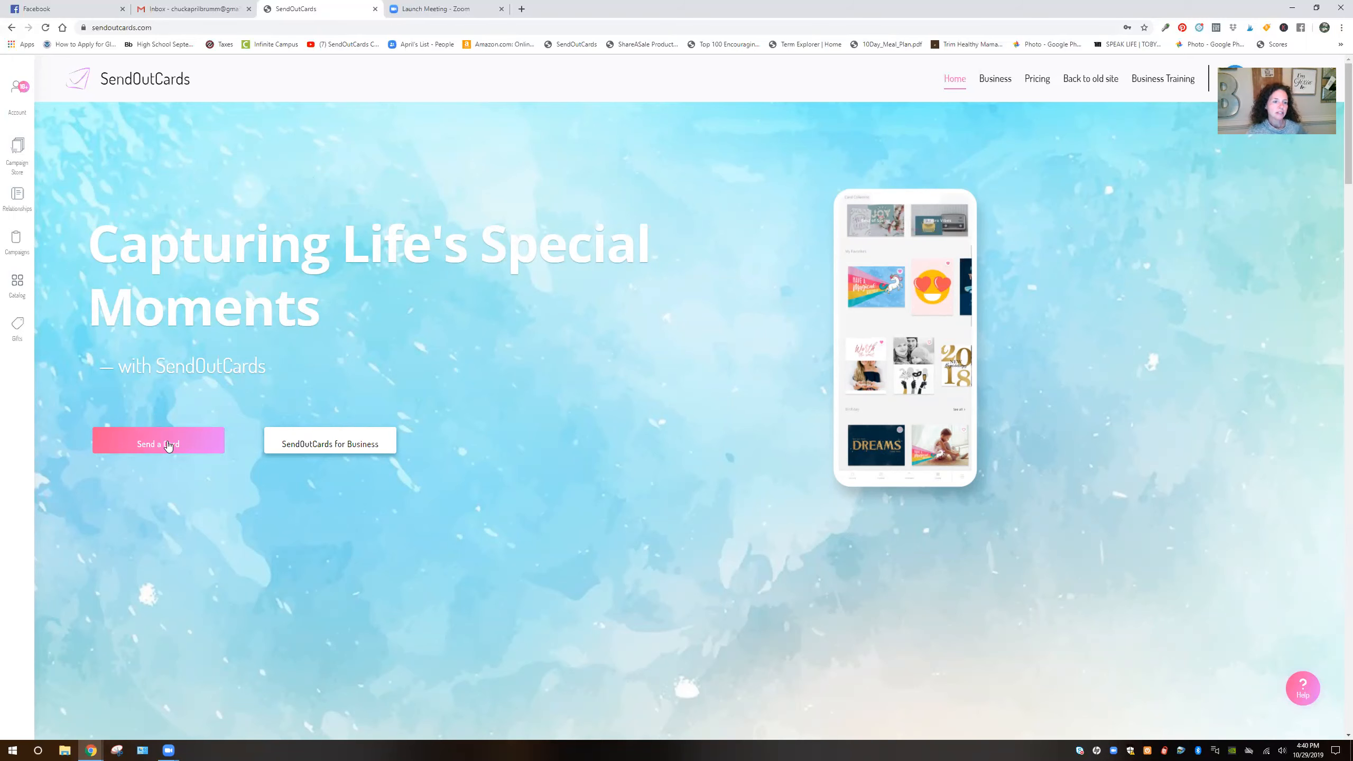
Go to Send a Card, filter to Birthday, and browse down through the birthday card designs.
{"action": "left_click", "coordinate": [159, 443]}
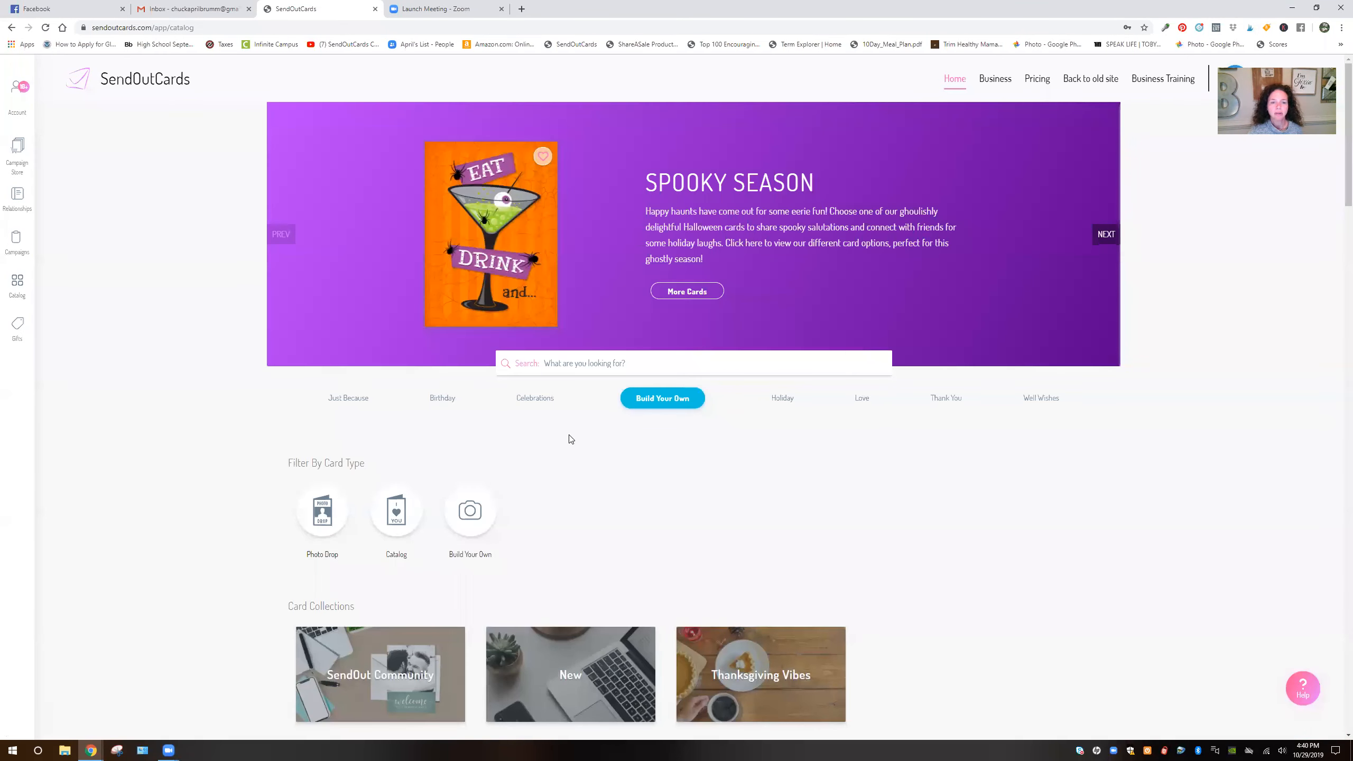
{"action": "mouse_move", "coordinate": [442, 404]}
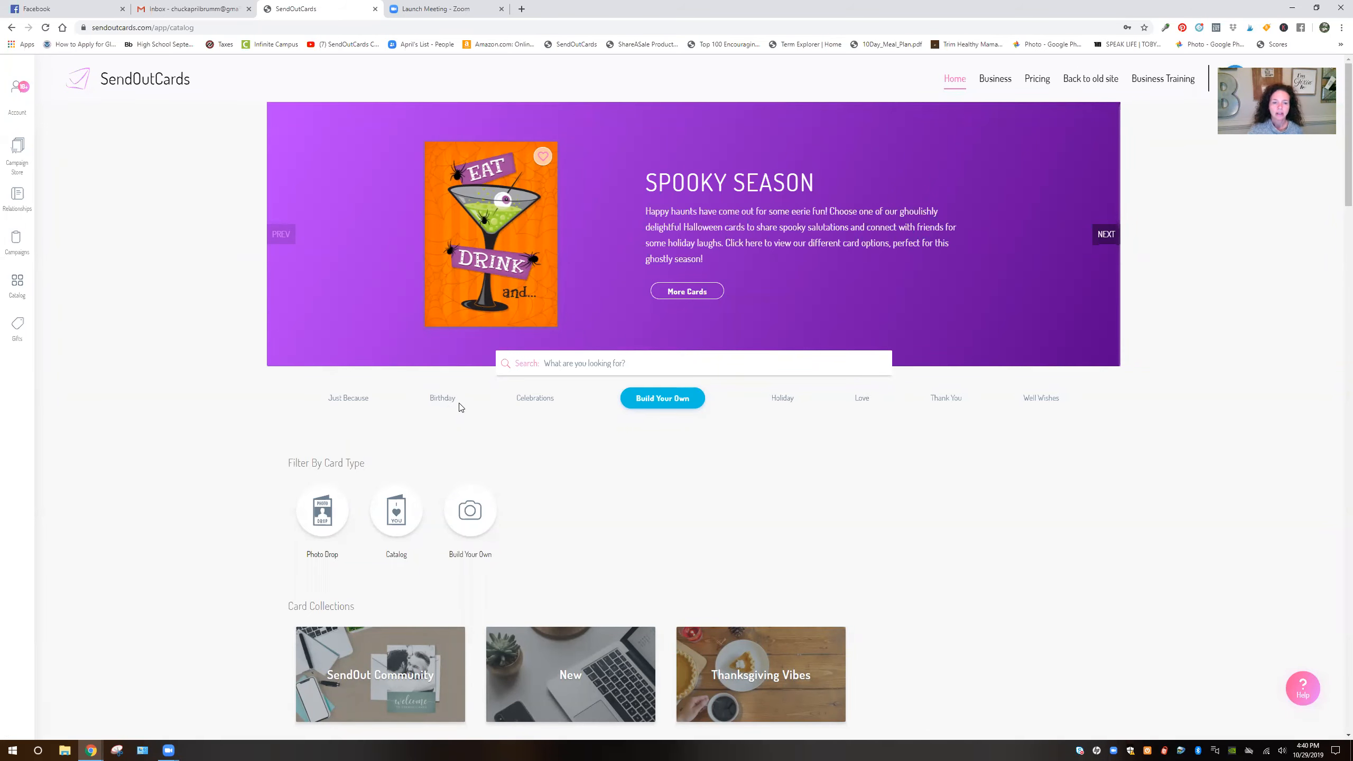
{"action": "left_click", "coordinate": [442, 398]}
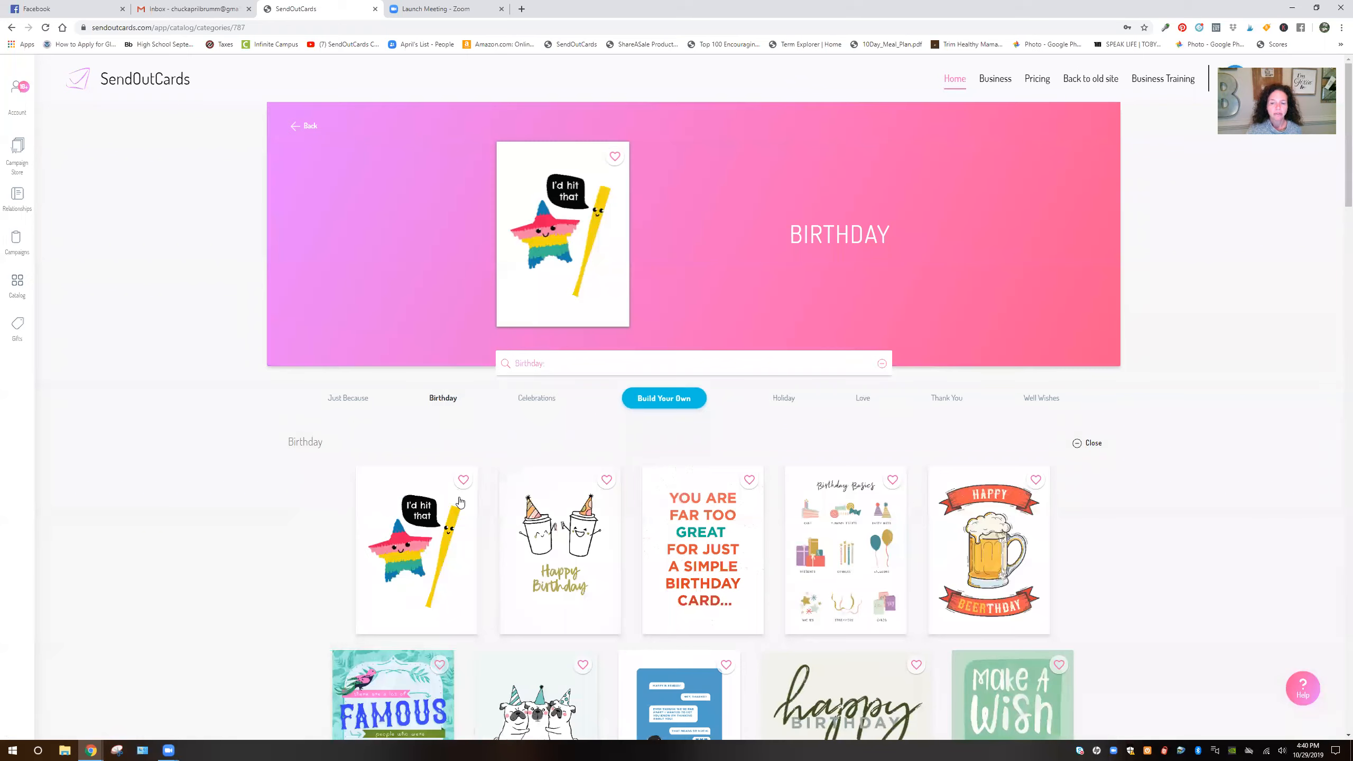
{"action": "scroll", "scroll_direction": "down", "scroll_amount": 3}
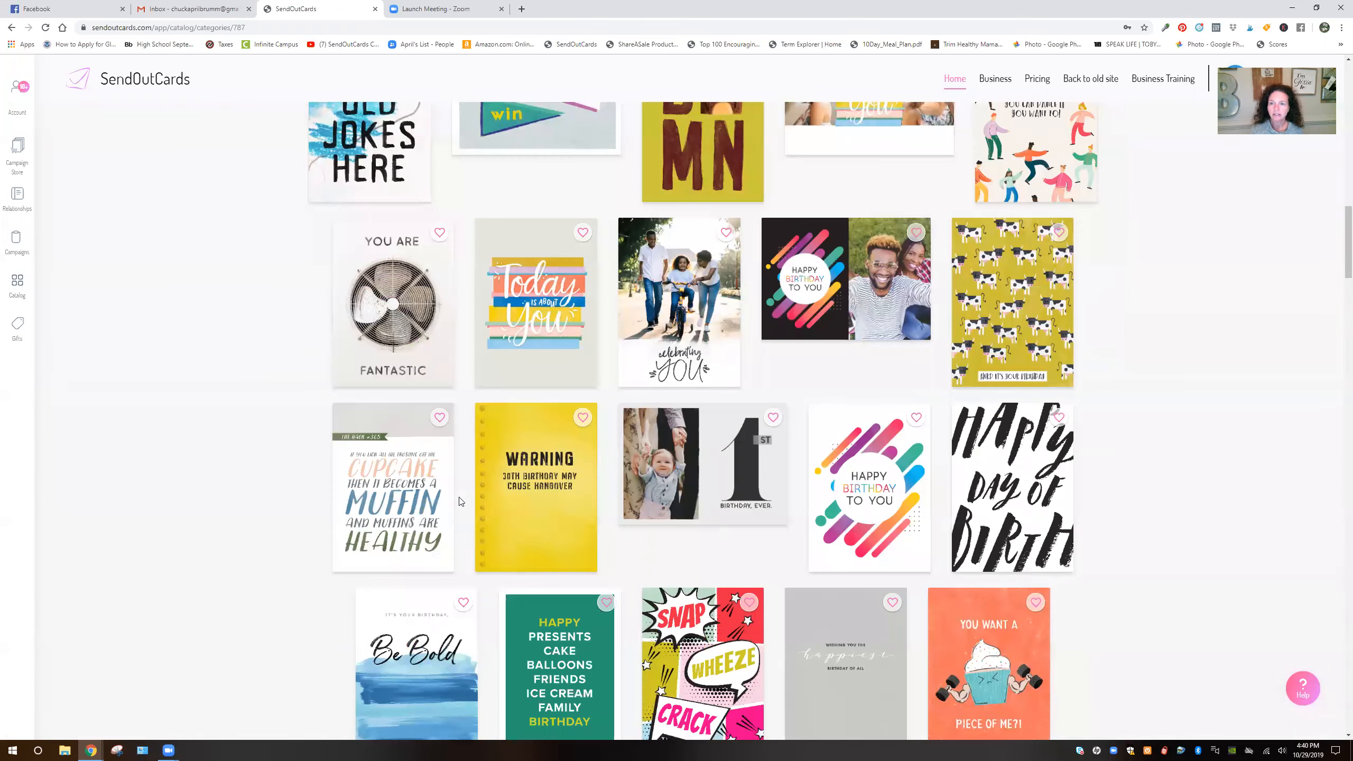
{"action": "scroll", "scroll_direction": "down", "scroll_amount": 3}
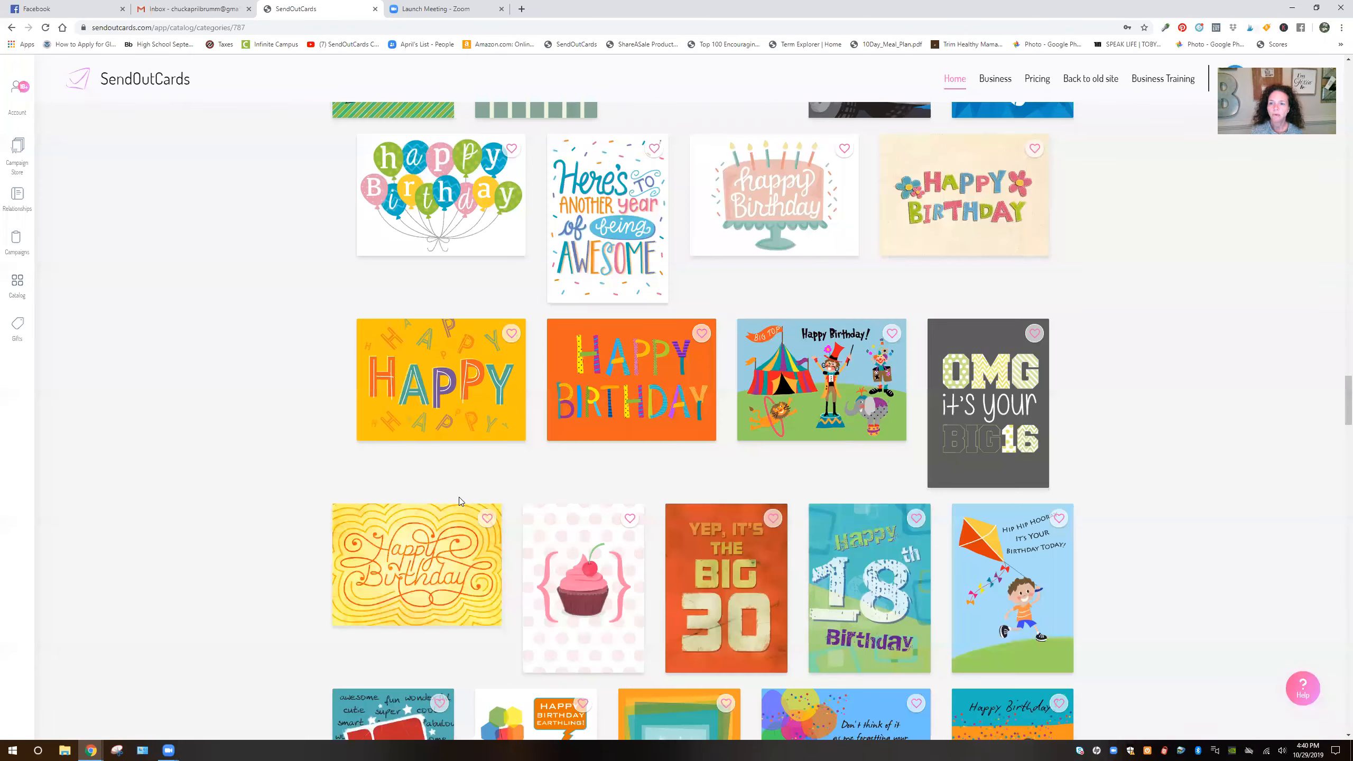
{"action": "scroll", "scroll_direction": "down", "scroll_amount": 3}
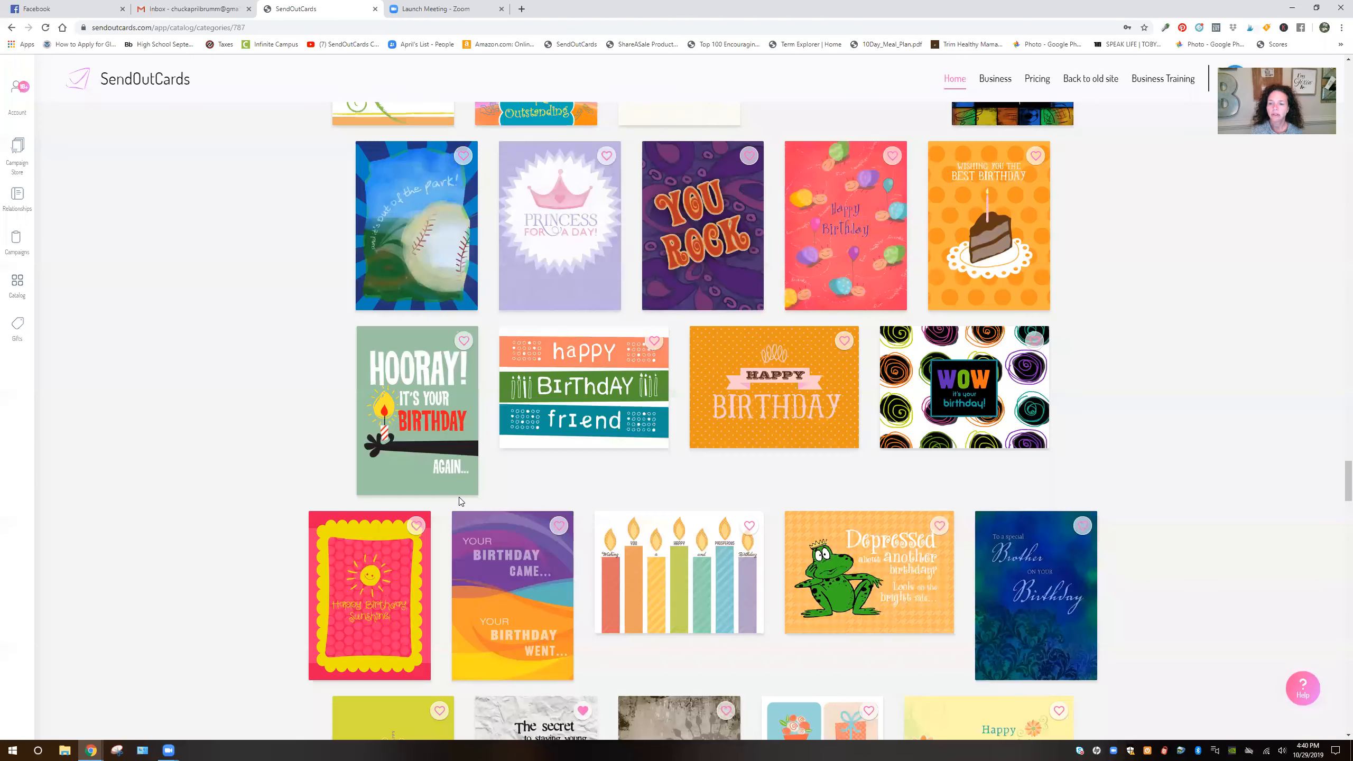
{"action": "scroll", "scroll_direction": "down", "scroll_amount": 3}
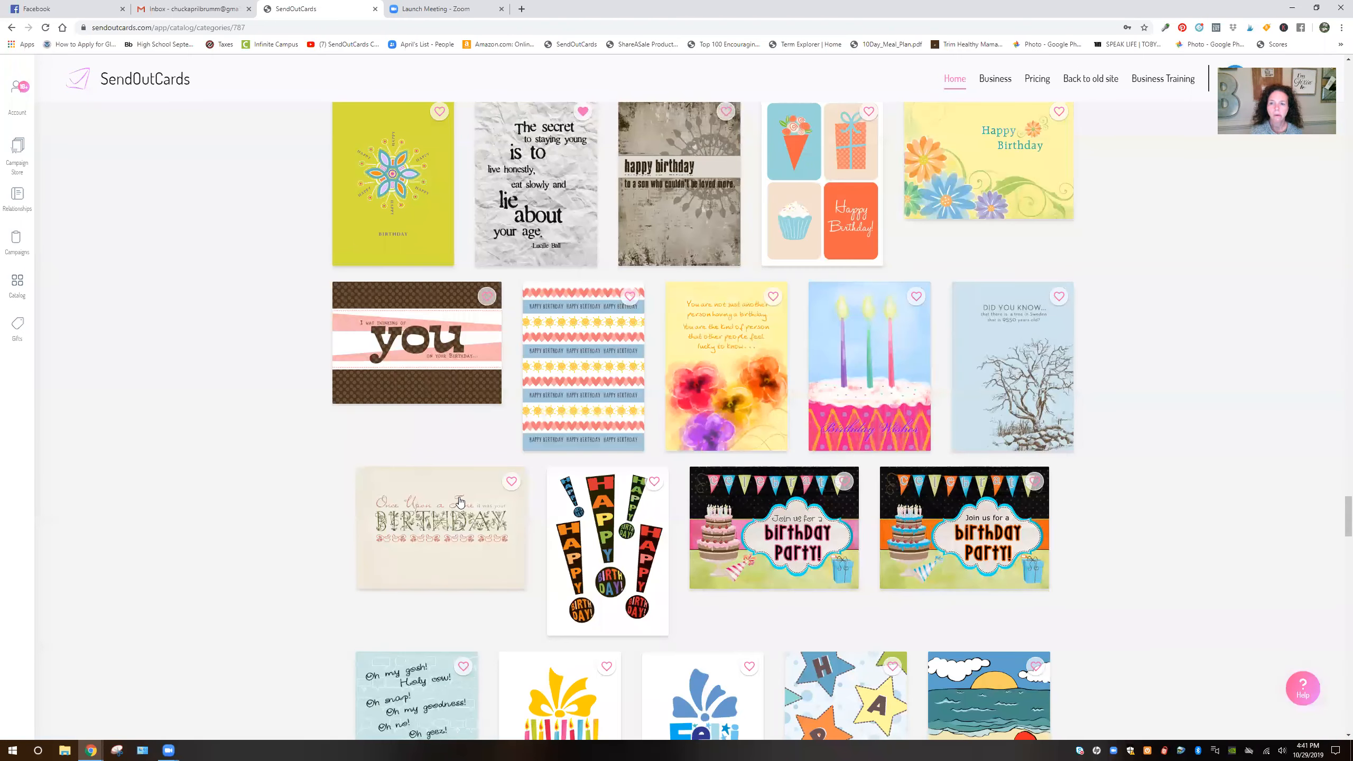
{"action": "scroll", "scroll_direction": "down", "scroll_amount": 3}
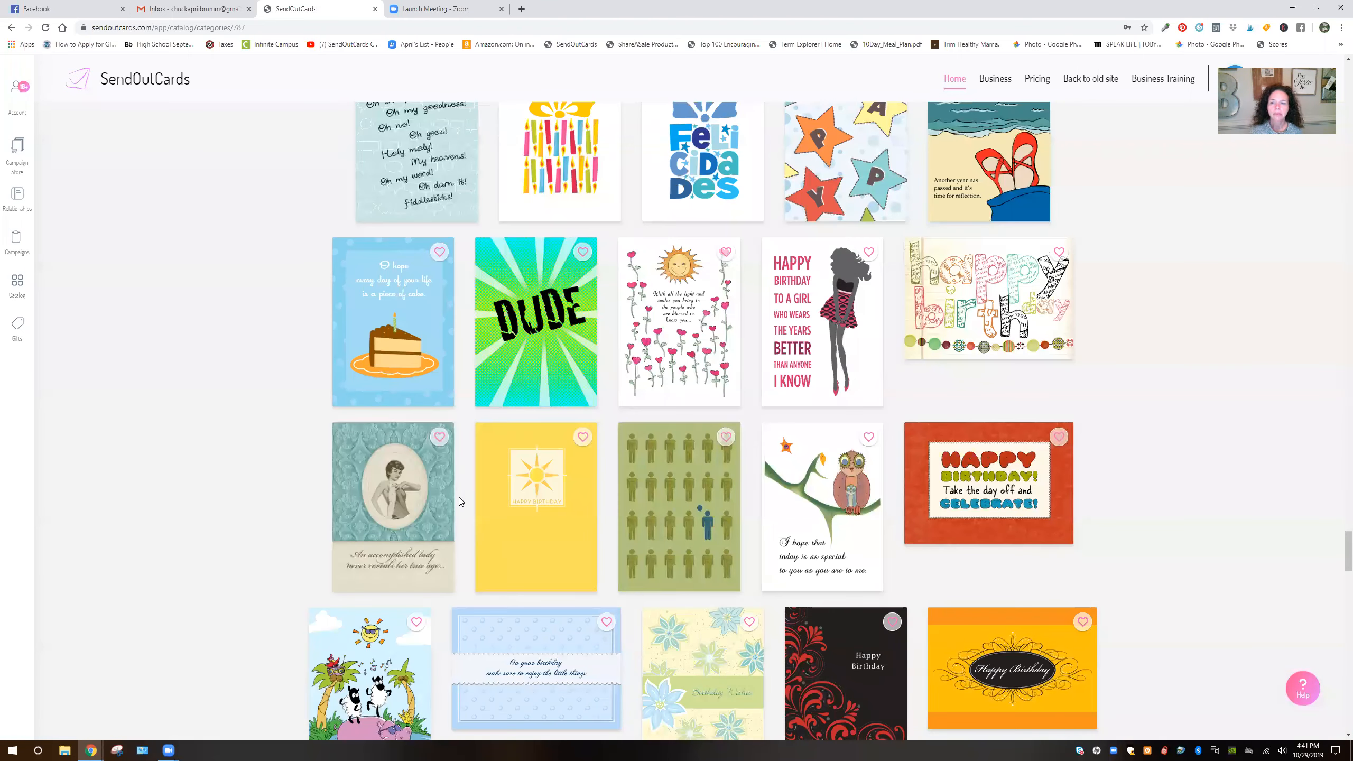
{"action": "scroll", "scroll_direction": "down", "scroll_amount": 3}
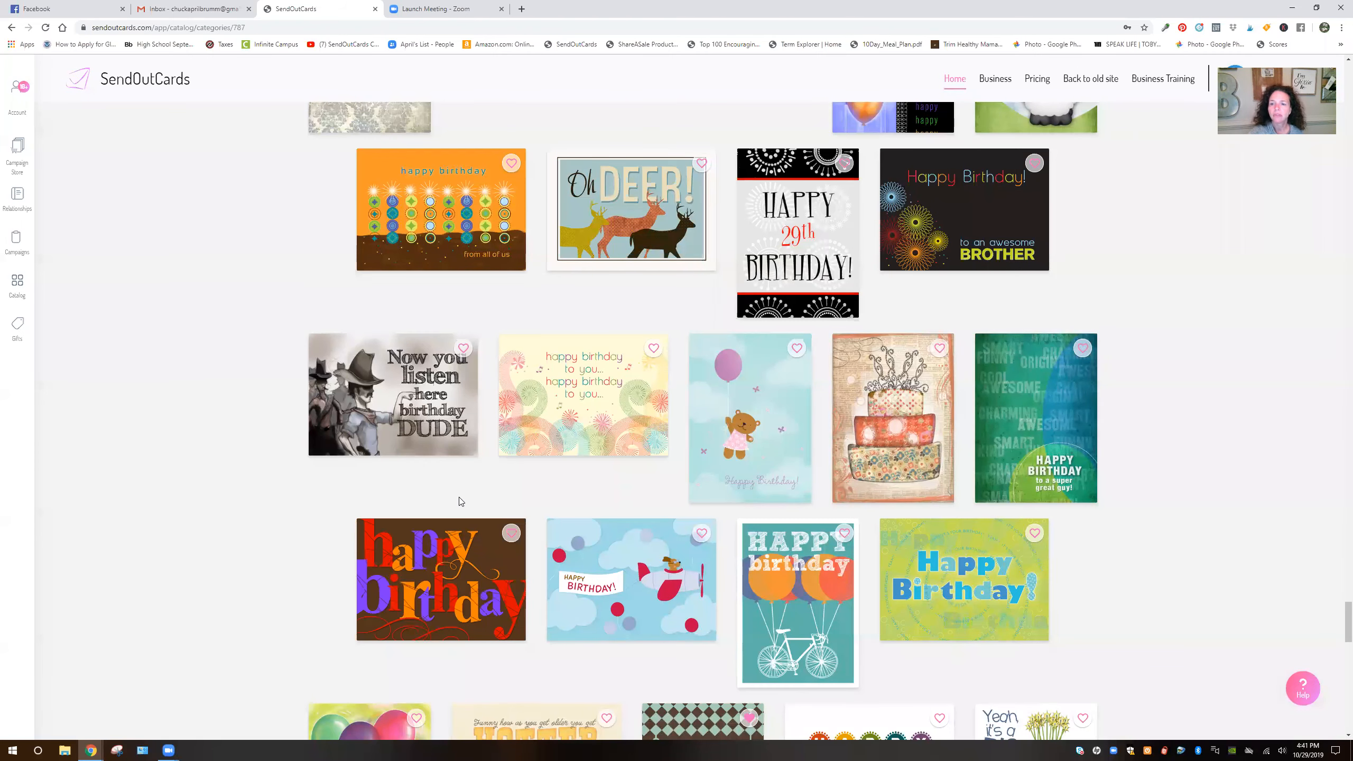
Customize the His Birthday card as a 3-Panel card on Standard paper and proceed to the editor.
{"action": "left_click", "coordinate": [1036, 418]}
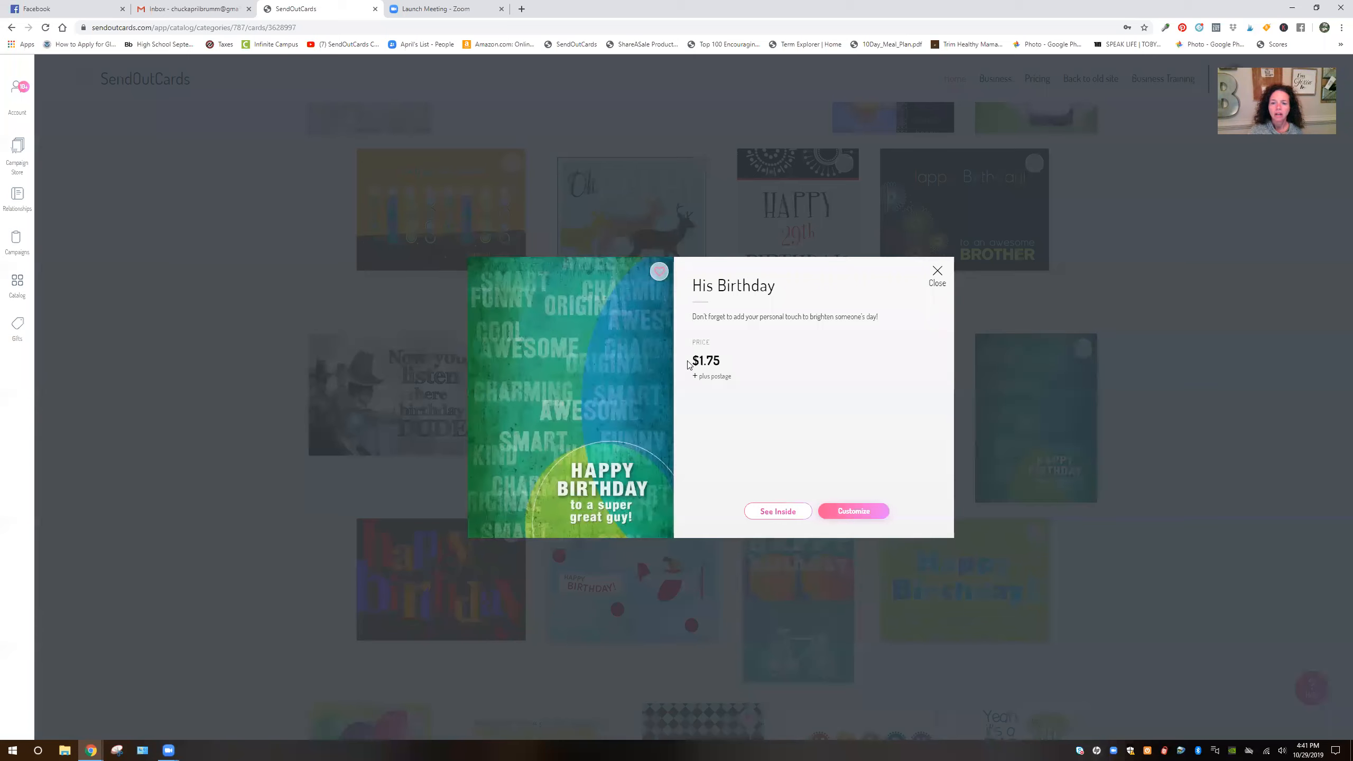
{"action": "left_click", "coordinate": [855, 512]}
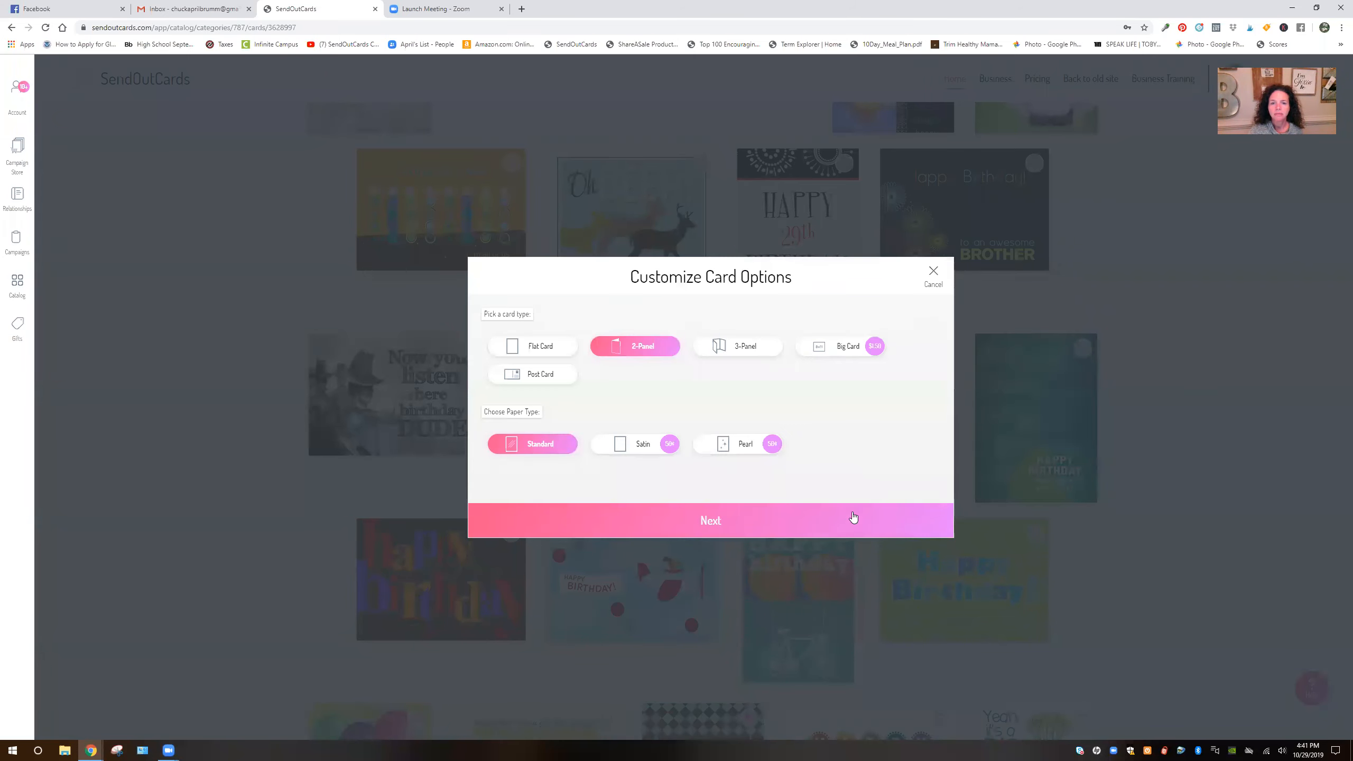
{"action": "left_click", "coordinate": [738, 347]}
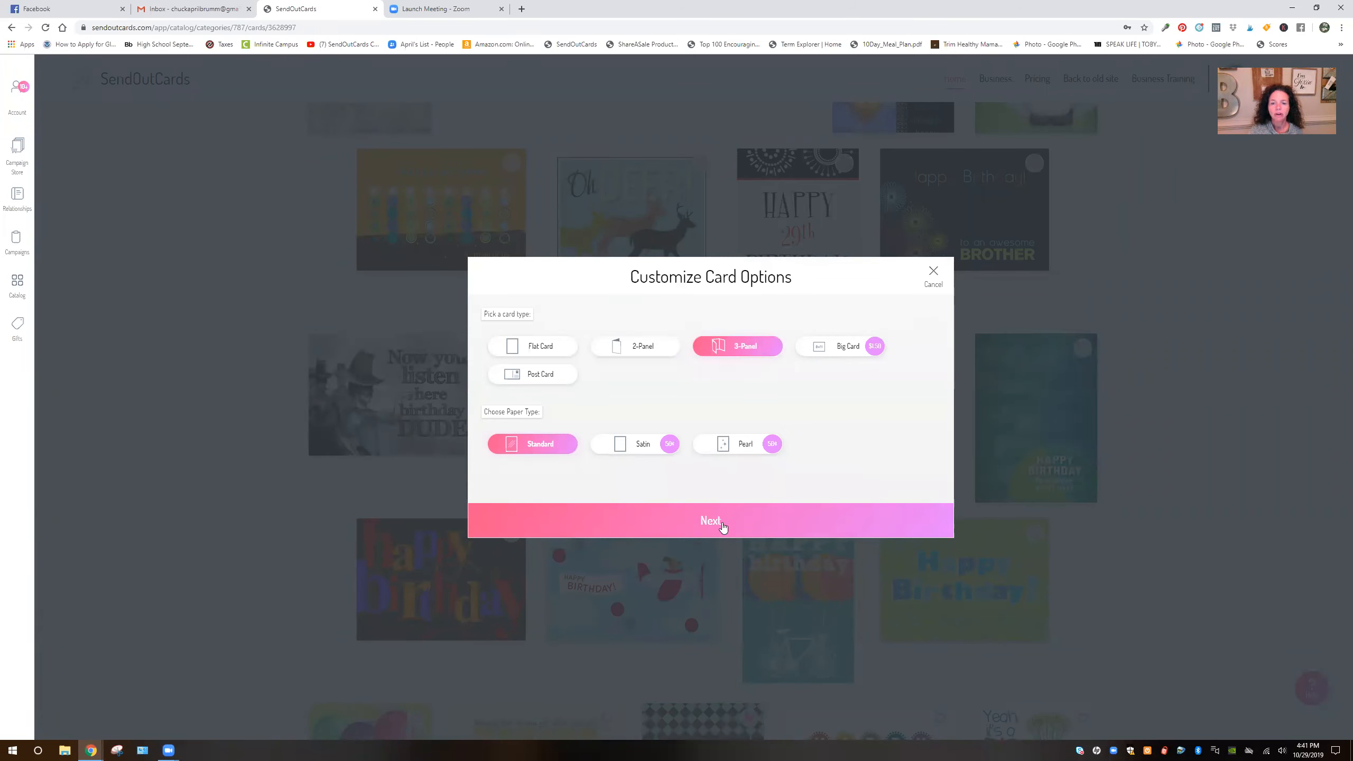
{"action": "left_click", "coordinate": [710, 520]}
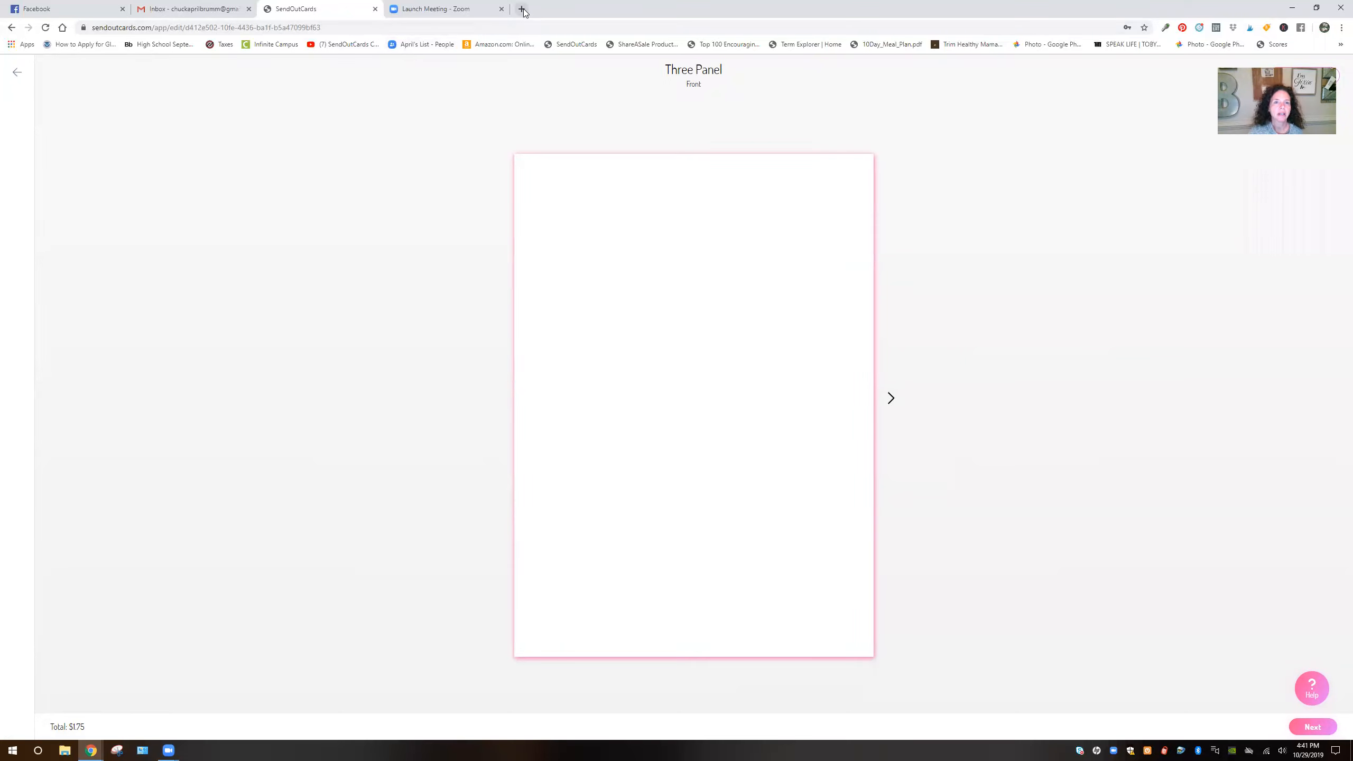
In a new tab's Photo Manager, select the trip photos from Downloads and upload them.
{"action": "left_click", "coordinate": [522, 9]}
{"action": "type", "text": "sendout"}
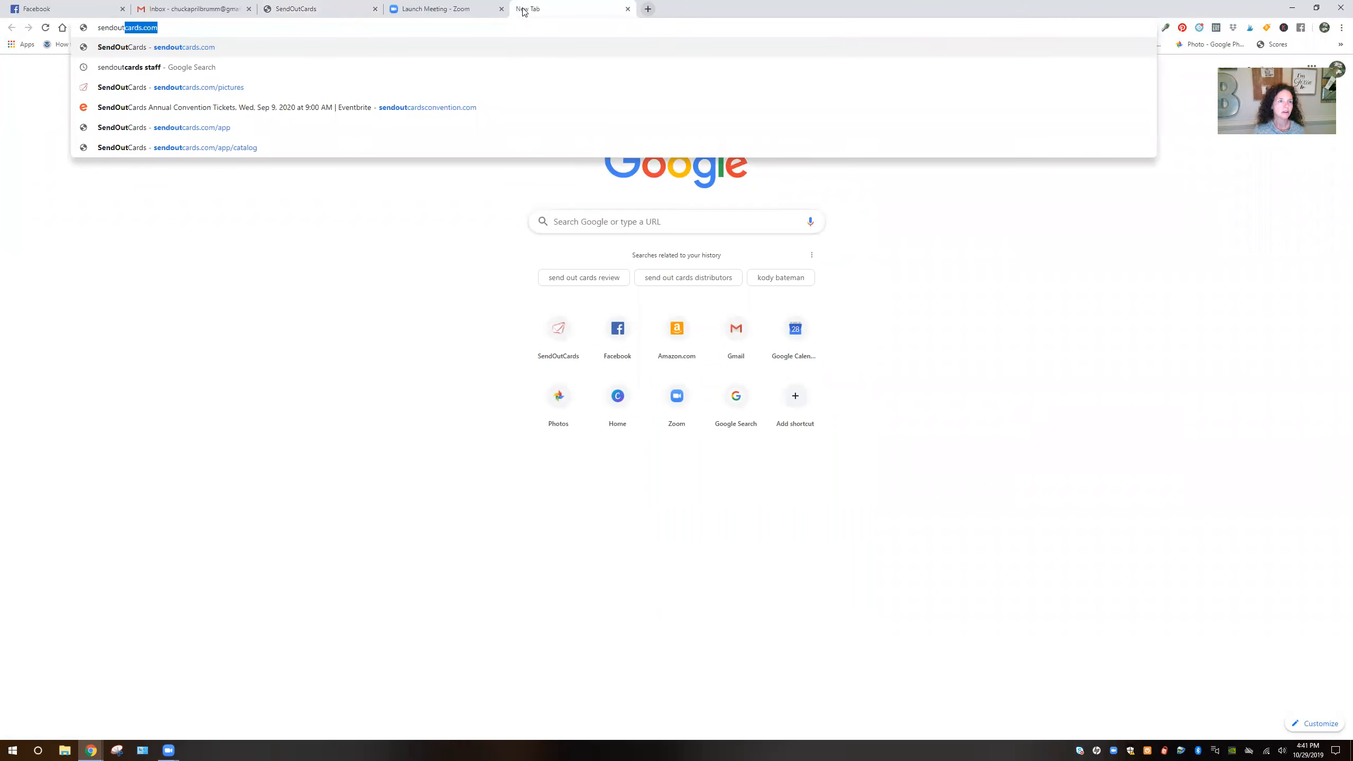
{"action": "left_click", "coordinate": [199, 86]}
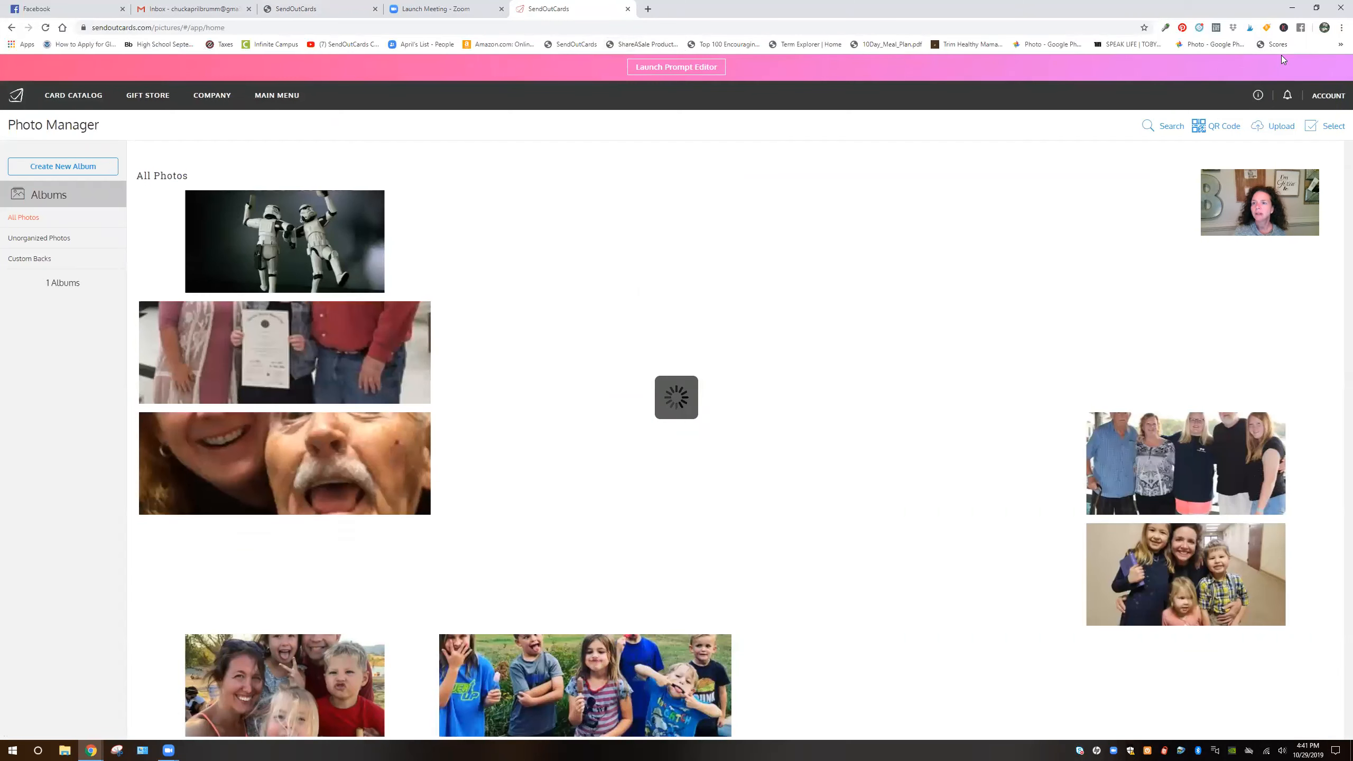
{"action": "left_click", "coordinate": [1281, 126]}
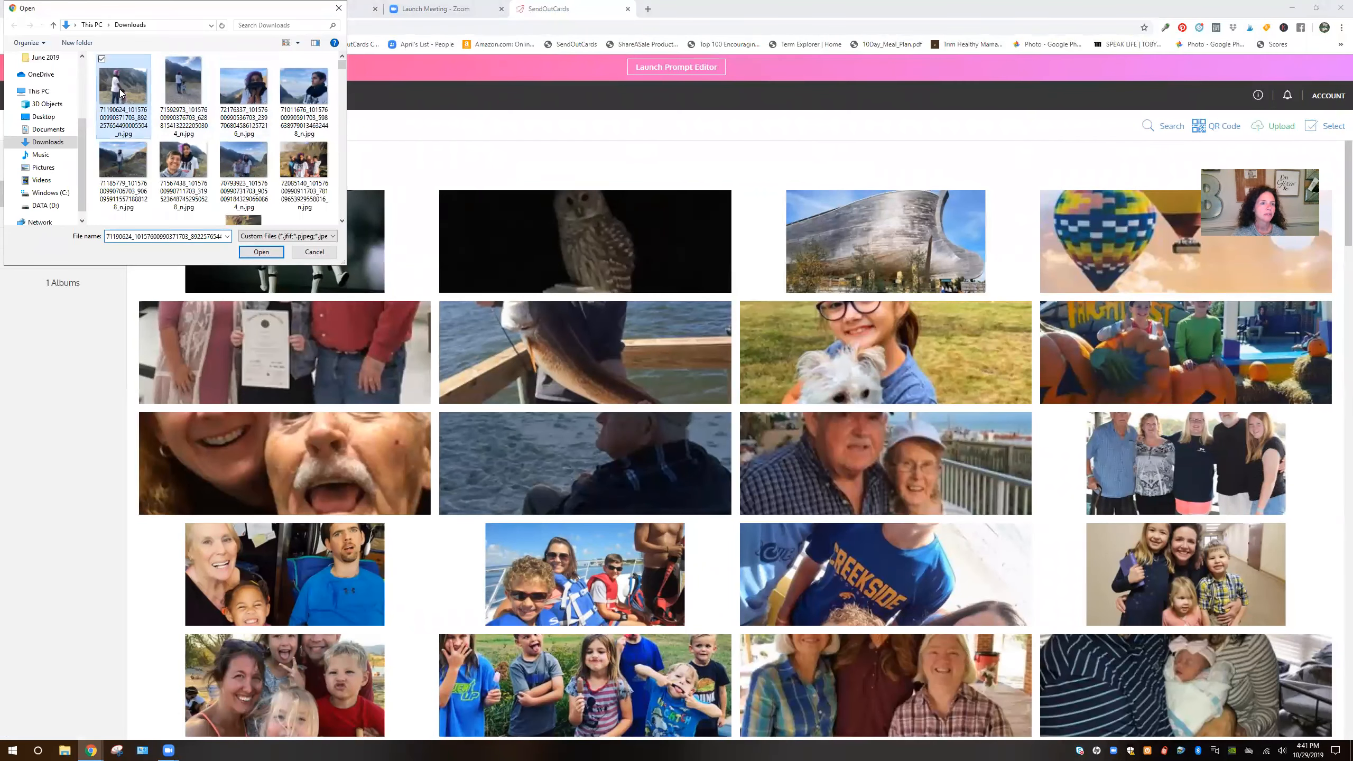
{"action": "scroll", "scroll_direction": "down", "scroll_amount": 3}
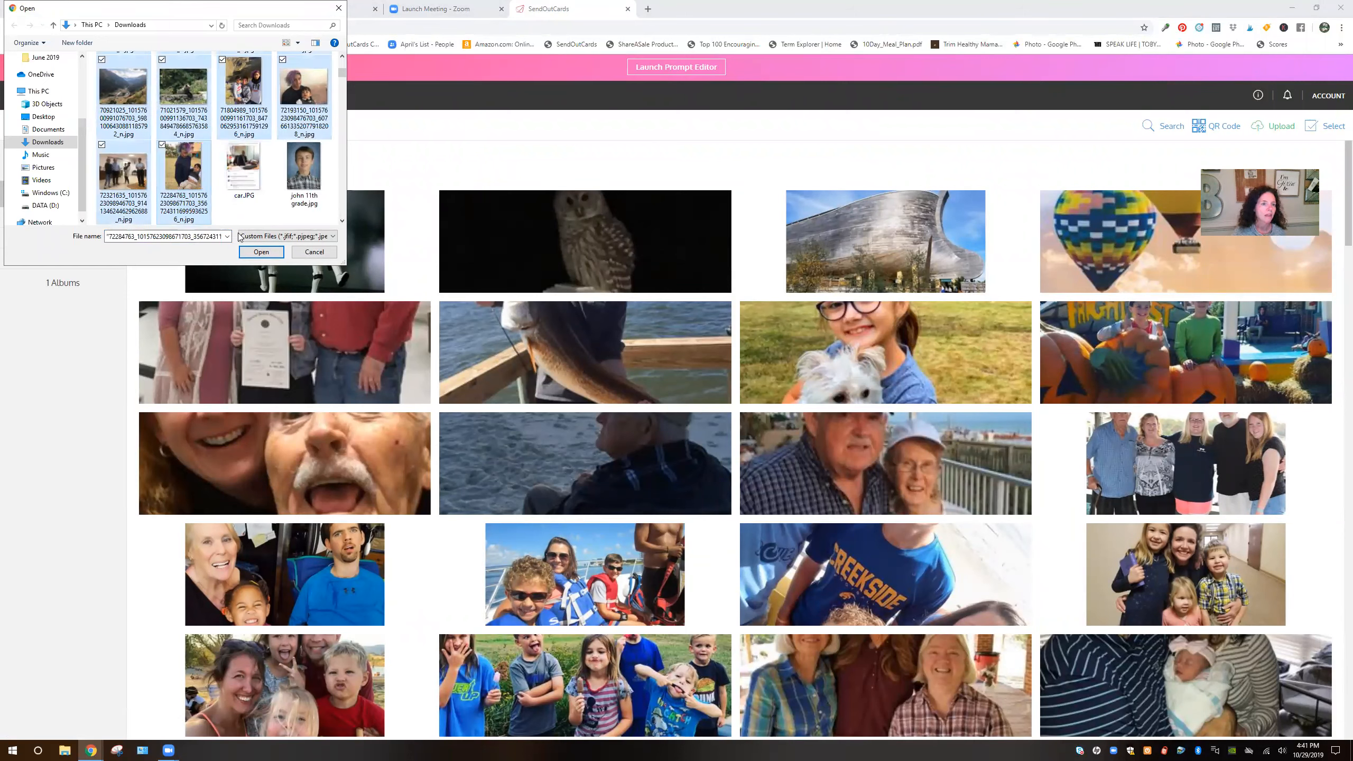
{"action": "left_click", "coordinate": [261, 252]}
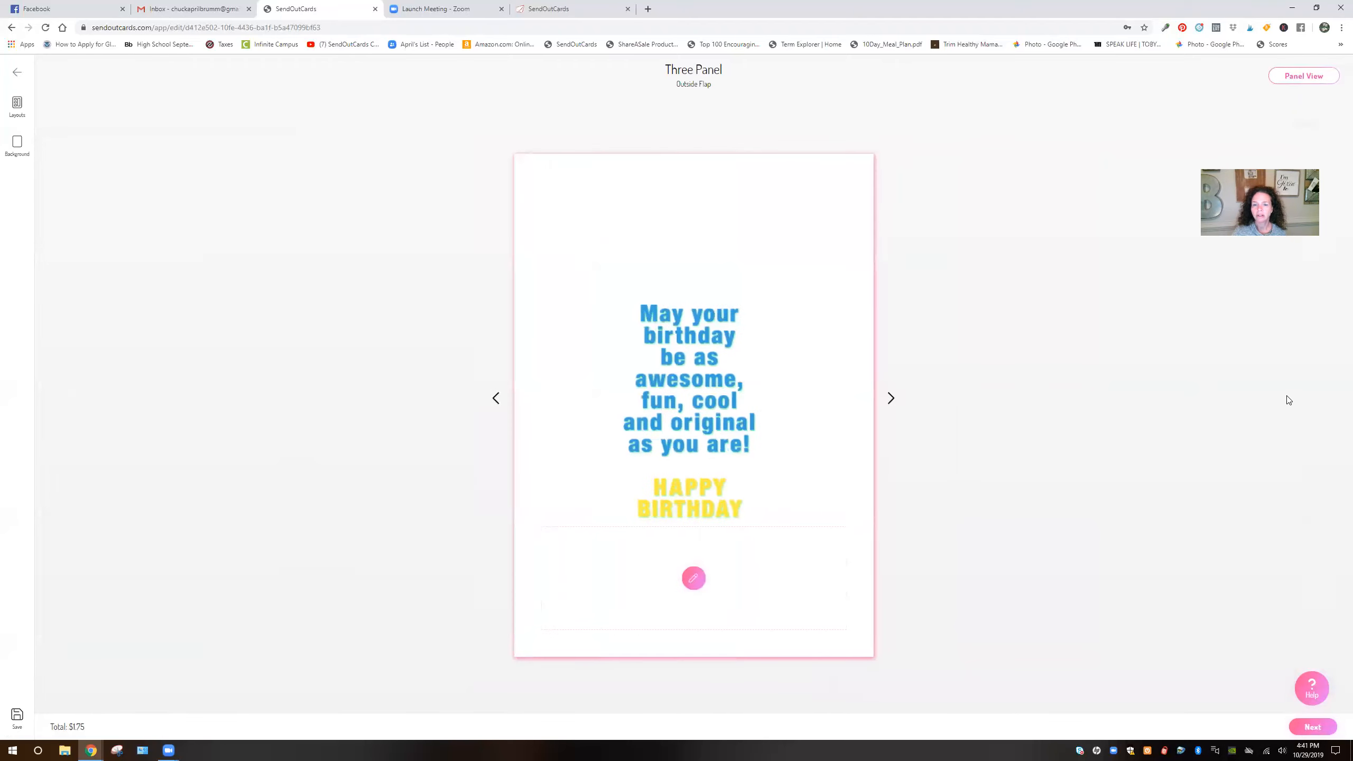
{"action": "mouse_move", "coordinate": [736, 371]}
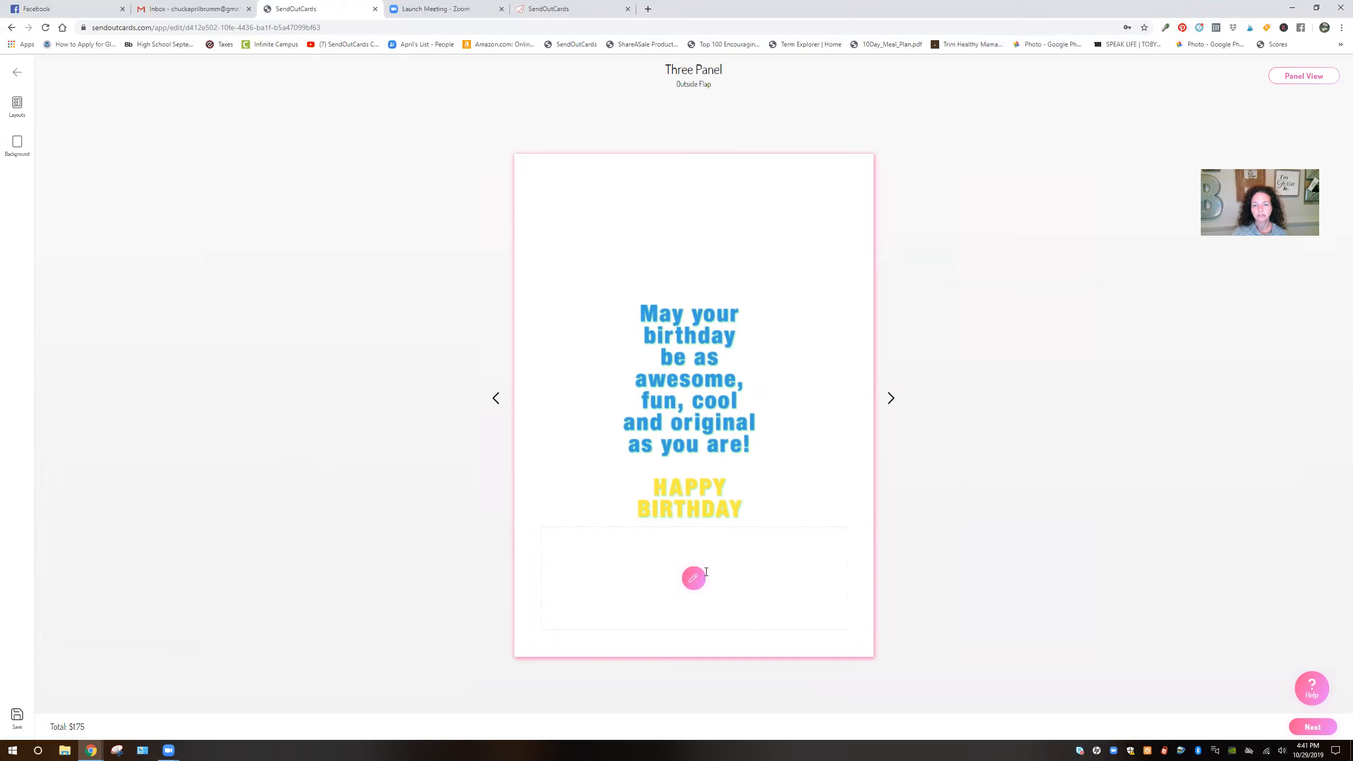
Write 'Hope your day is great! Love, The Brumm Family!!' in Fontdiner Swanky with a Homemade Apple signature.
{"action": "left_click", "coordinate": [694, 579]}
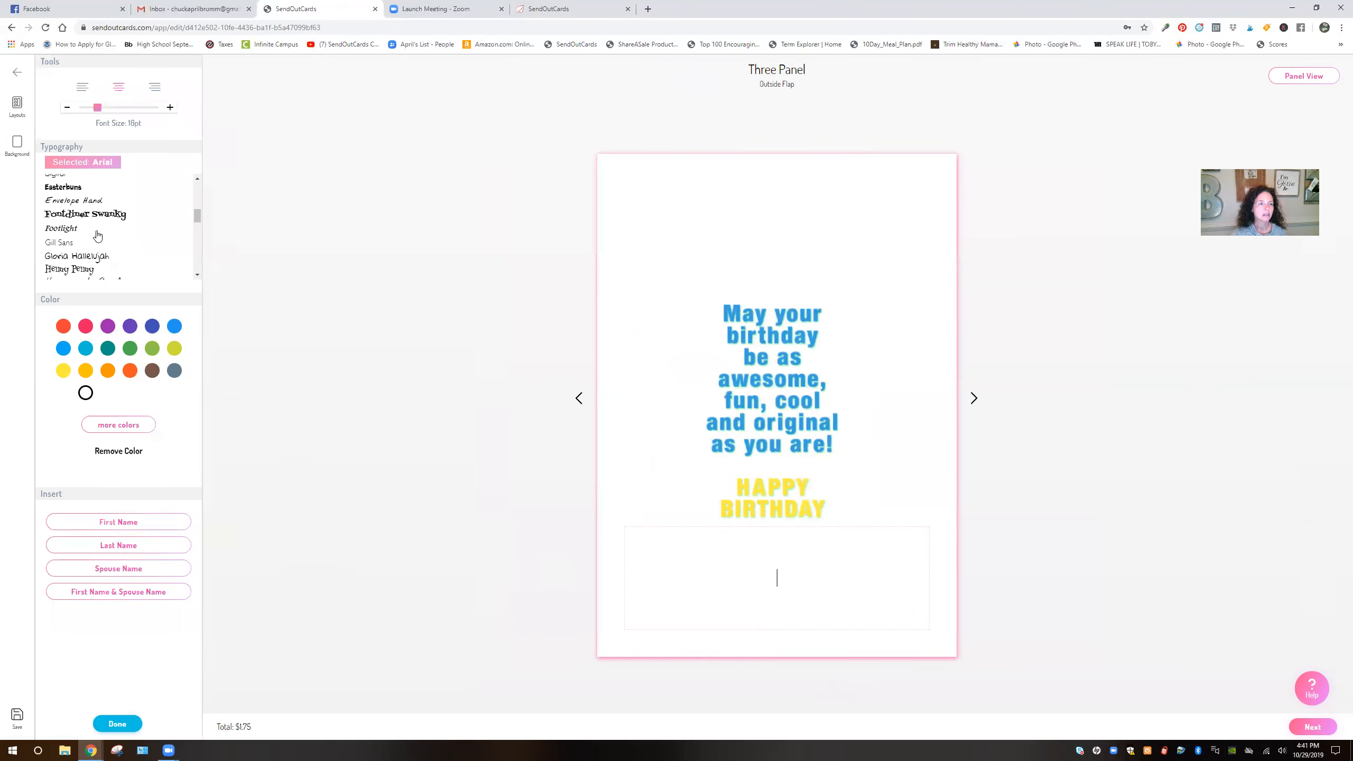
{"action": "left_click", "coordinate": [84, 213]}
{"action": "type", "text": "Hope your d"}
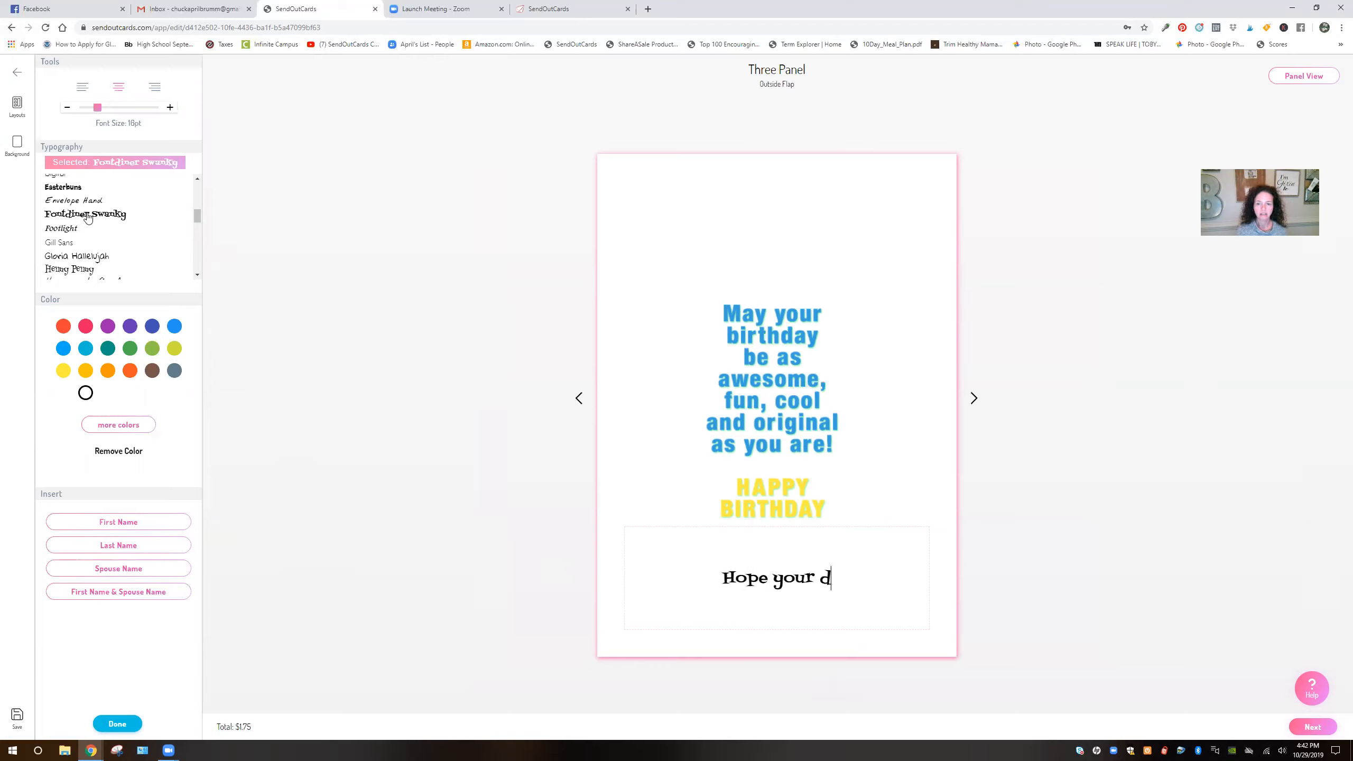
{"action": "type", "text": "ay is great!"}
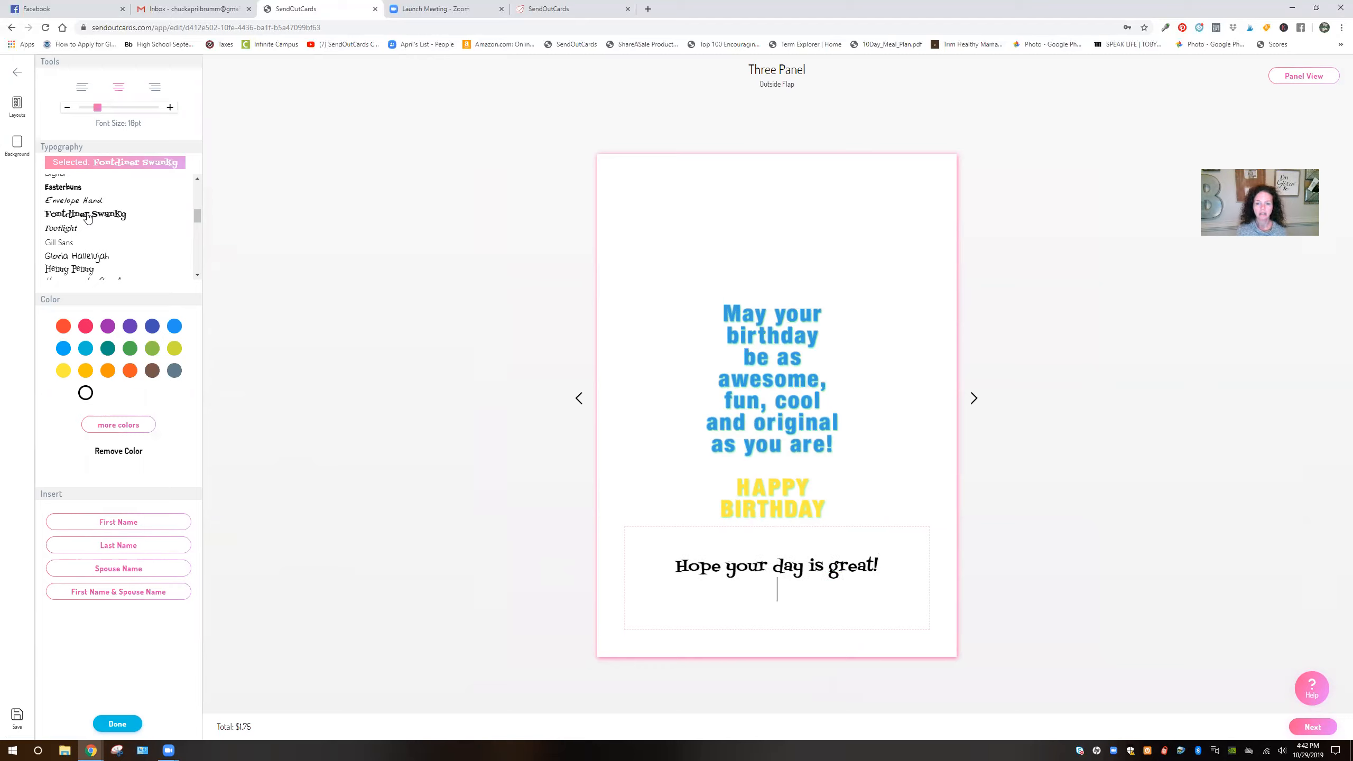
{"action": "type", "text": "Love,"}
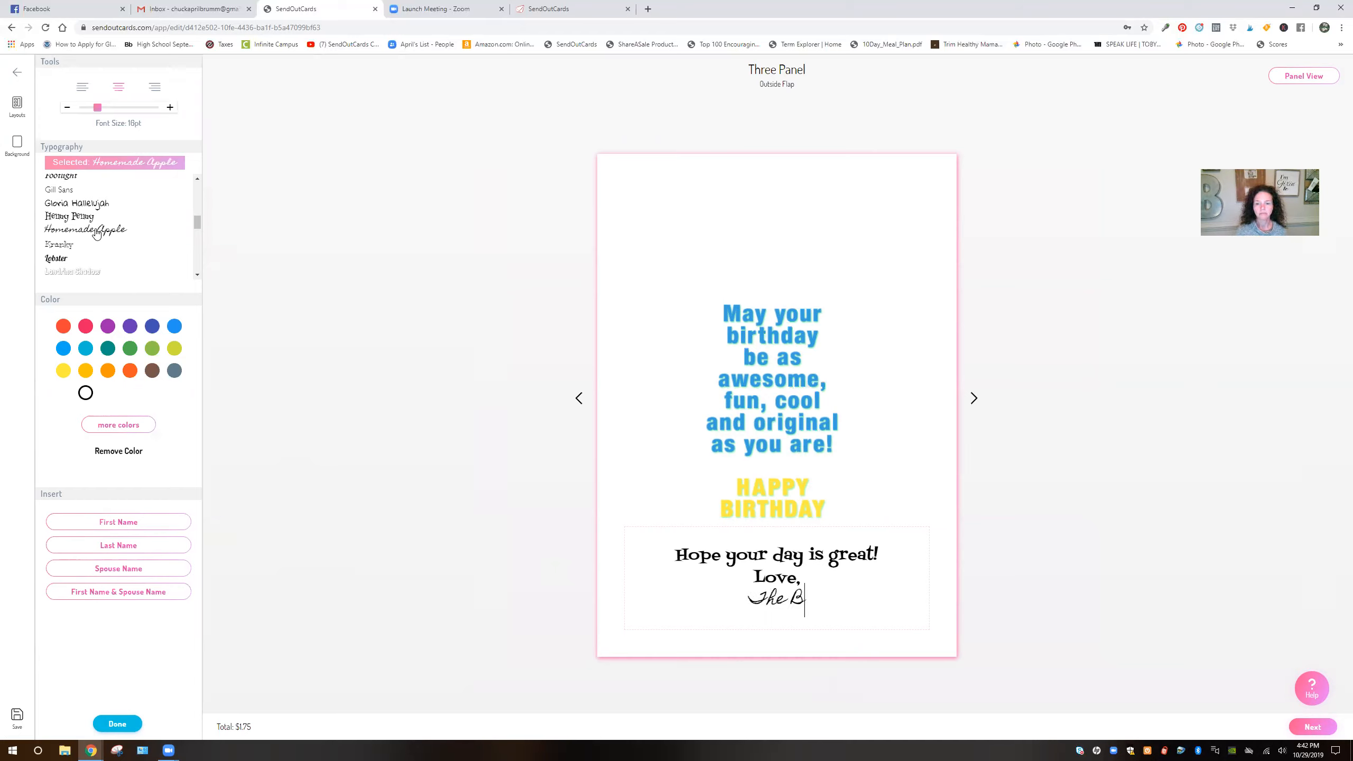
{"action": "type", "text": "rumm Family"}
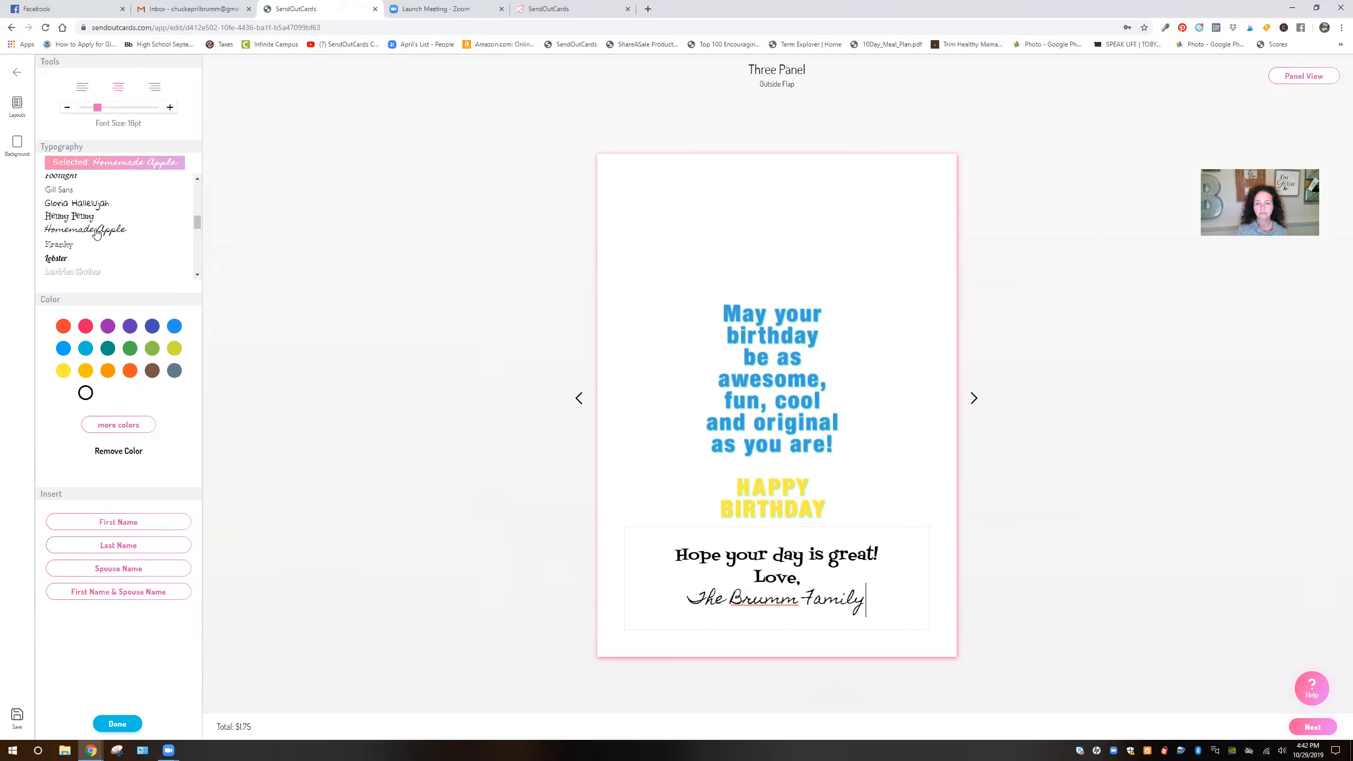
{"action": "type", "text": "!!"}
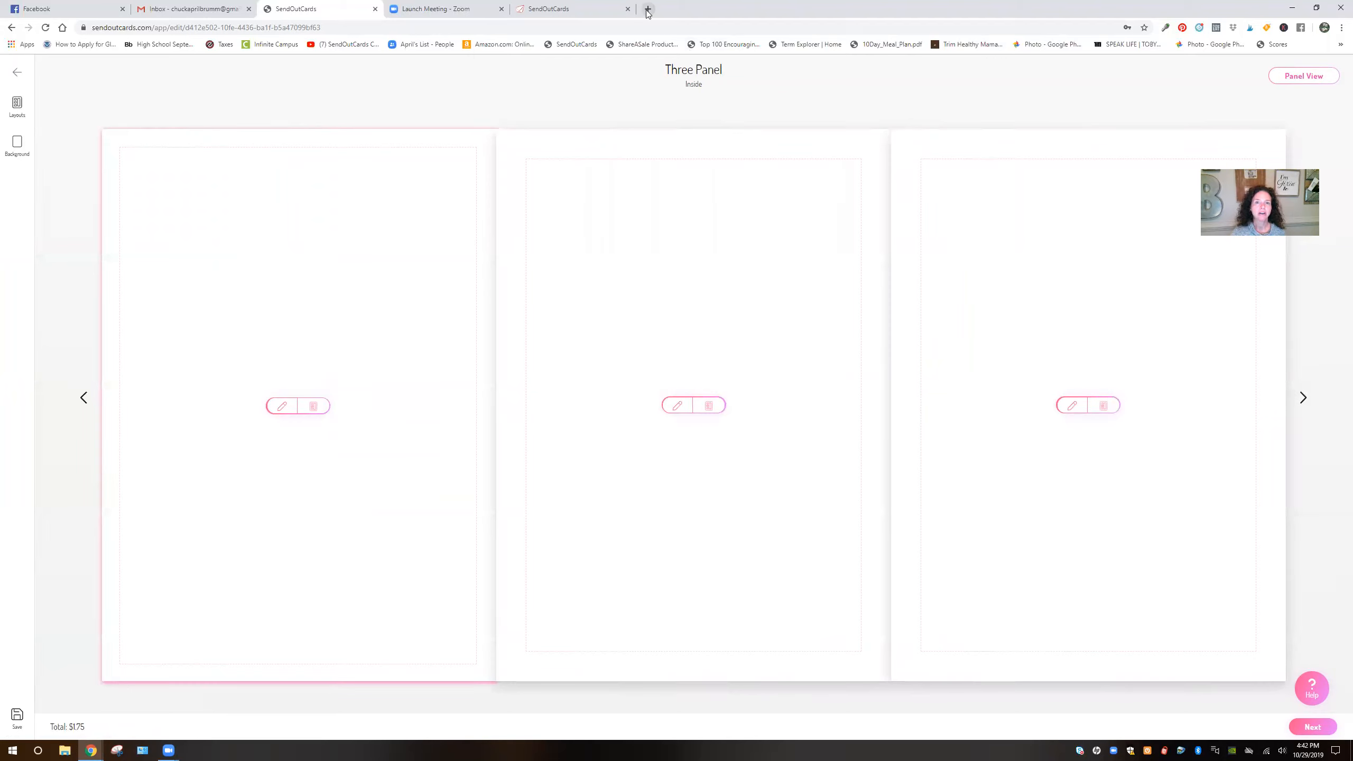
Switch to a new browser tab away from the card editor.
{"action": "left_click", "coordinate": [645, 8]}
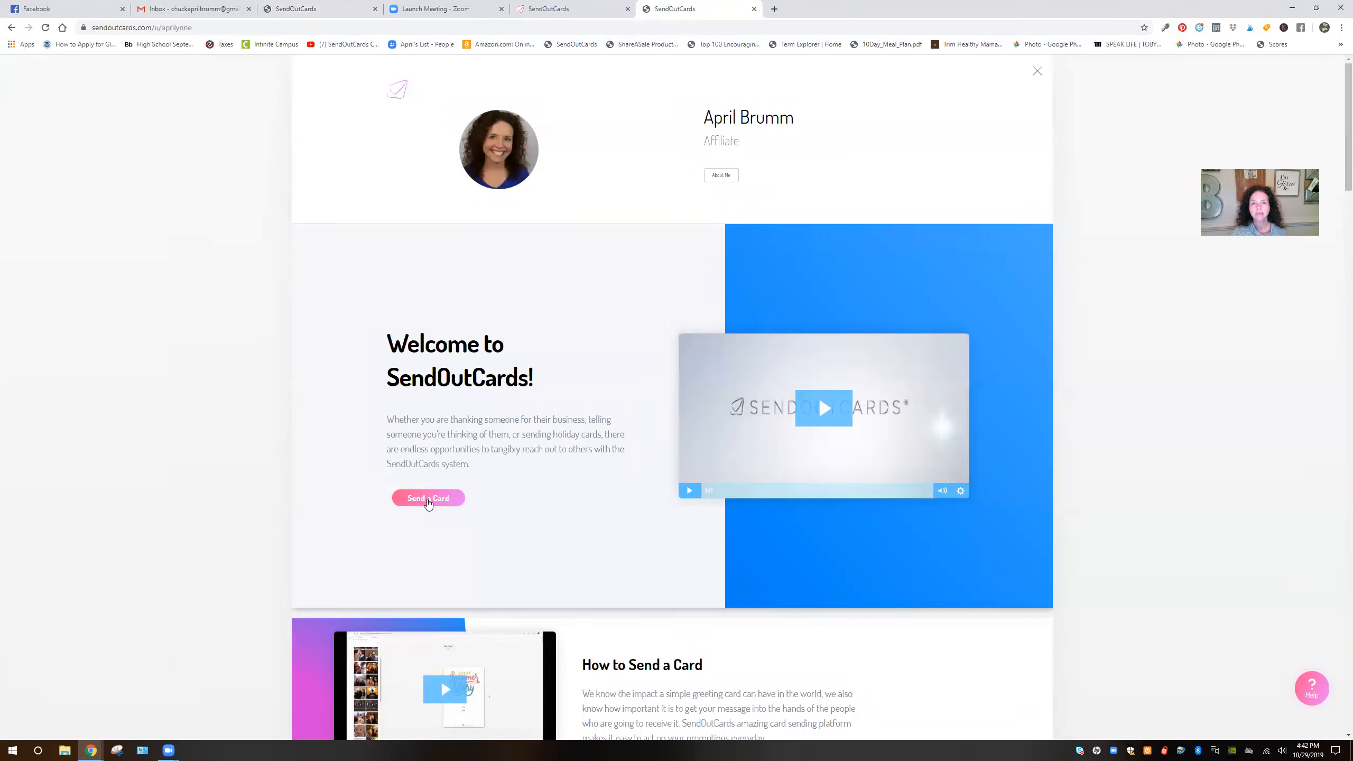
{"action": "mouse_move", "coordinate": [666, 173]}
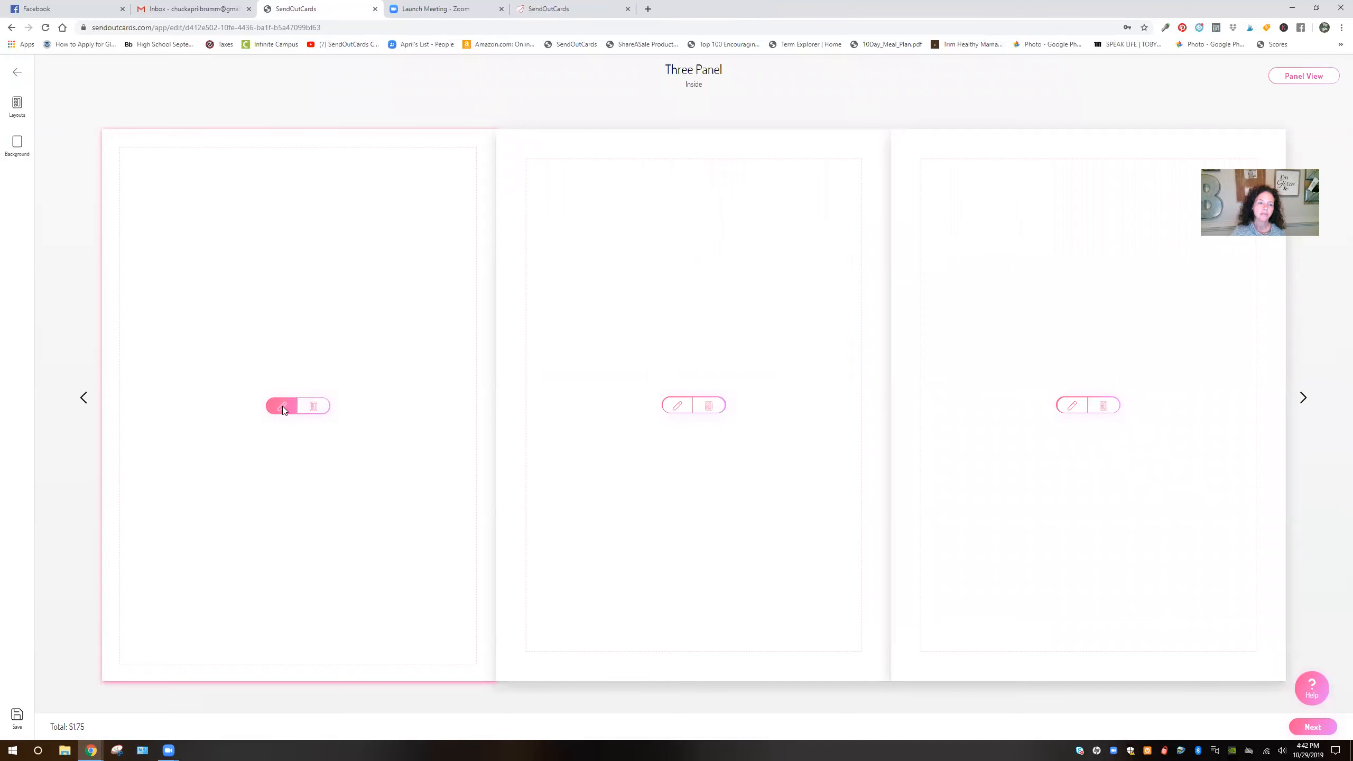
Begin editing the left inside panel of the card.
{"action": "left_click", "coordinate": [282, 406]}
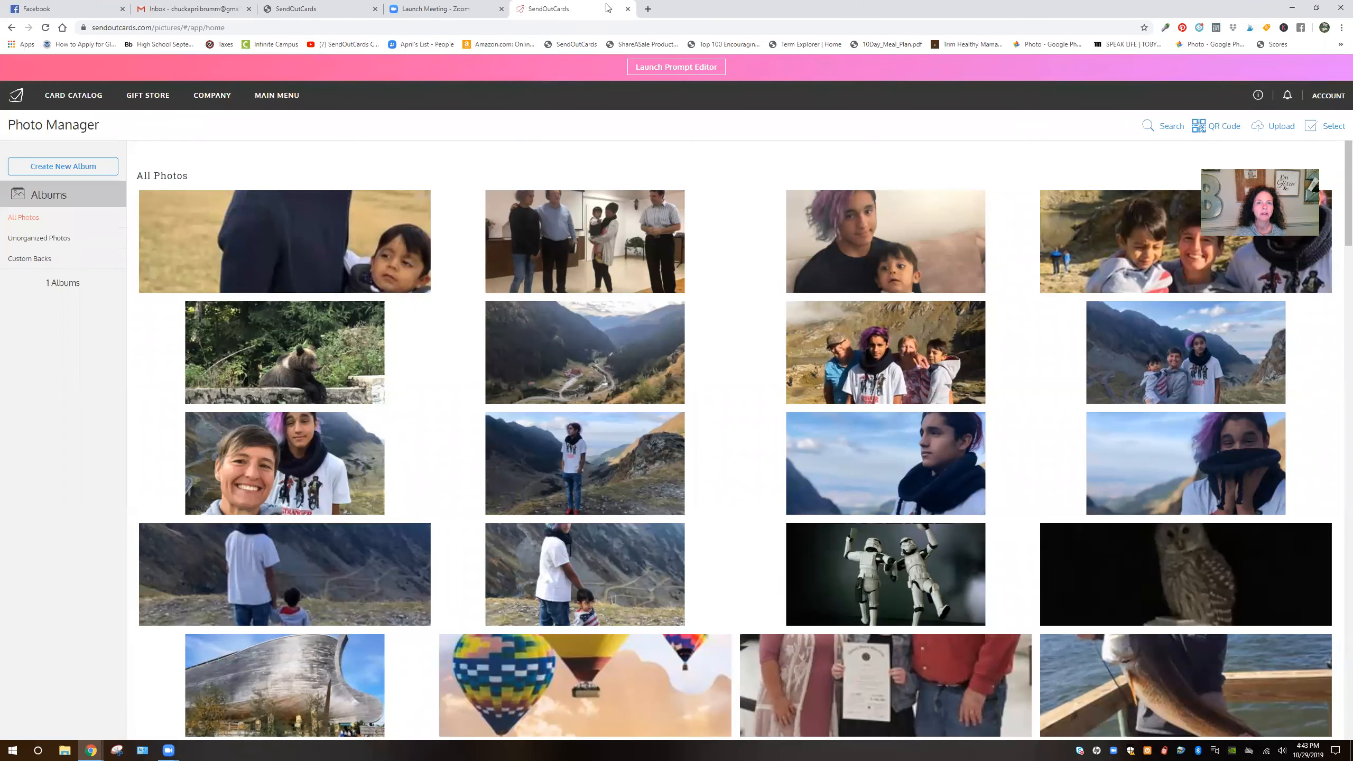
Leave the Photo Manager tab and return to the card editor tab.
{"action": "left_click", "coordinate": [437, 8]}
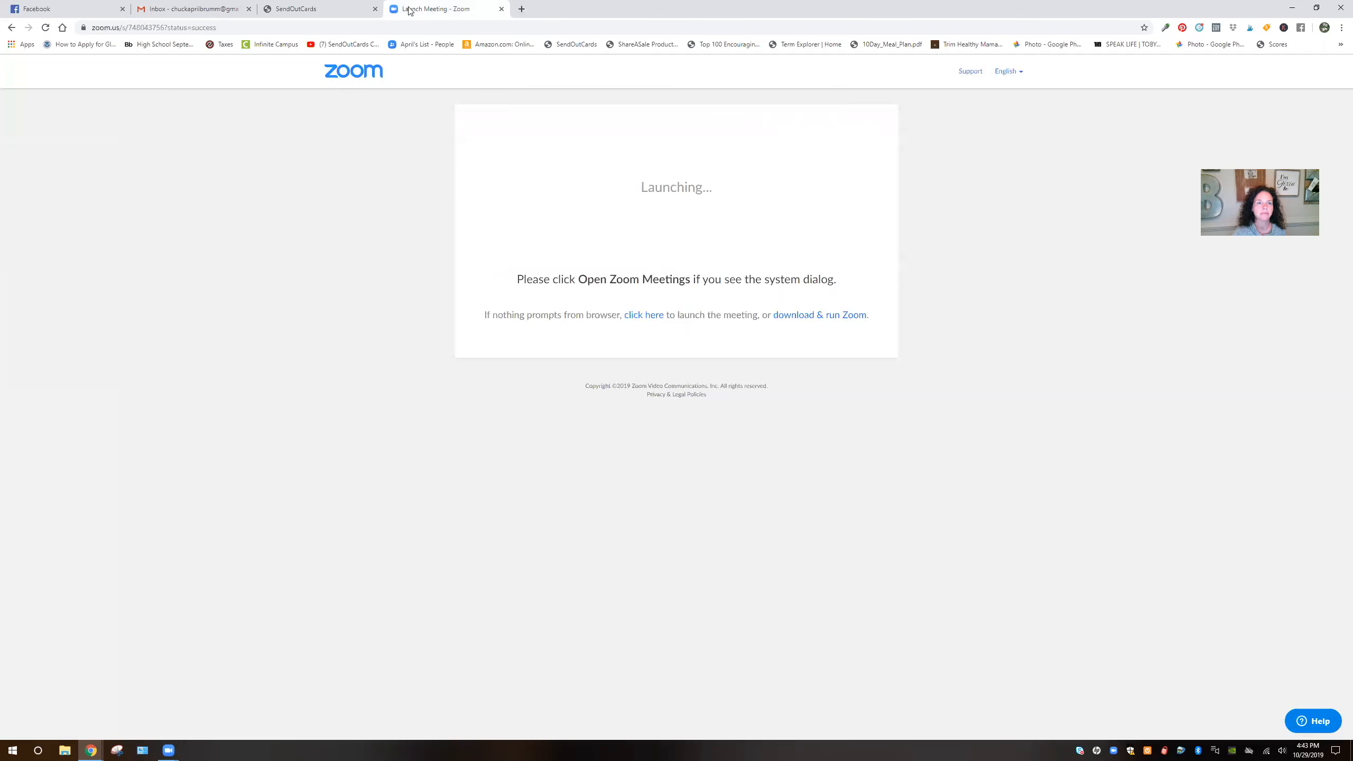
{"action": "left_click", "coordinate": [309, 8]}
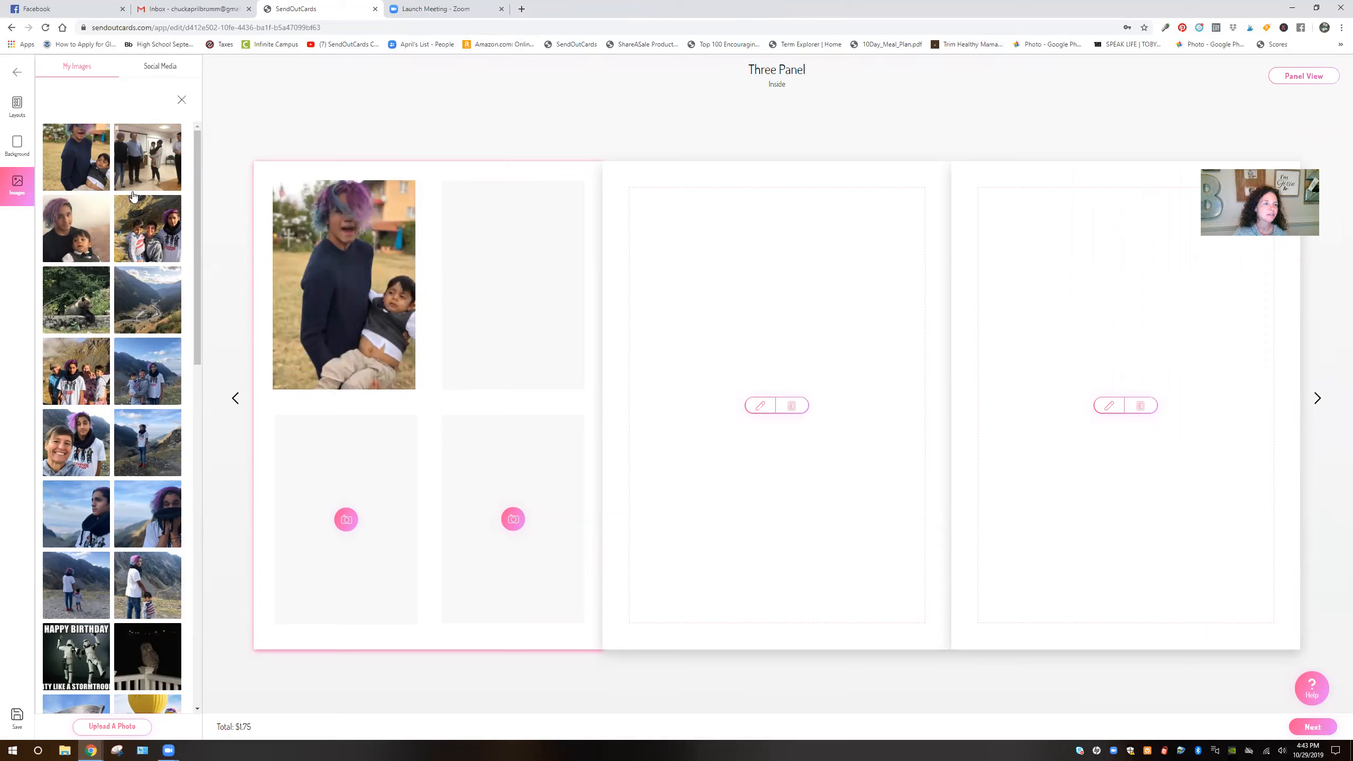
{"action": "mouse_move", "coordinate": [152, 241]}
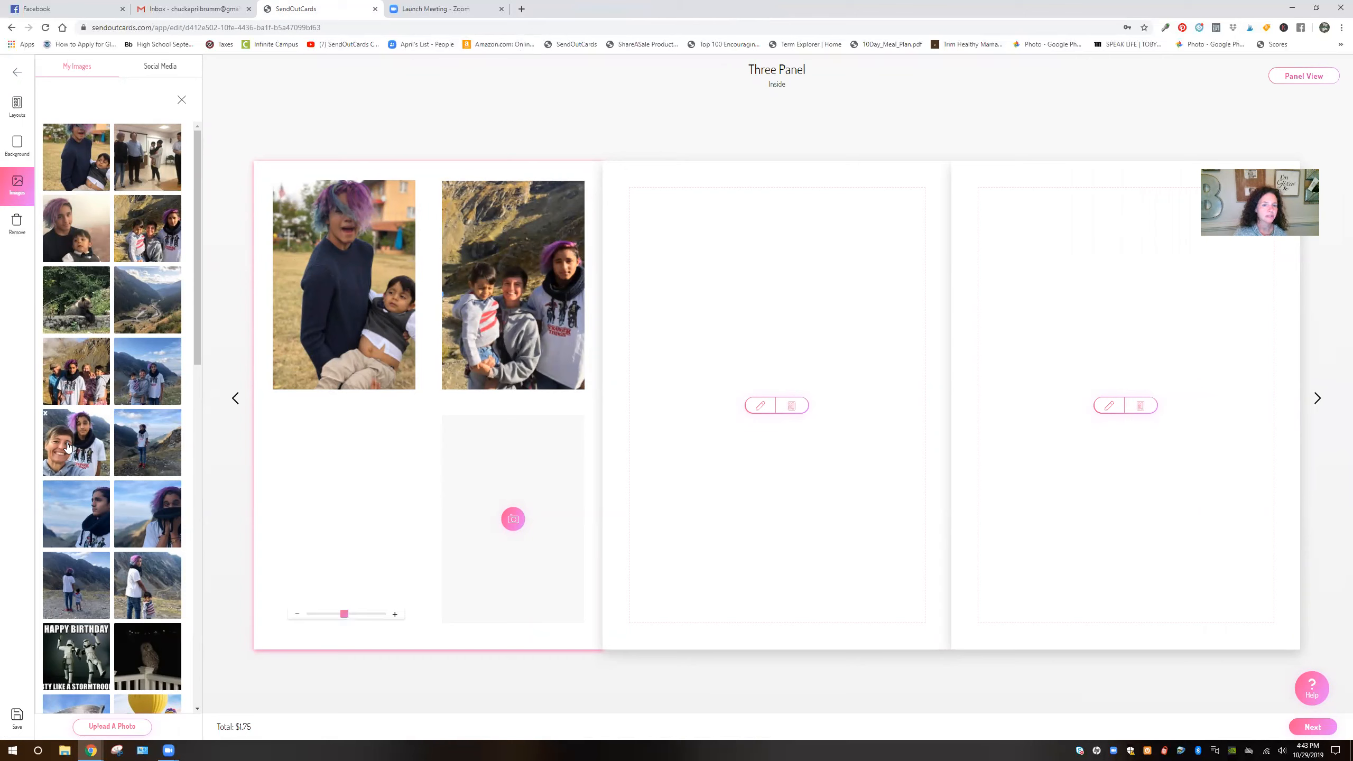
Place another trip photo into the left panel's four-photo grid and show the layout choices.
{"action": "left_click", "coordinate": [69, 443]}
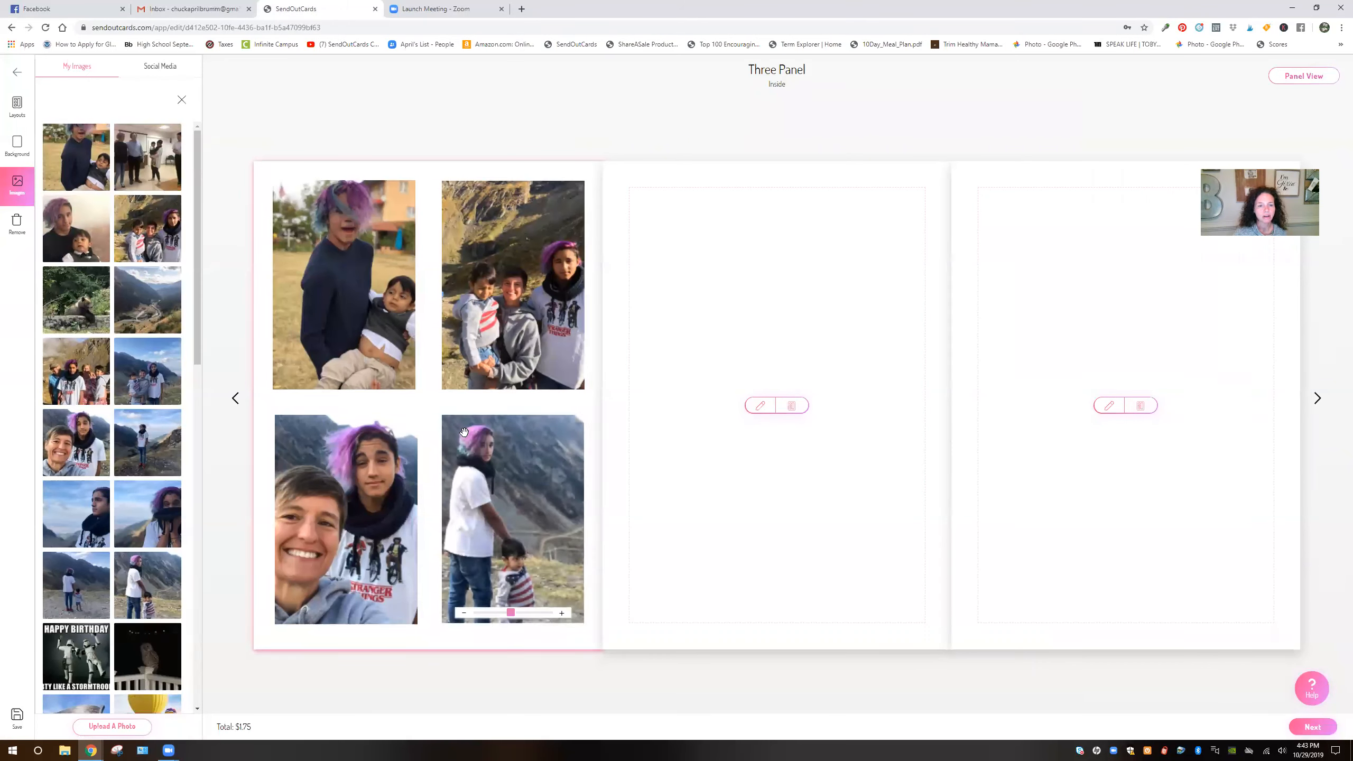
{"action": "left_click", "coordinate": [17, 104]}
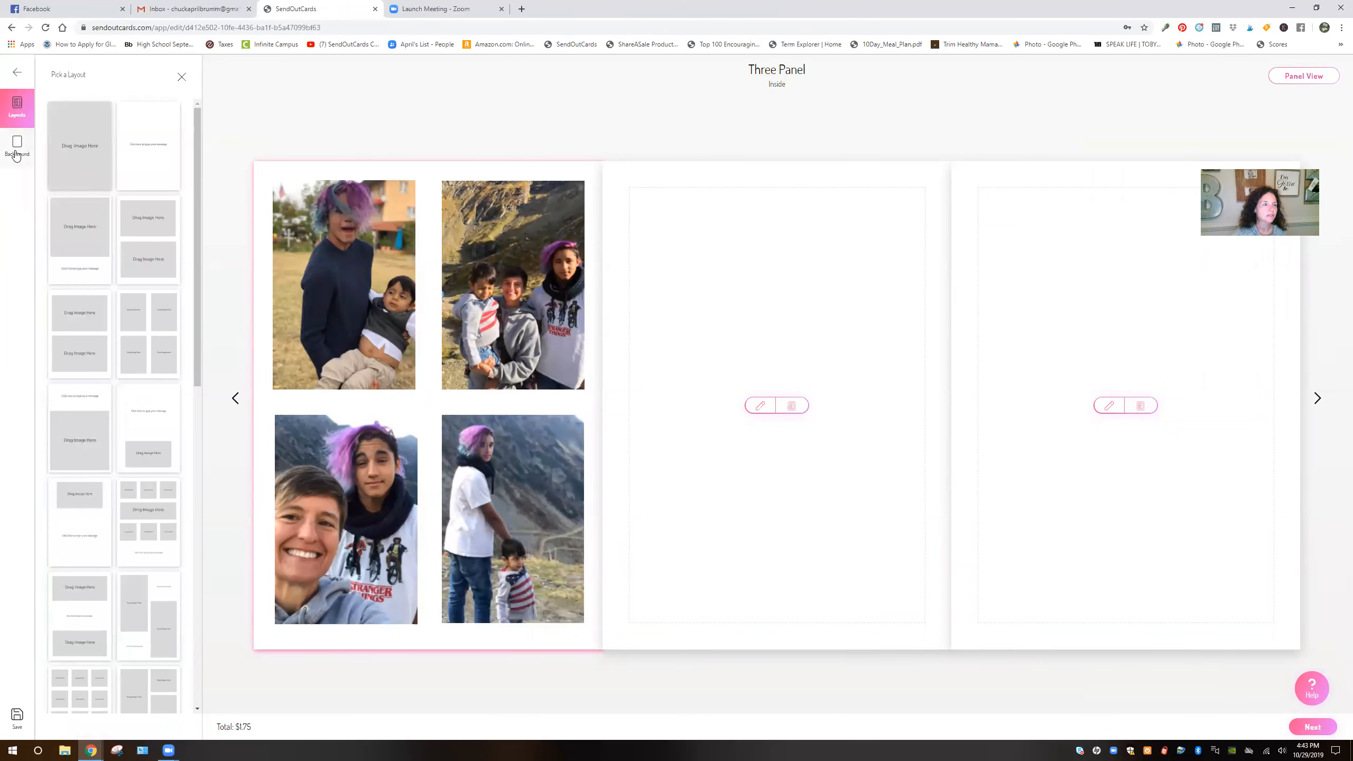
Set the left inside panel's background to purple and move on to the middle panel.
{"action": "left_click", "coordinate": [17, 147]}
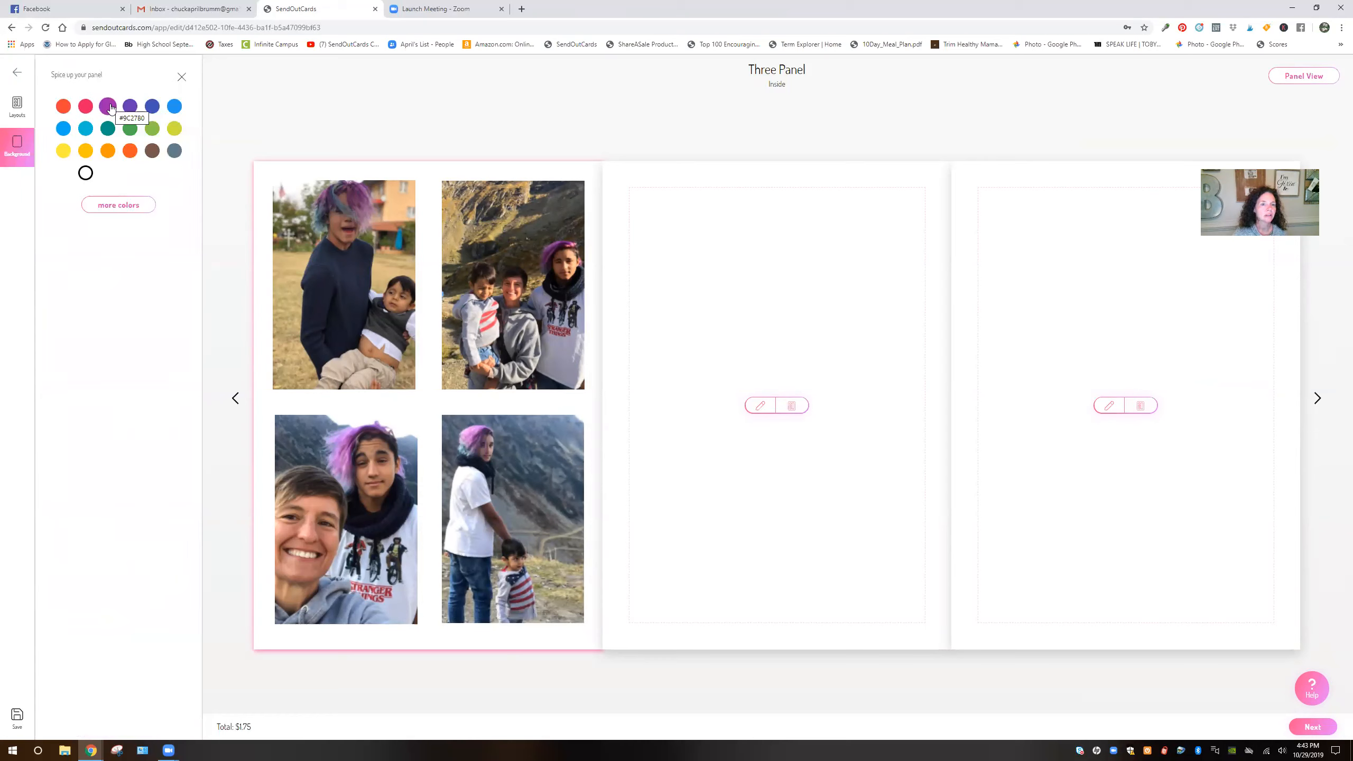
{"action": "left_click", "coordinate": [107, 106]}
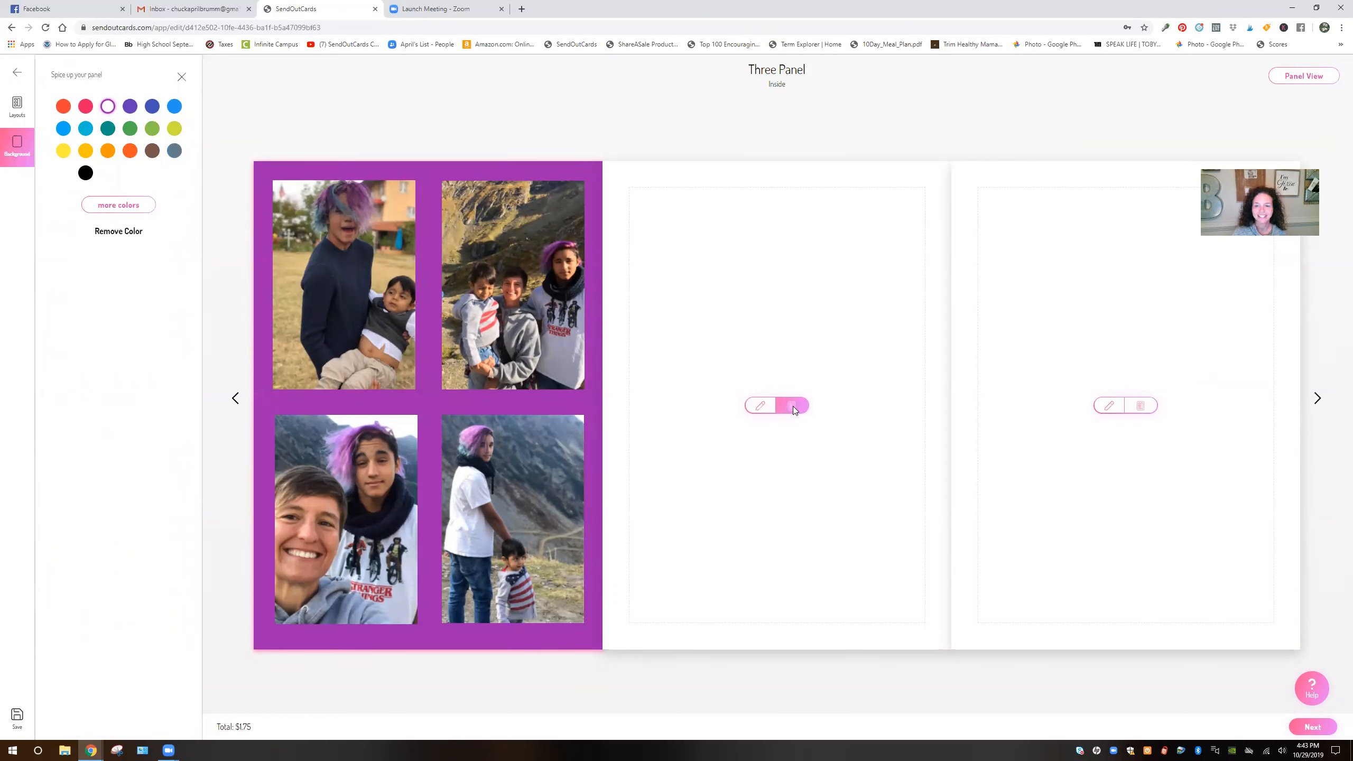
{"action": "left_click", "coordinate": [17, 105]}
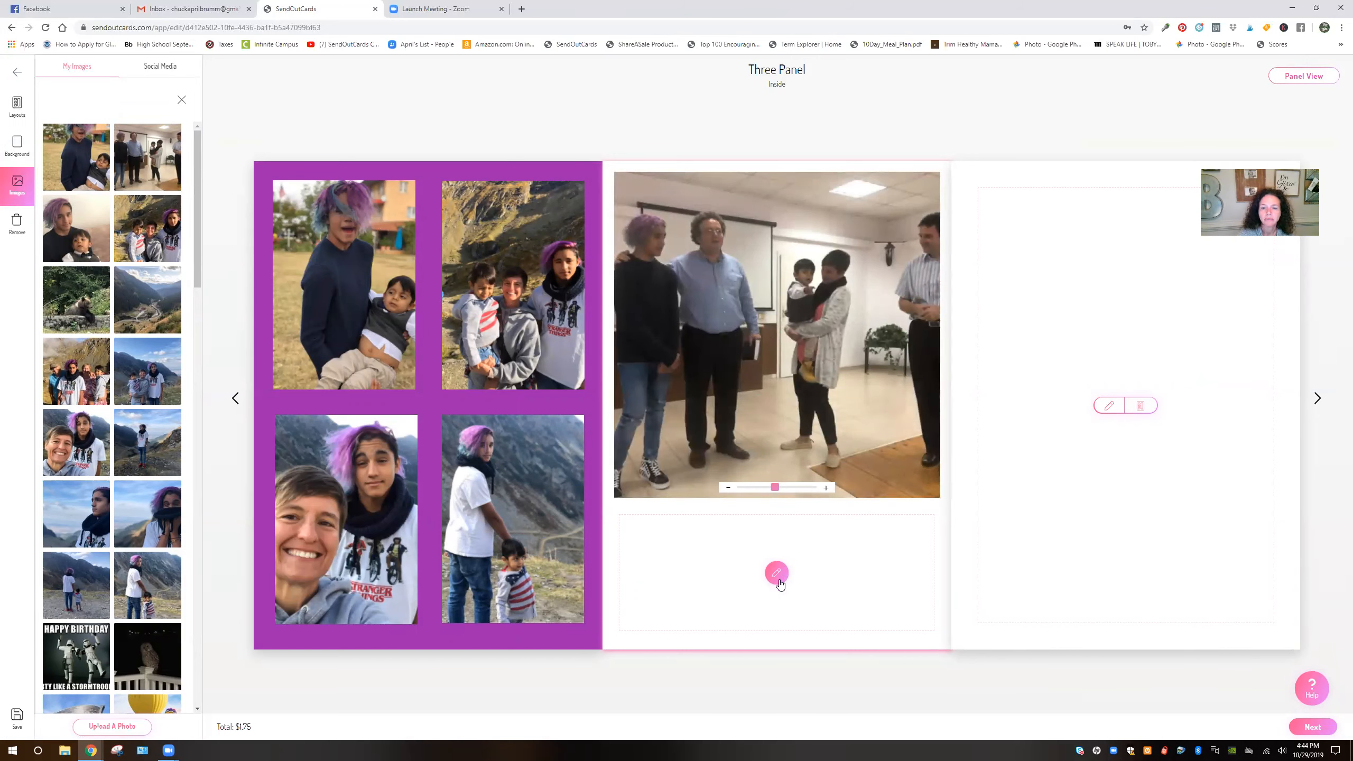
Enter 'We miss you!!! Can't wait to see you Christmas!!!' in the text box under the group photo.
{"action": "left_click", "coordinate": [776, 573]}
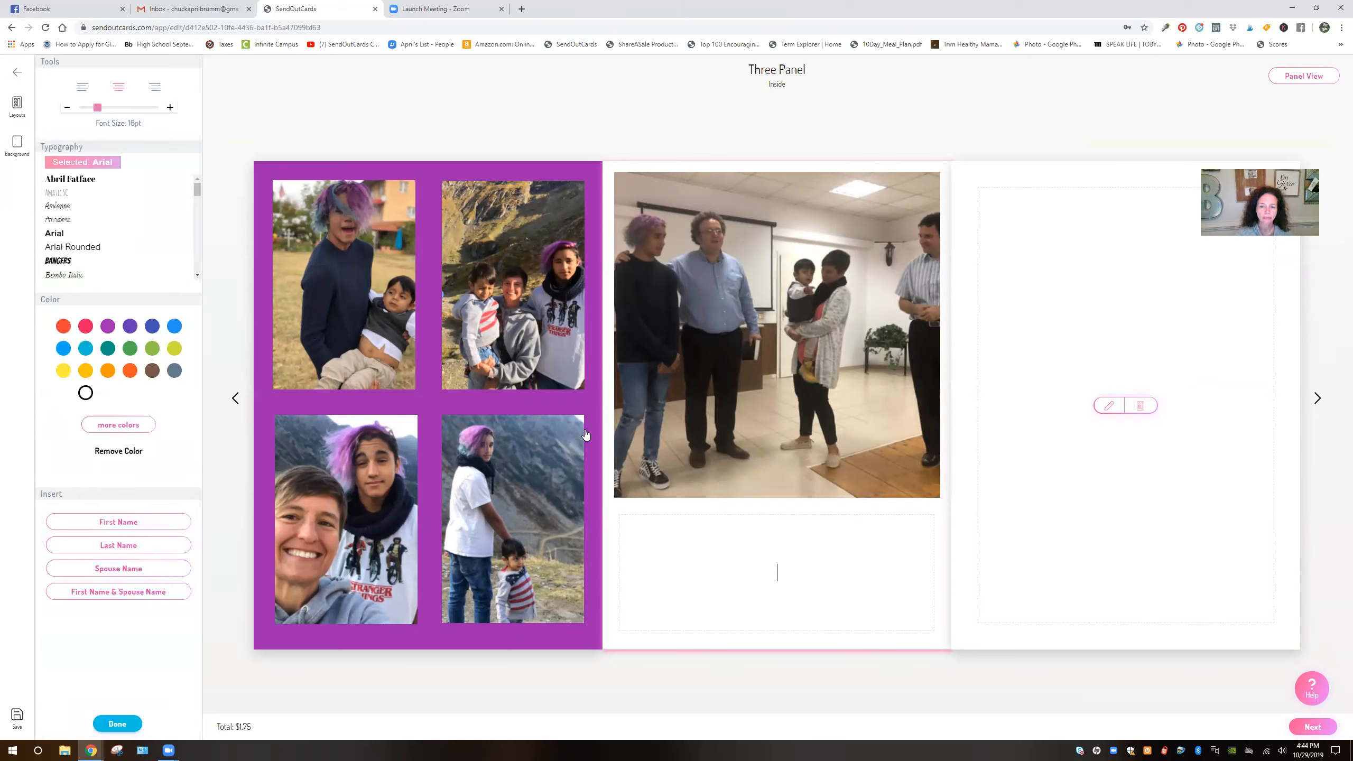
{"action": "mouse_move", "coordinate": [611, 407]}
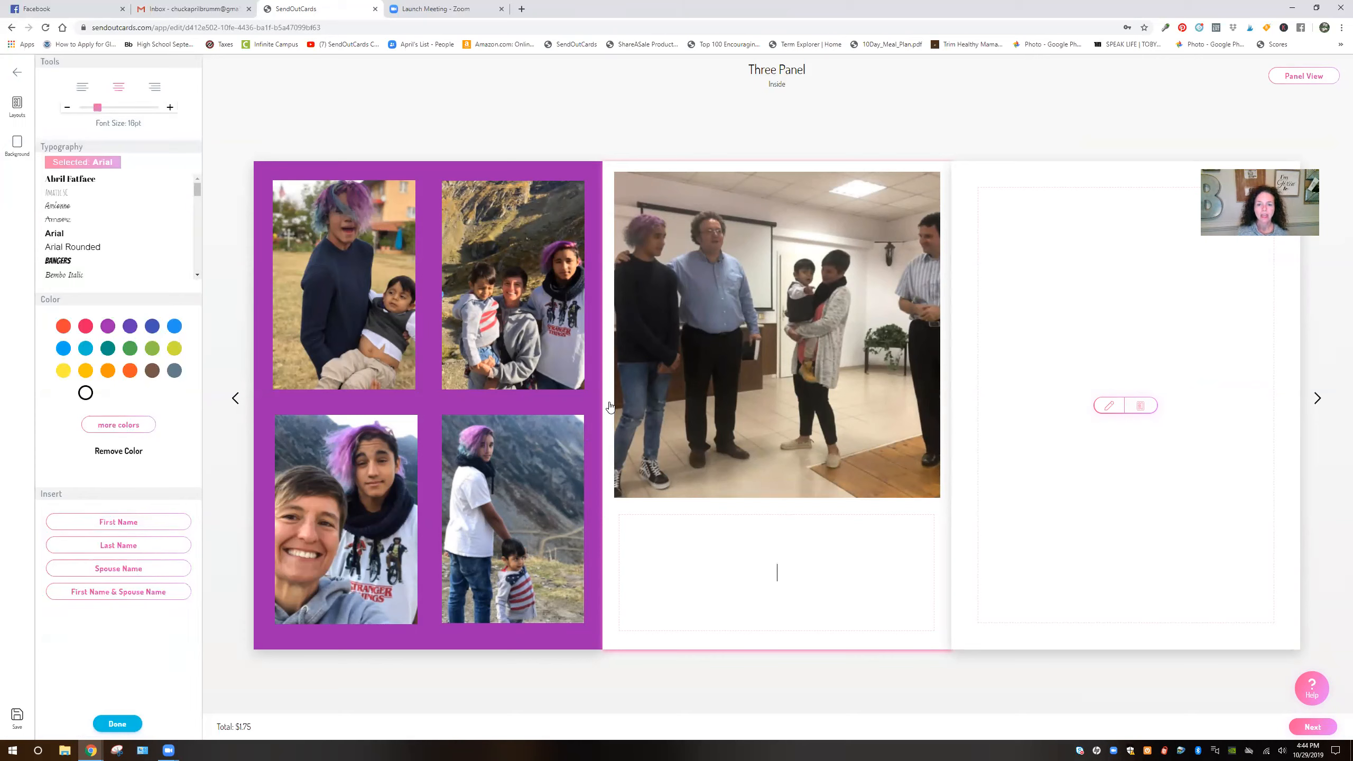
{"action": "type", "text": "Hope your d"}
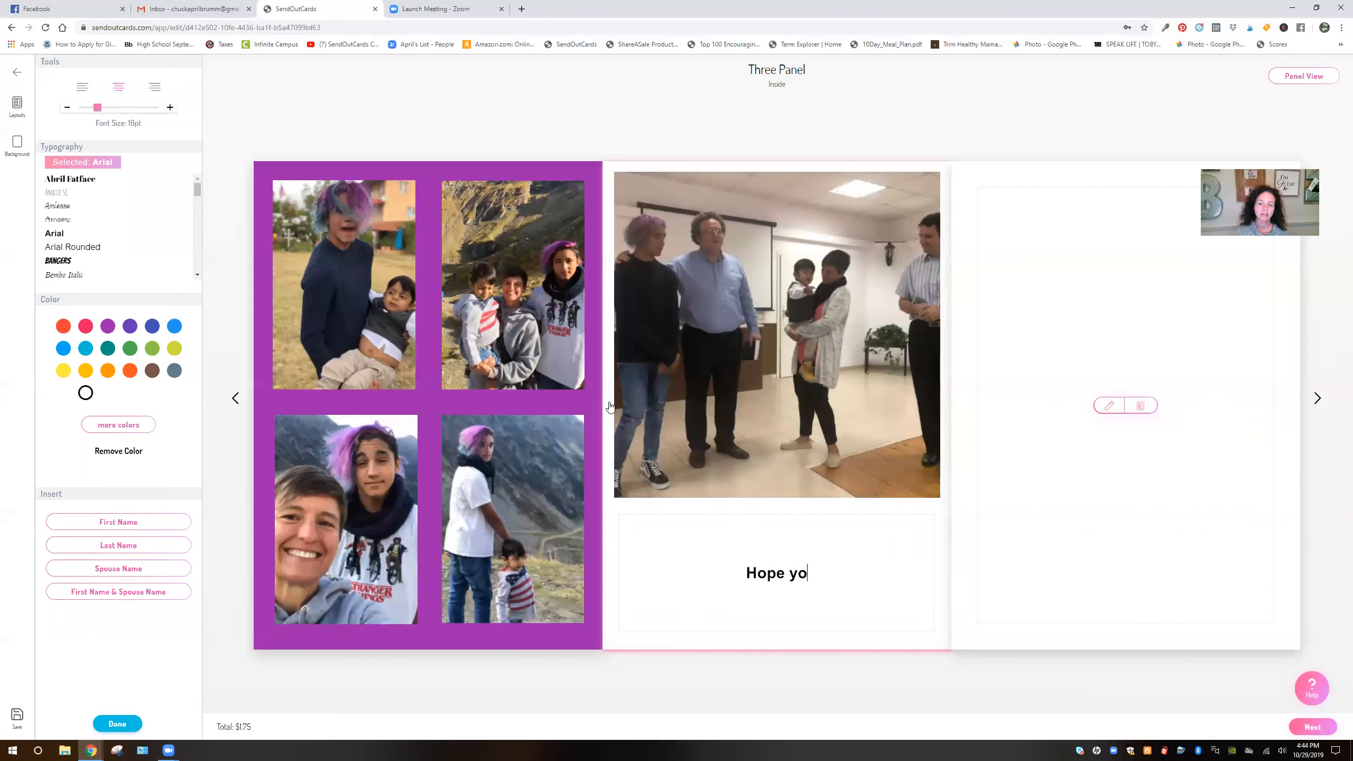
{"action": "type", "text": "We"}
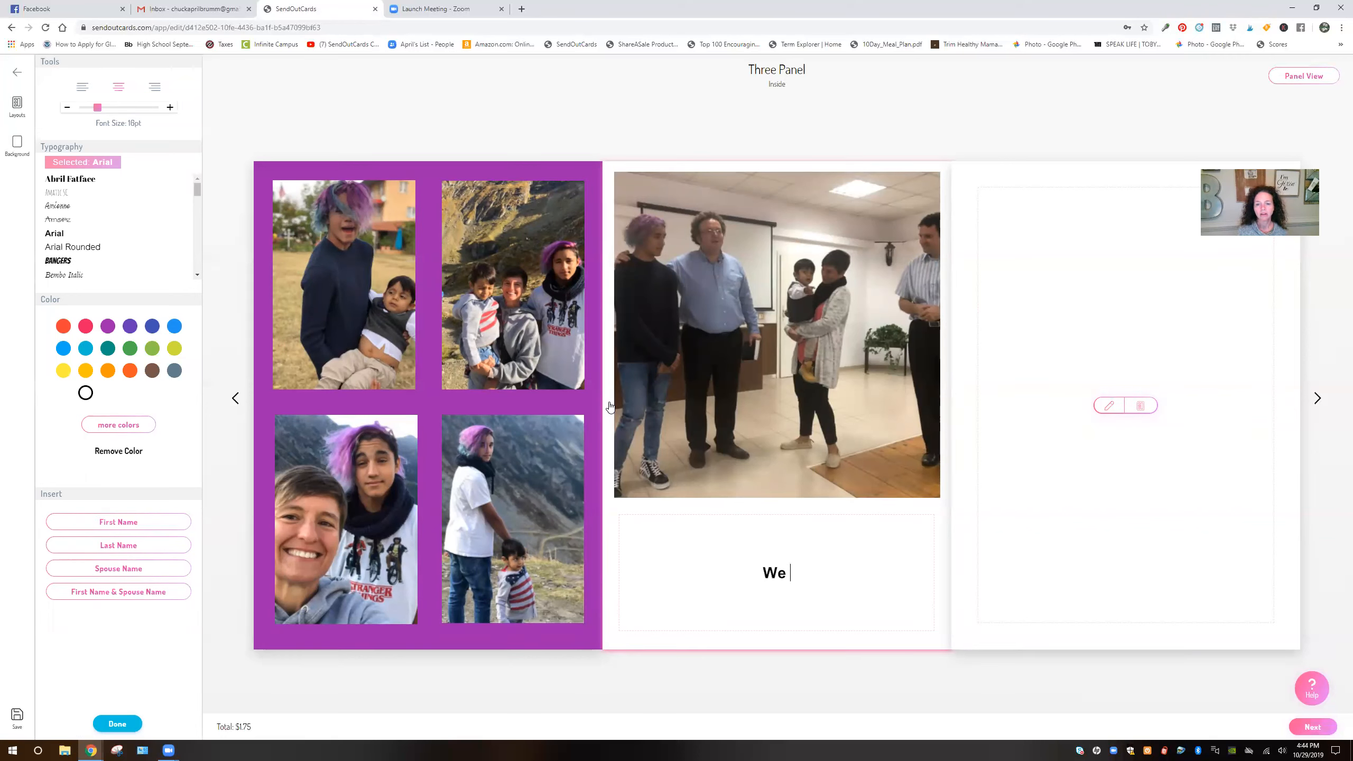
{"action": "type", "text": "miss you!!!"}
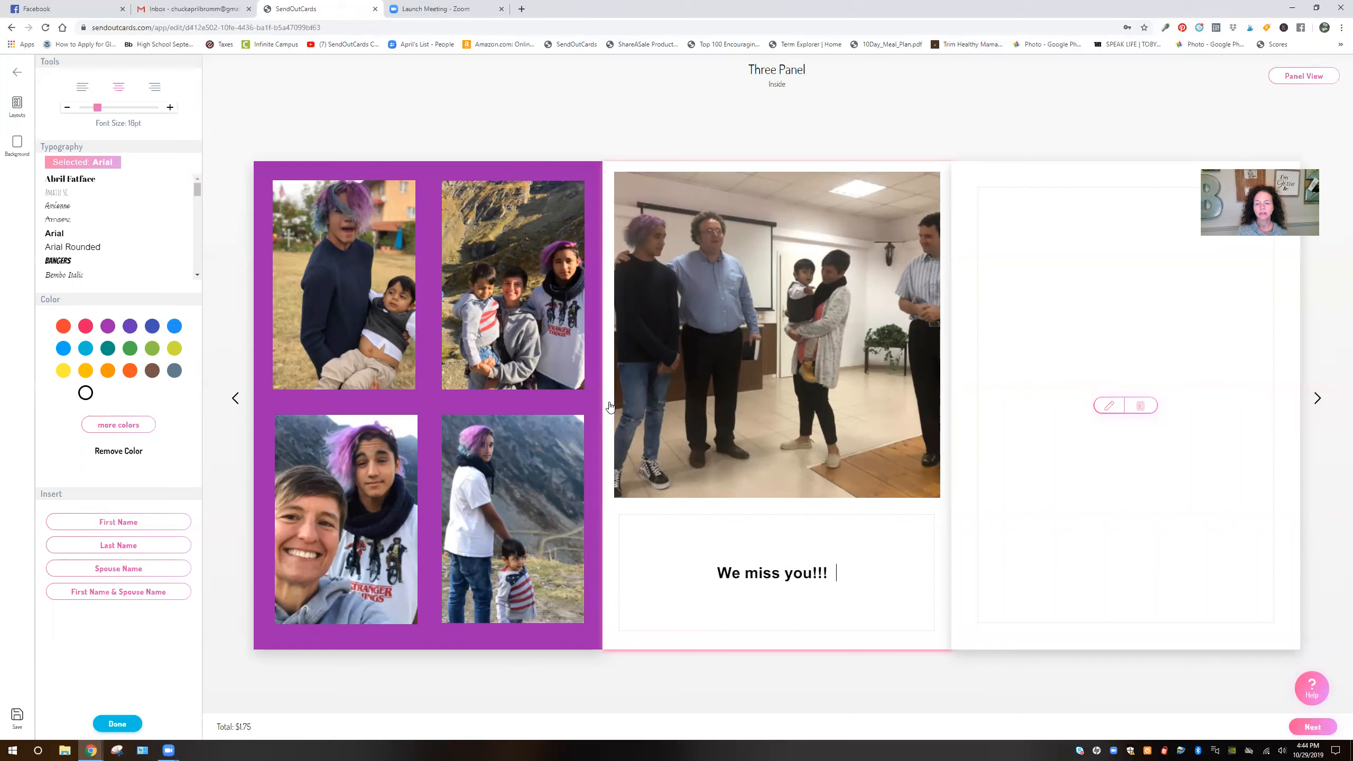
{"action": "type", "text": "Can't wait to see you Chri"}
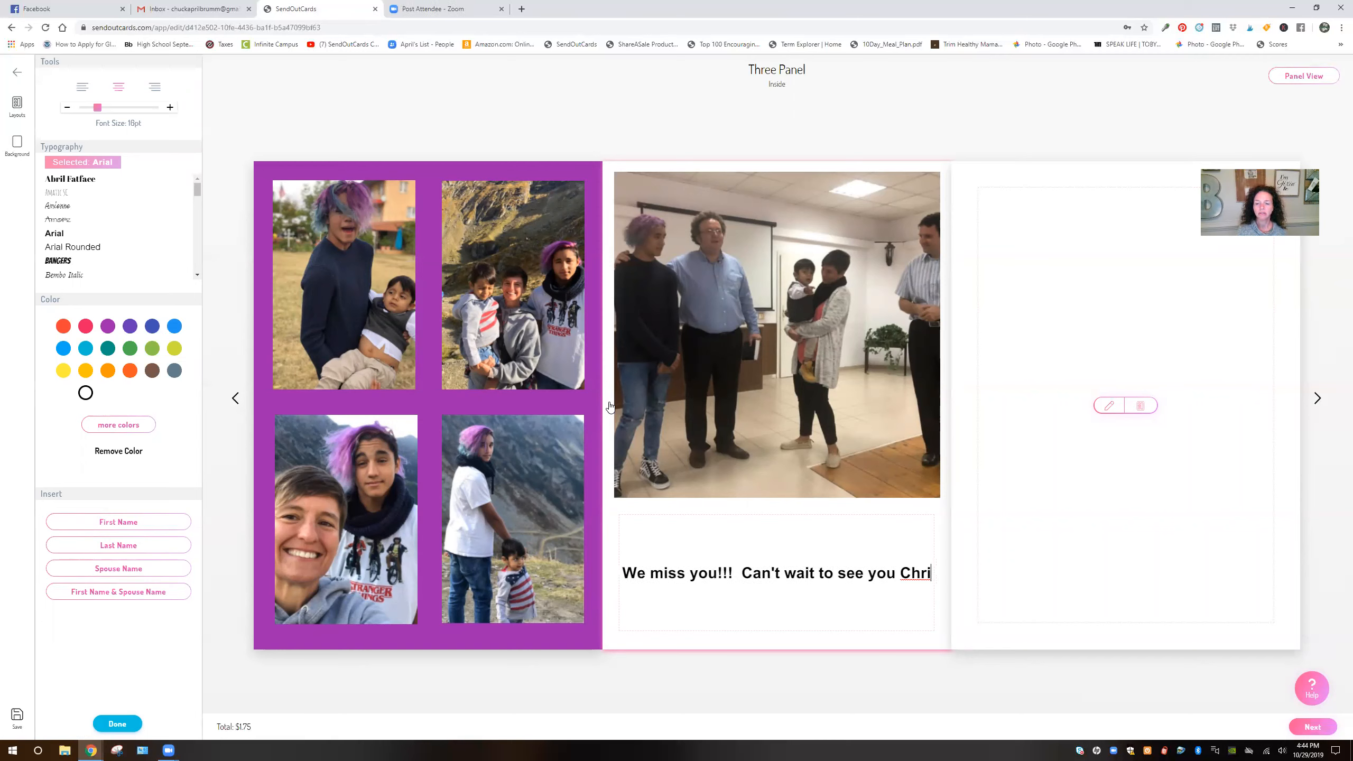
{"action": "type", "text": "stmas!!!"}
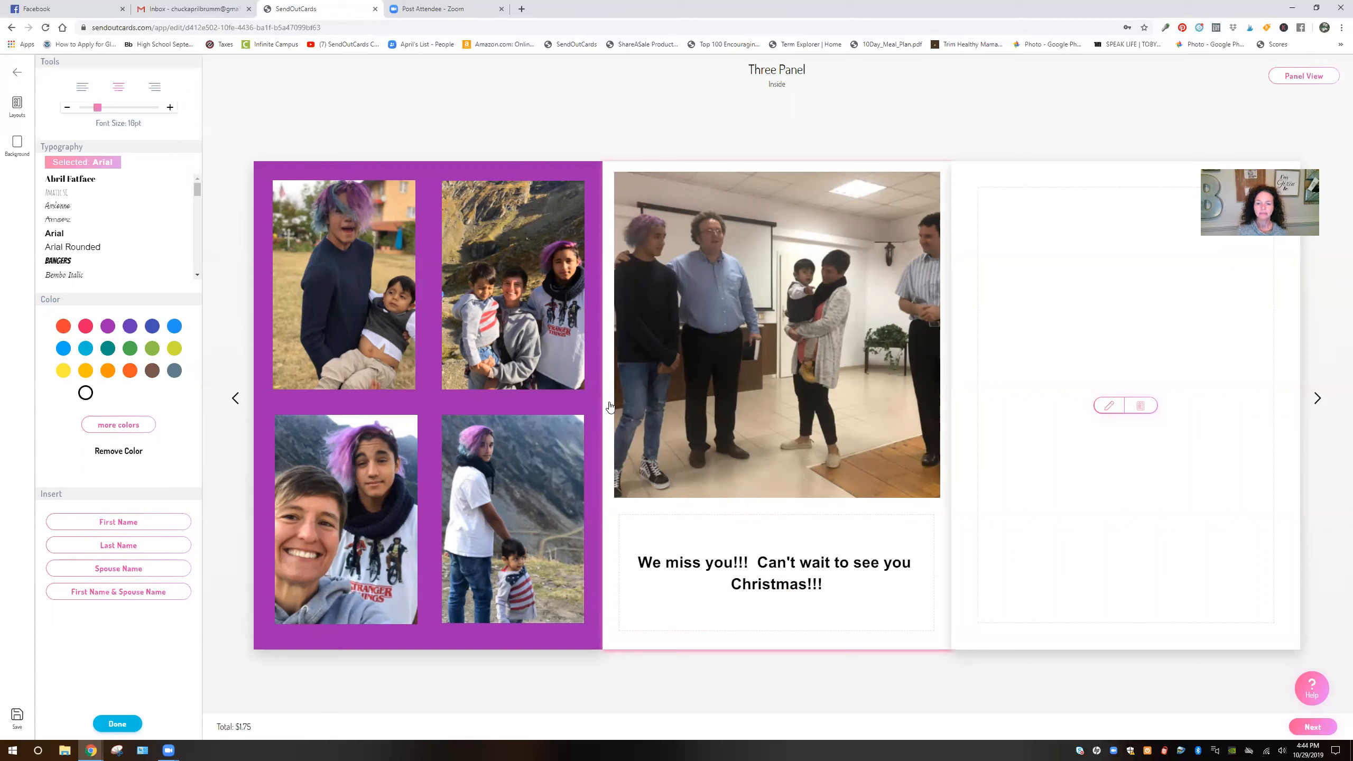
Style the whole message in the Easterbons font, larger and purple.
{"action": "triple_click", "coordinate": [776, 563]}
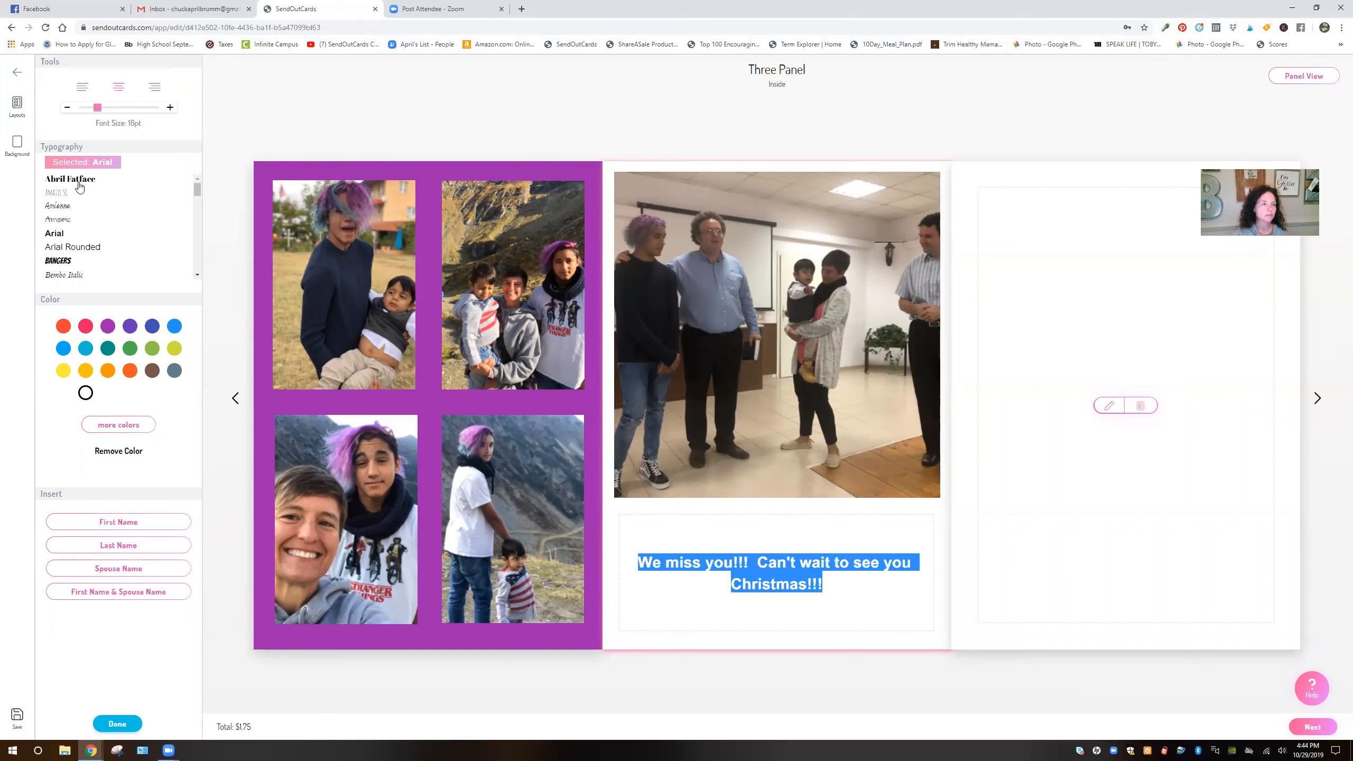
{"action": "left_click", "coordinate": [64, 186]}
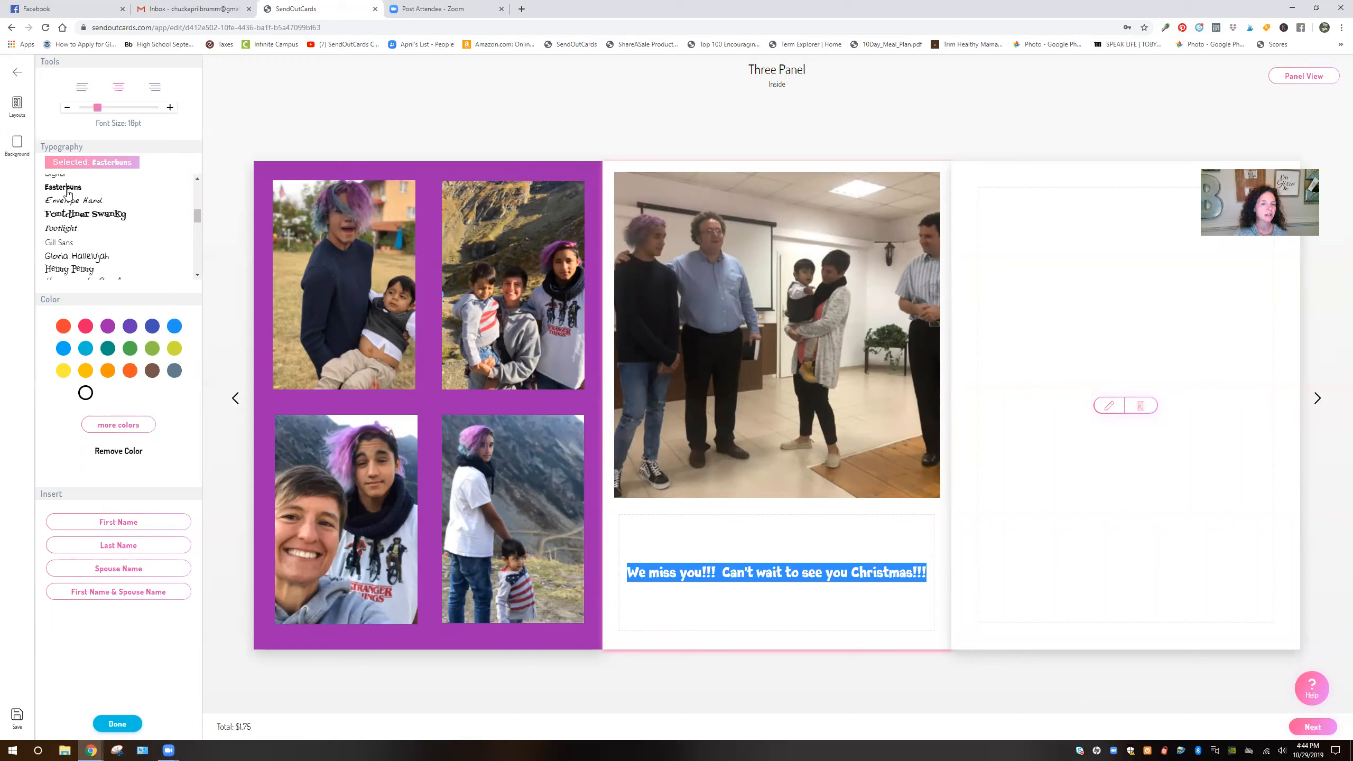
{"action": "left_click", "coordinate": [169, 107]}
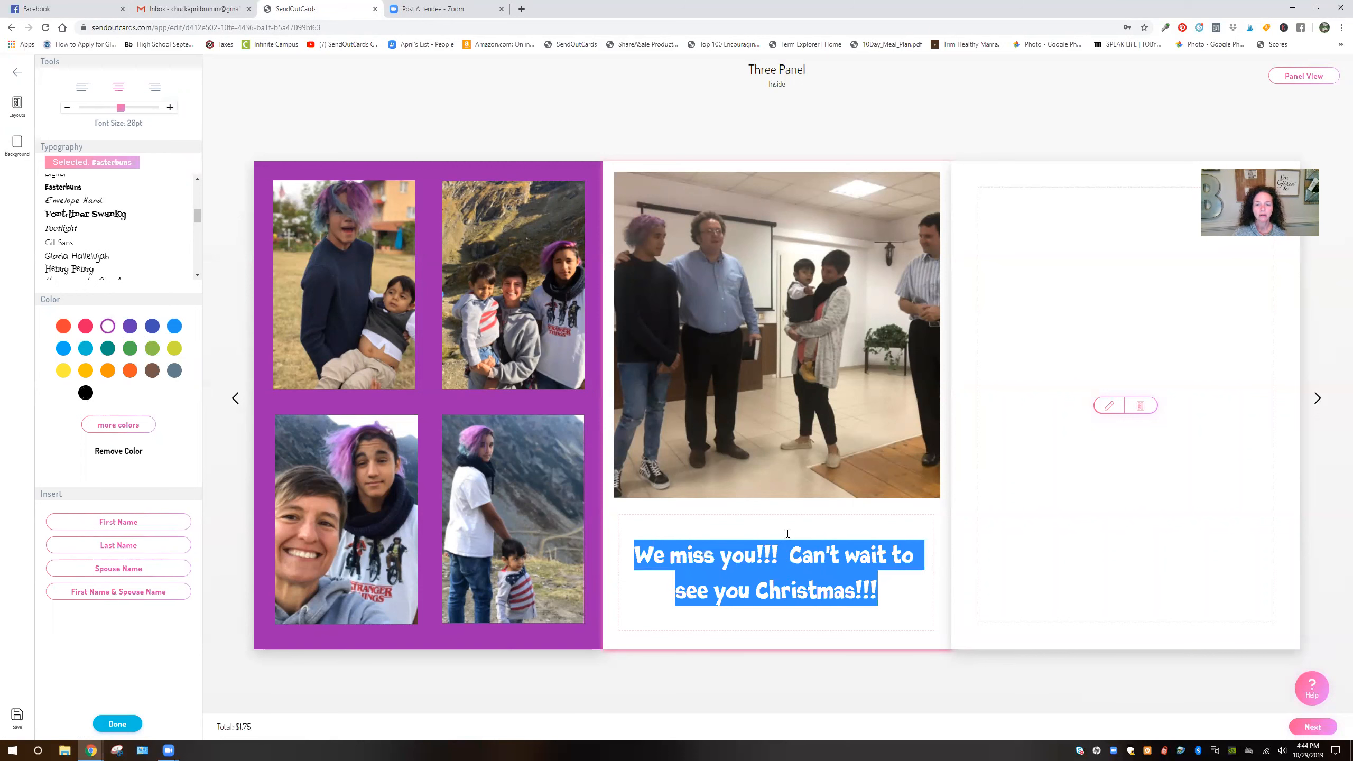
{"action": "left_click", "coordinate": [17, 106]}
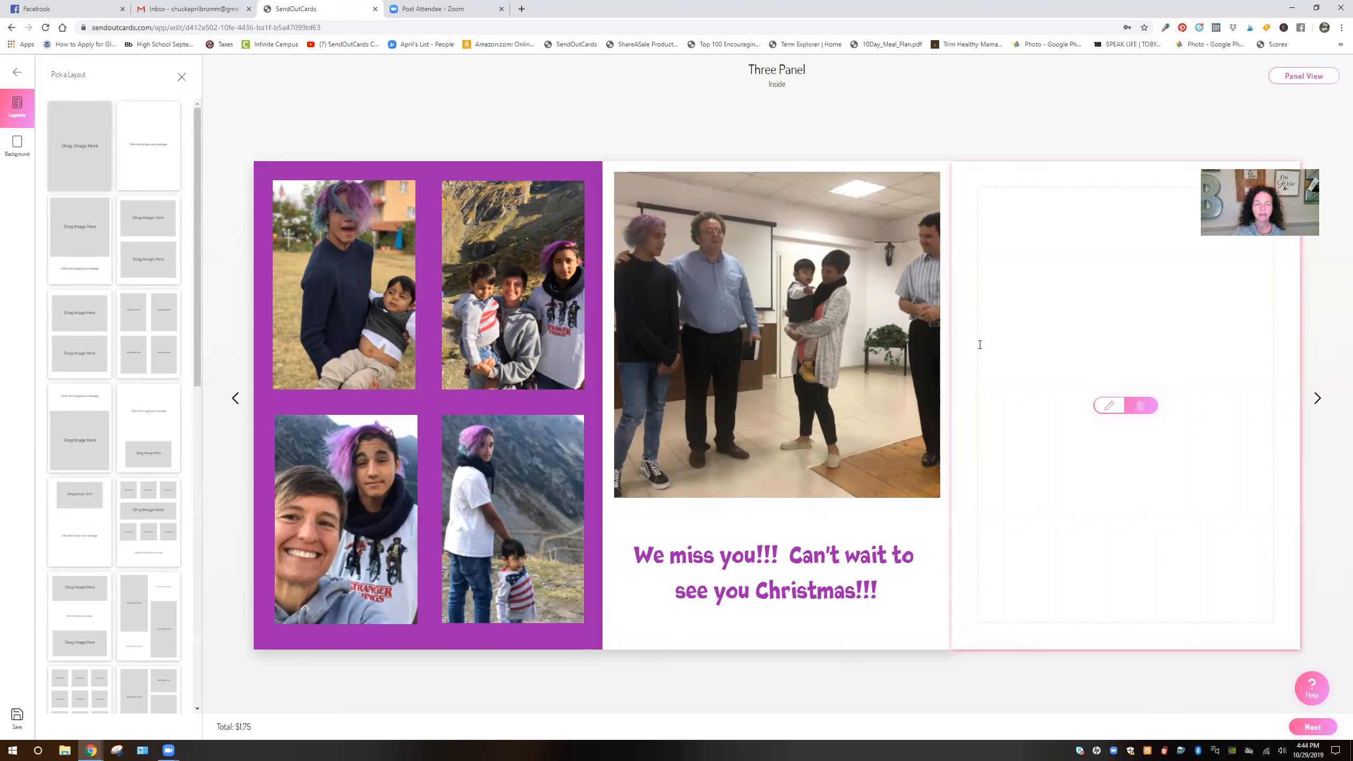
{"action": "mouse_move", "coordinate": [80, 425]}
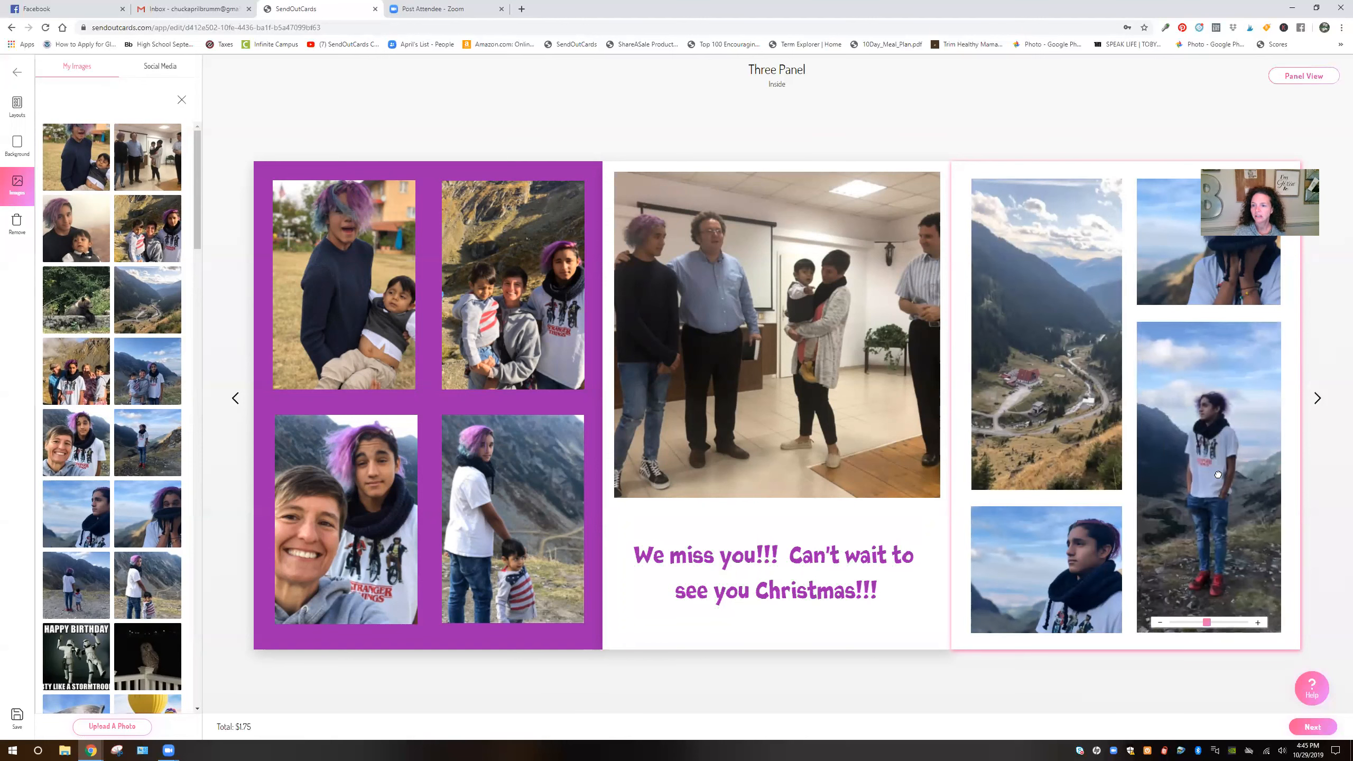
Close the photo library and bring up the panel's background colour choices for purple.
{"action": "left_click", "coordinate": [17, 103]}
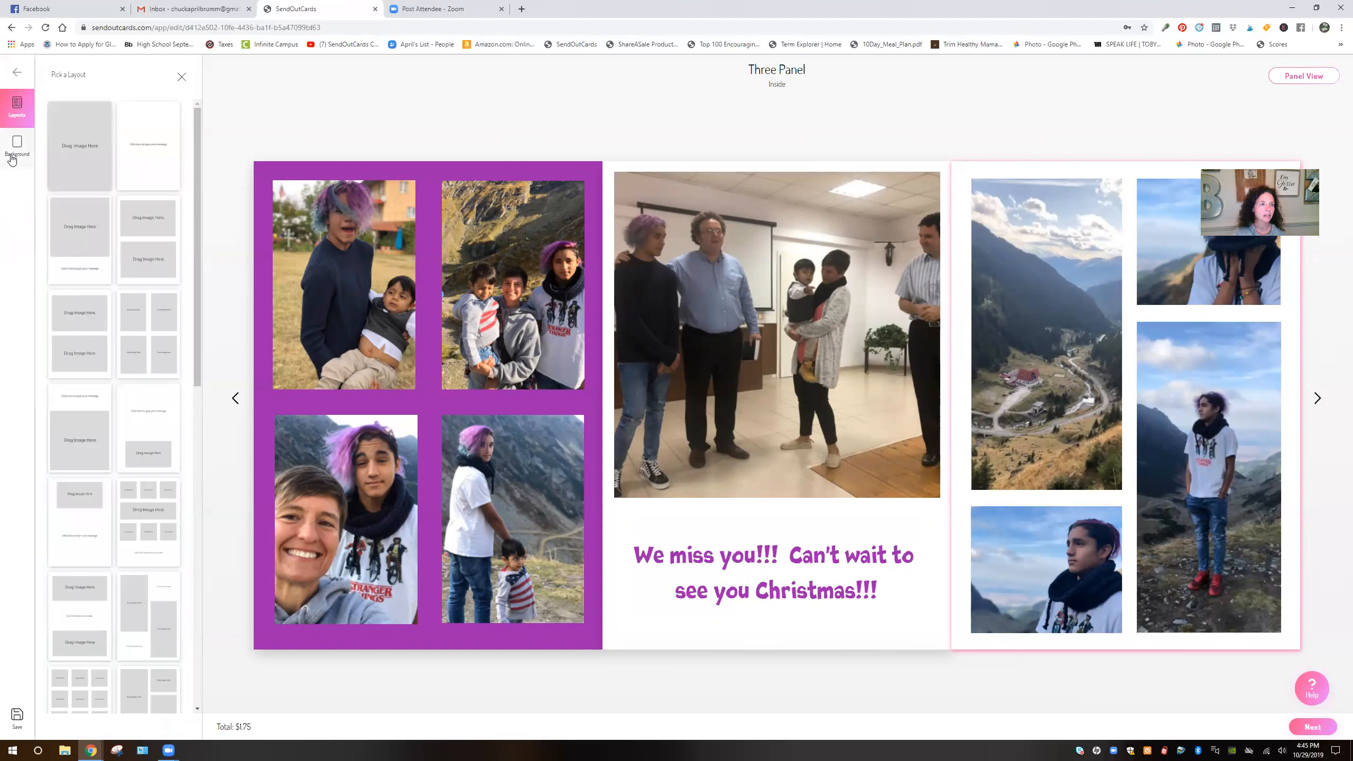
{"action": "left_click", "coordinate": [17, 146]}
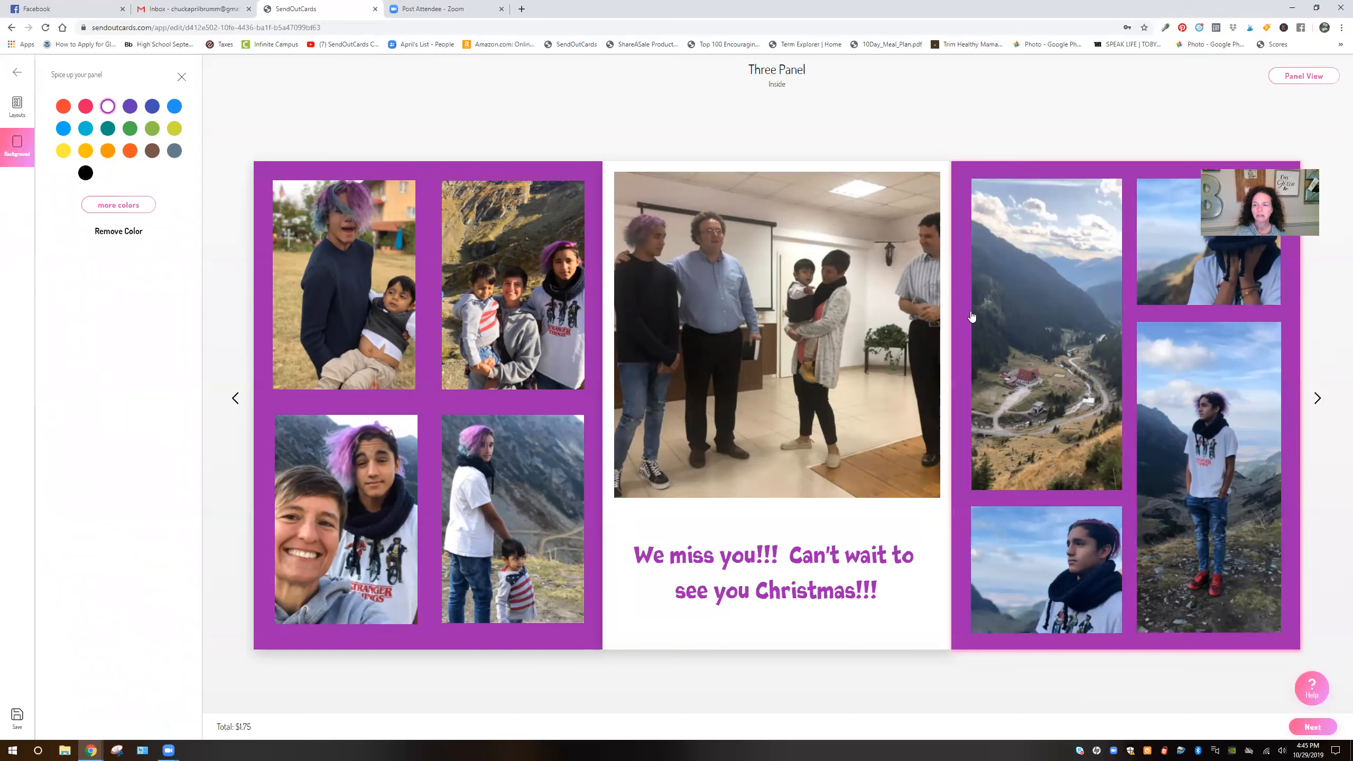
{"action": "mouse_move", "coordinate": [1318, 399]}
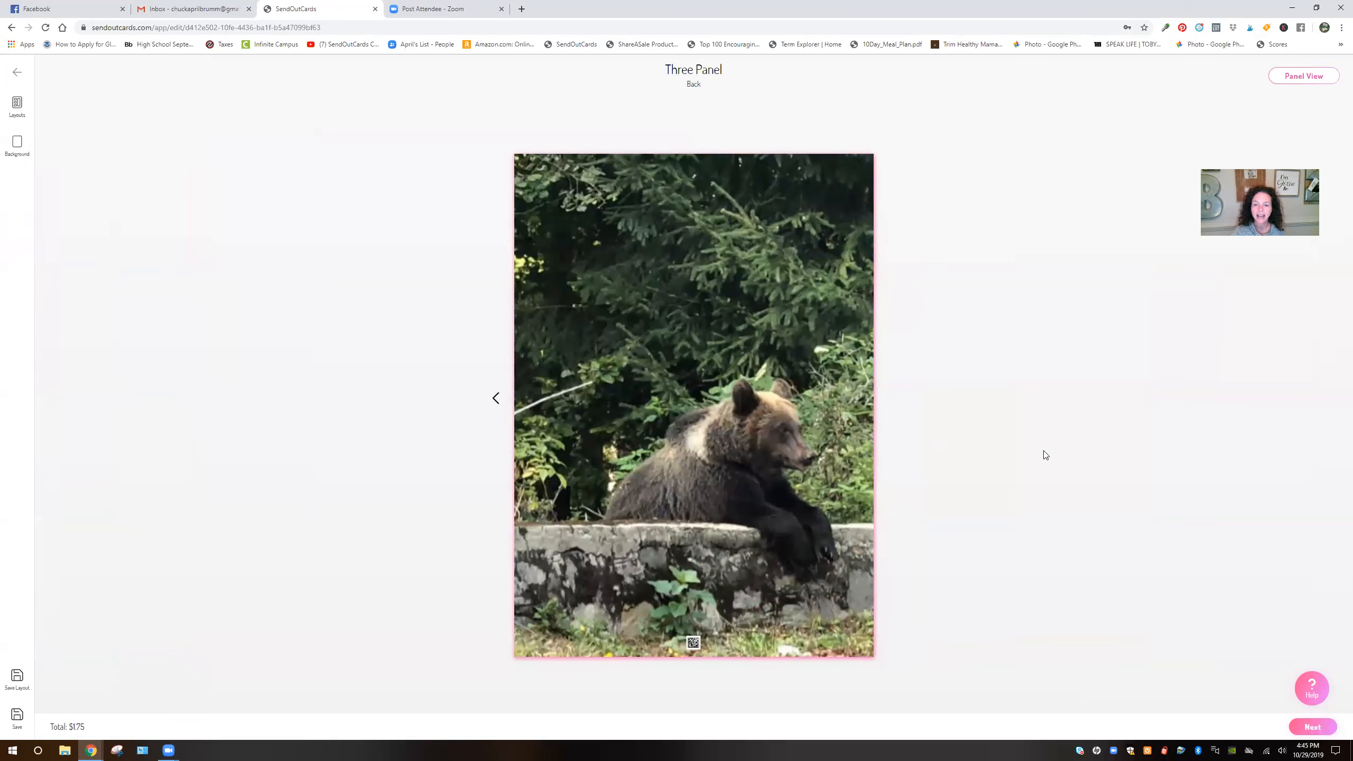
Create the His Birthday order from the finished card and start adding recipients.
{"action": "left_click", "coordinate": [1313, 727]}
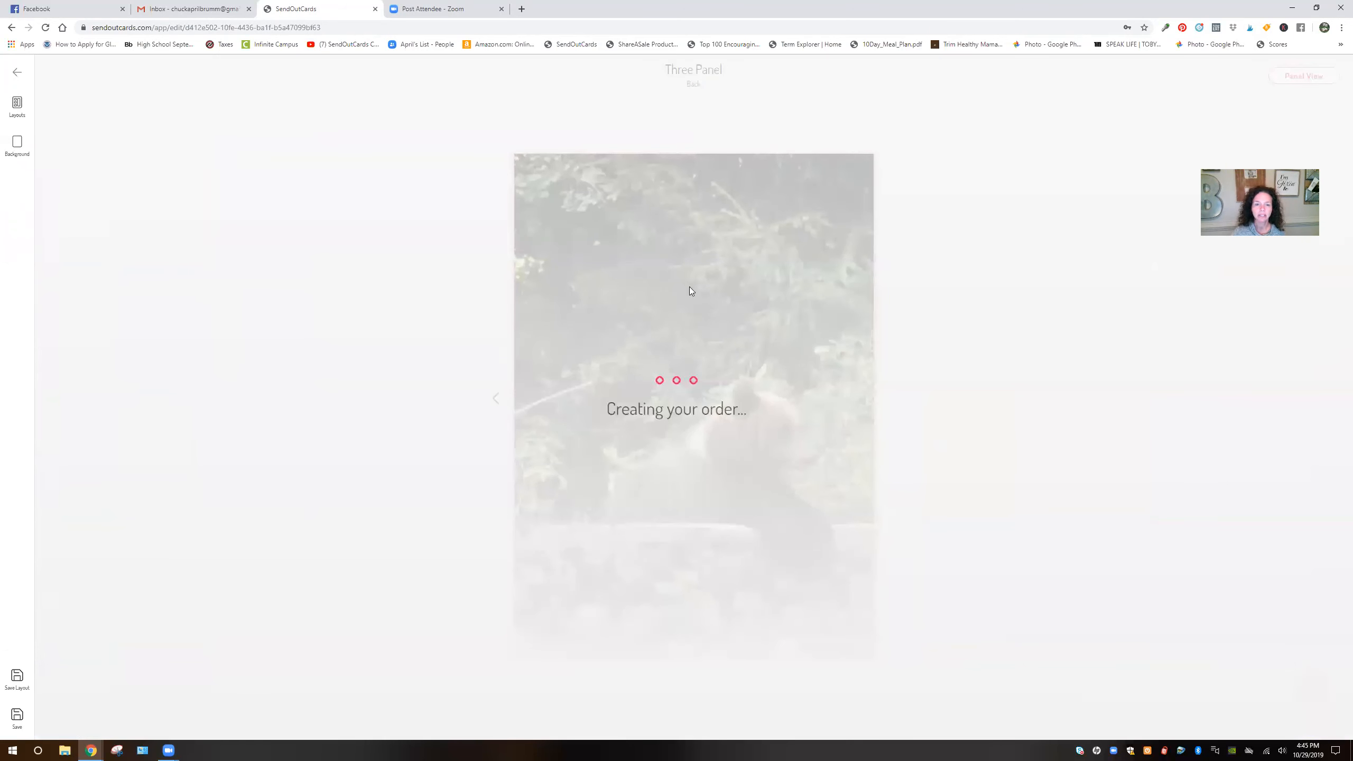
{"action": "mouse_move", "coordinate": [415, 120]}
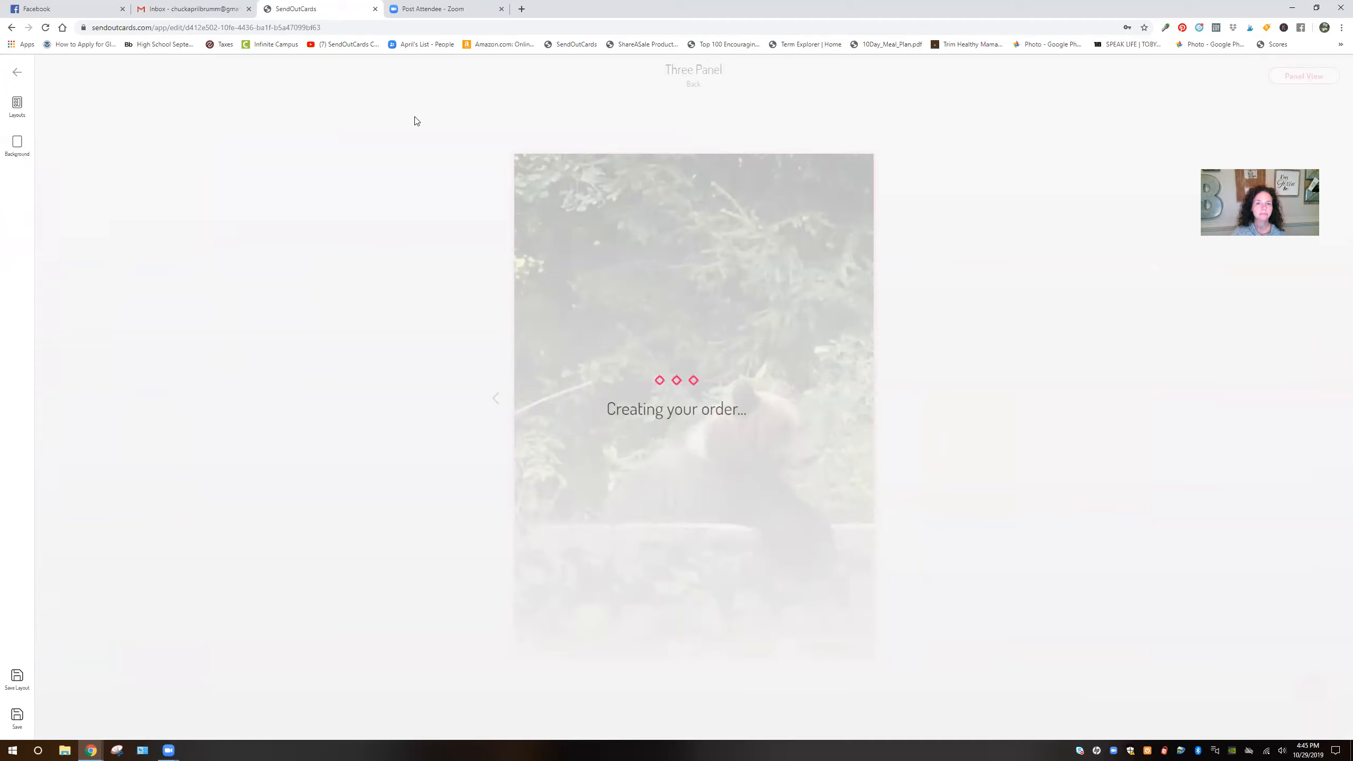
{"action": "mouse_move", "coordinate": [362, 224]}
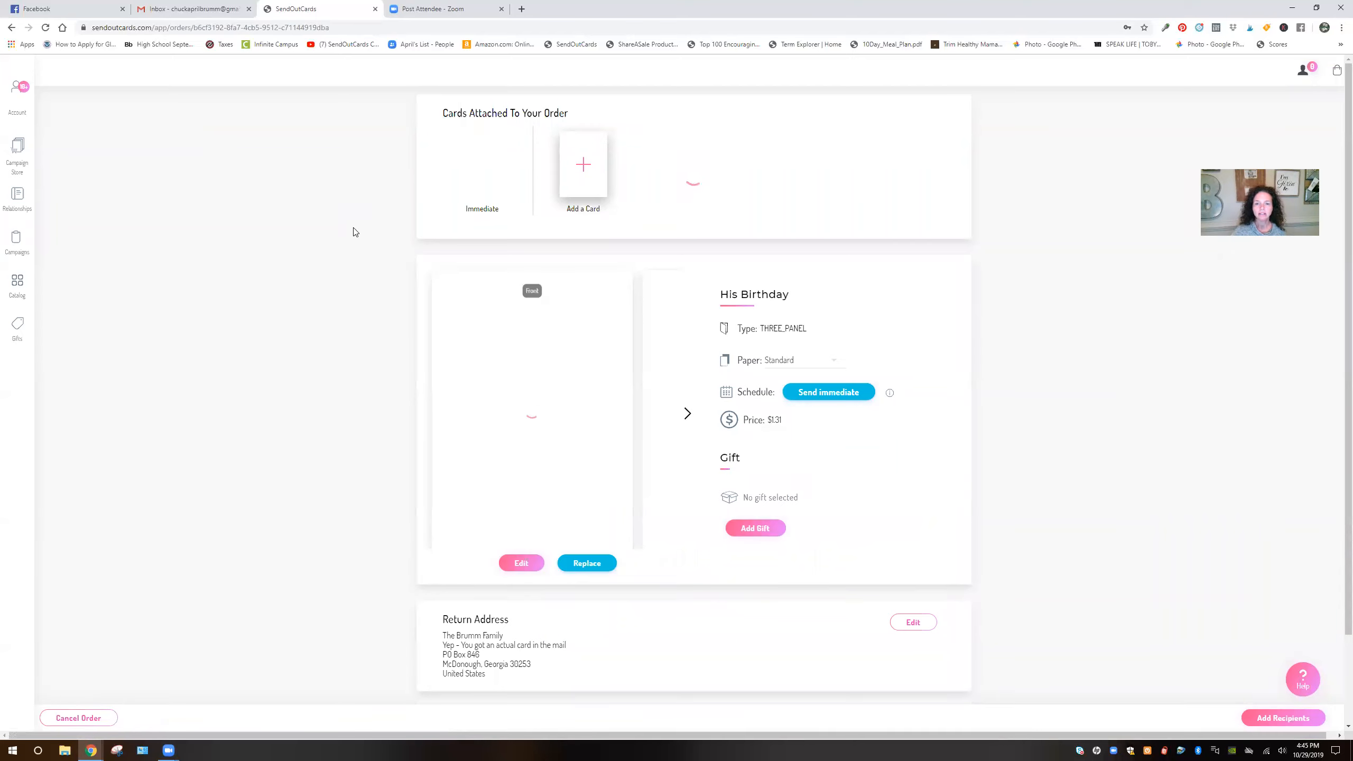
{"action": "scroll", "scroll_direction": "down", "scroll_amount": 3}
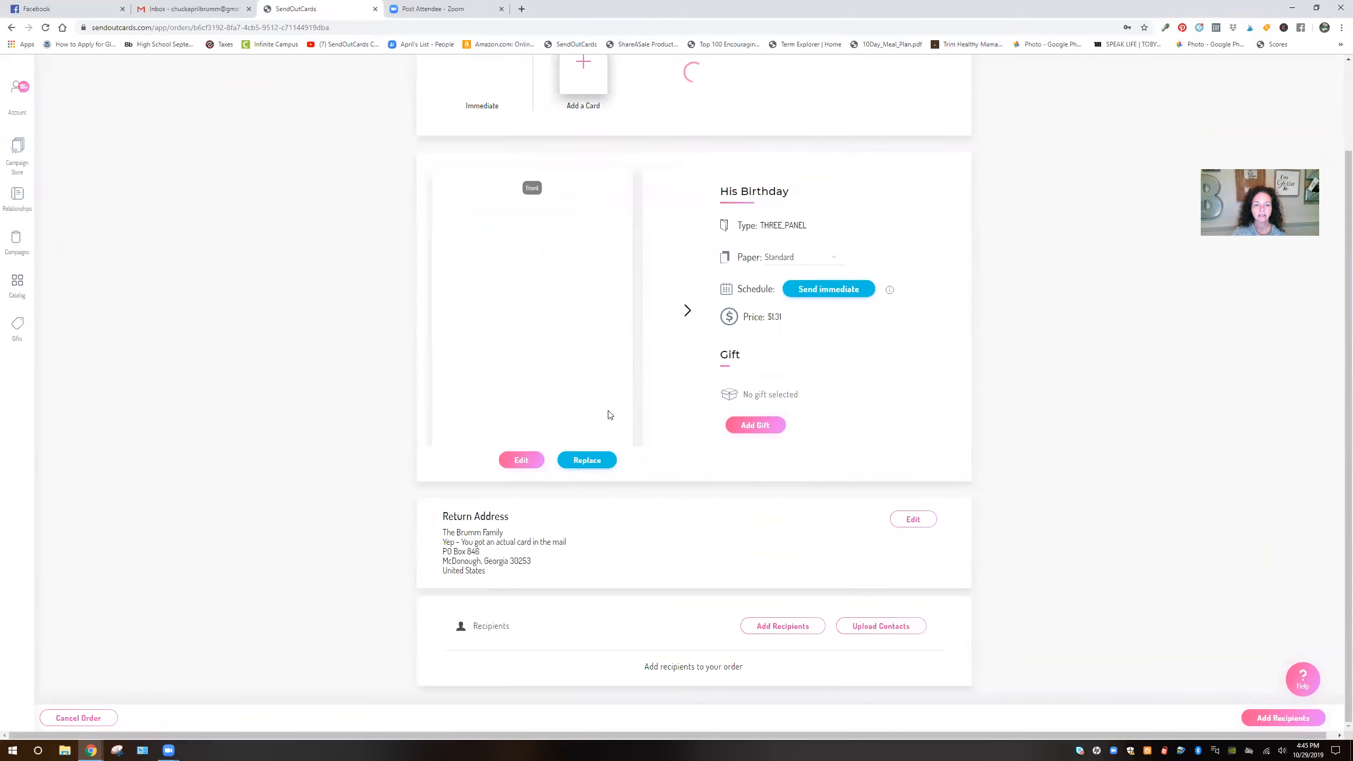
{"action": "left_click", "coordinate": [783, 626]}
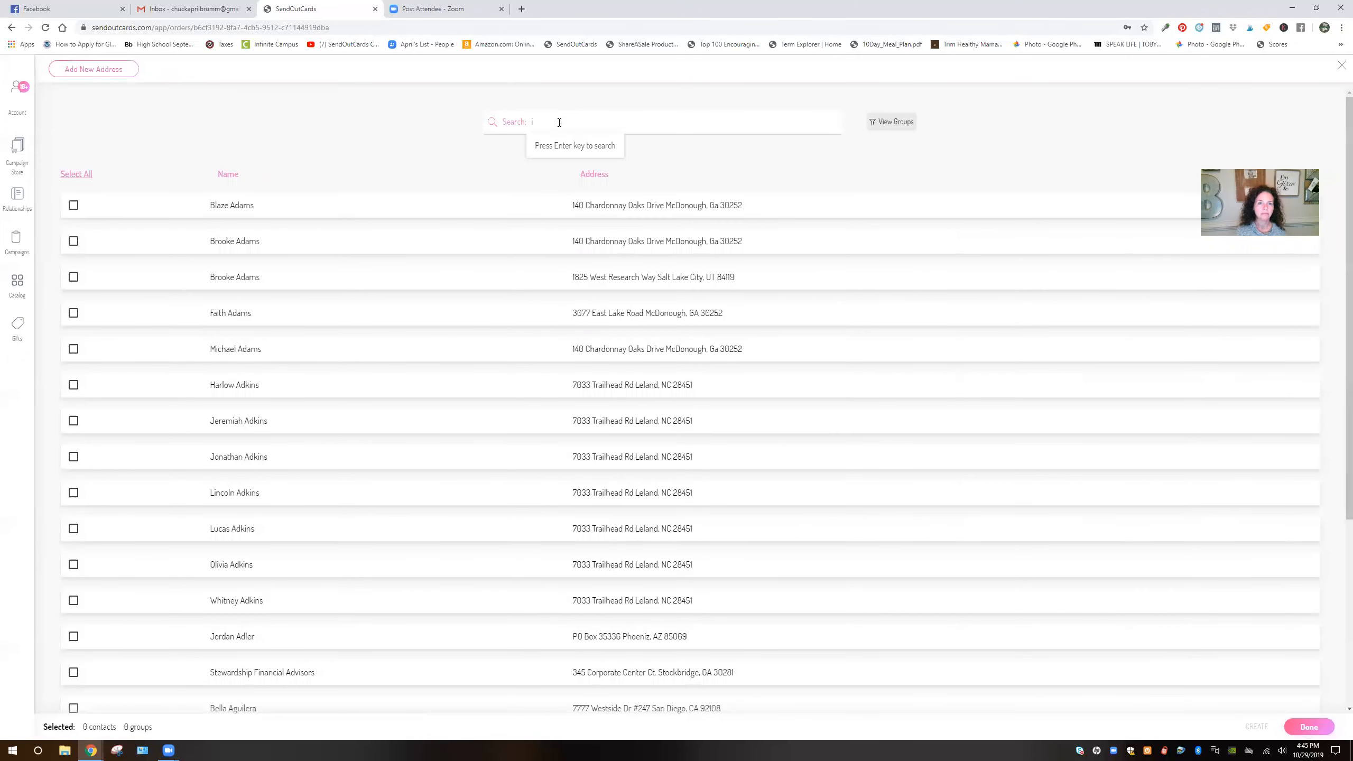
{"action": "type", "text": "oan"}
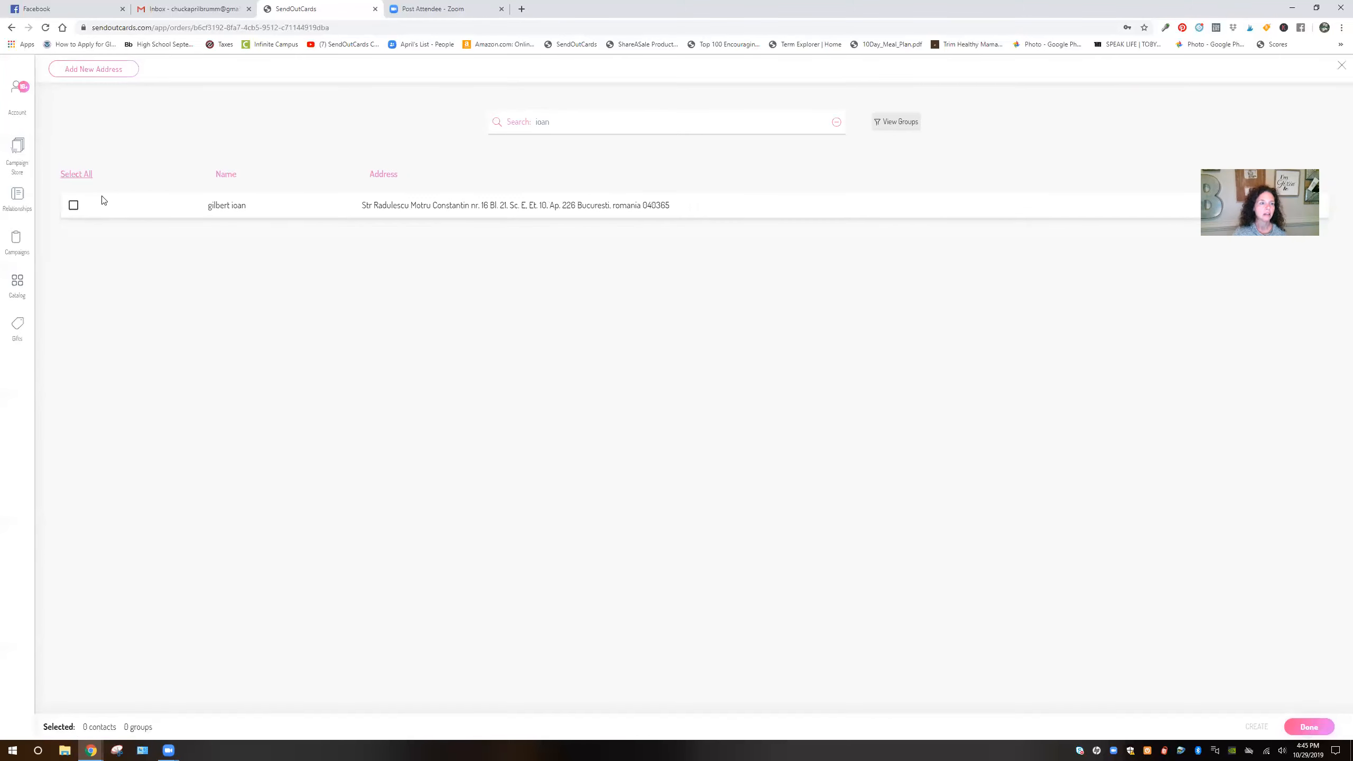
{"action": "left_click", "coordinate": [73, 205]}
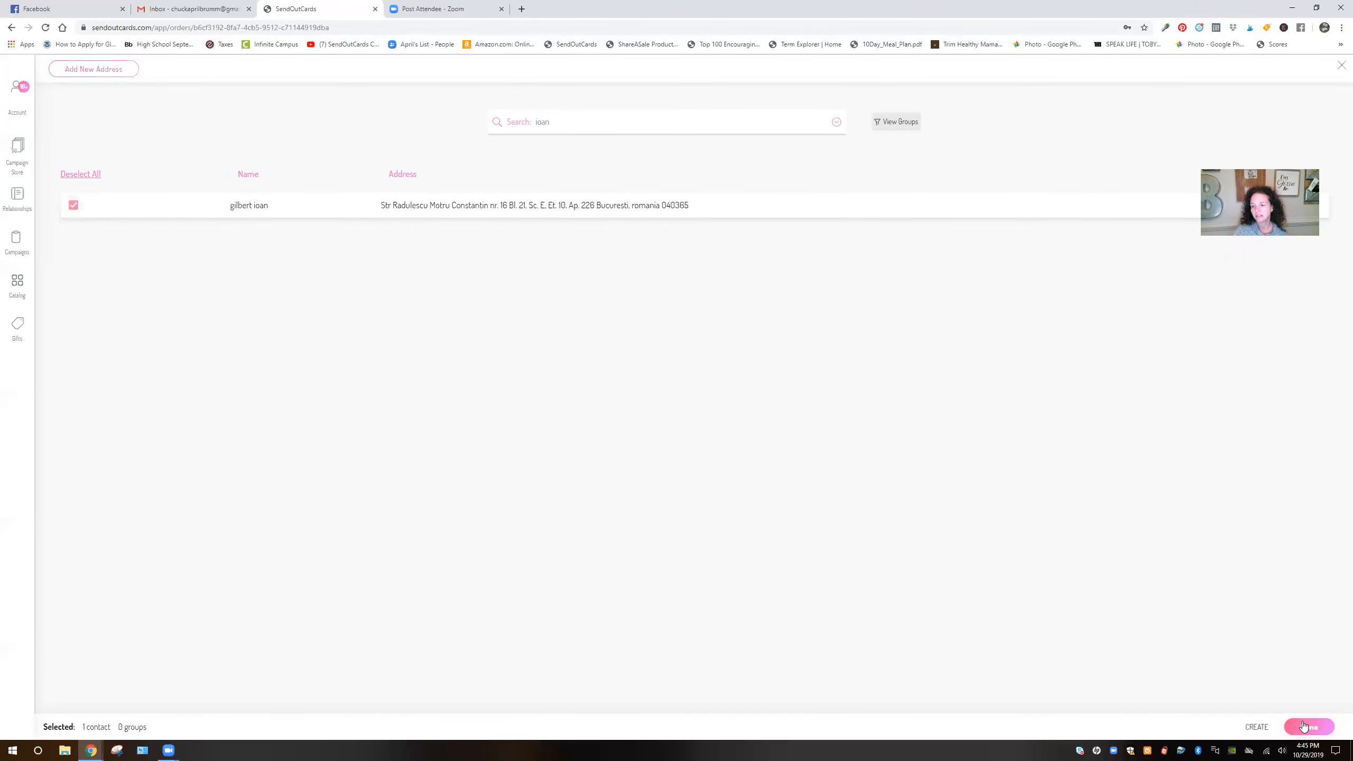
{"action": "left_click", "coordinate": [1309, 727]}
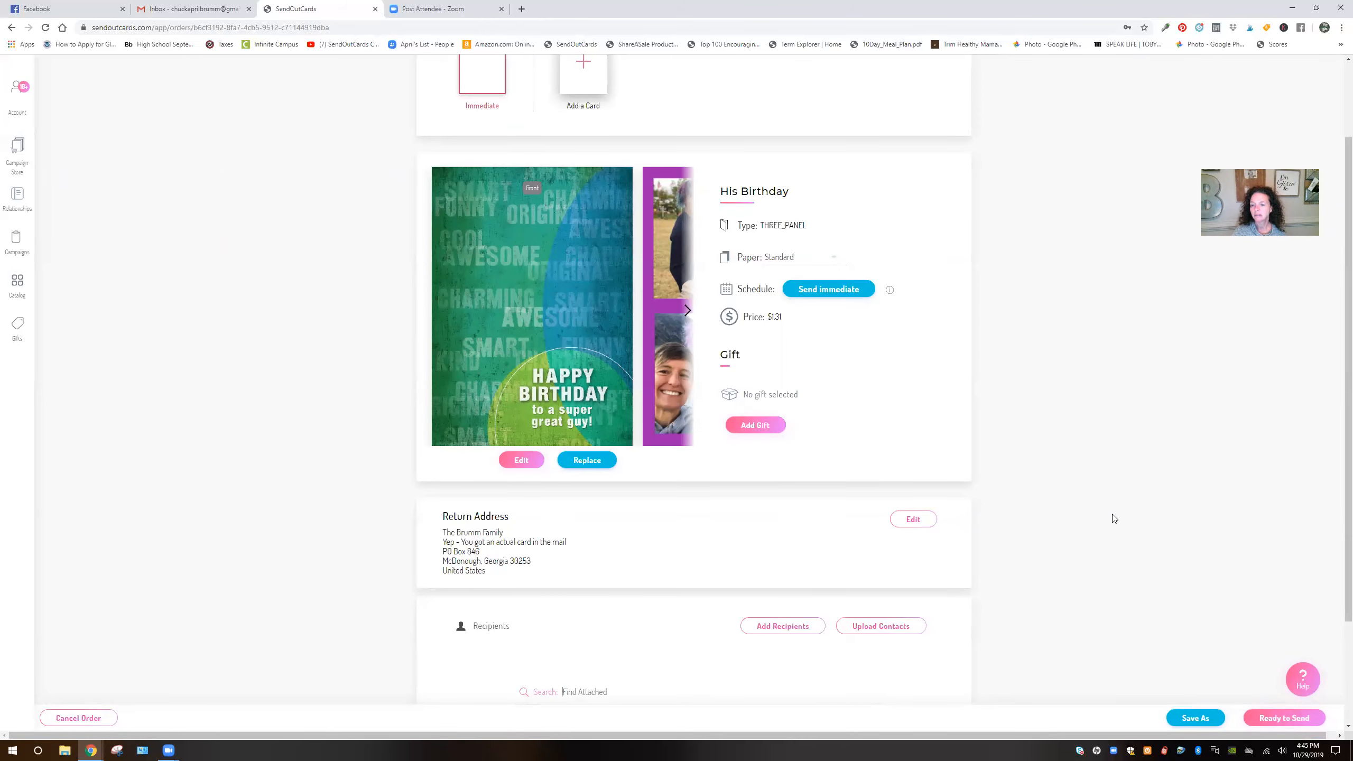
{"action": "left_click", "coordinate": [1283, 717]}
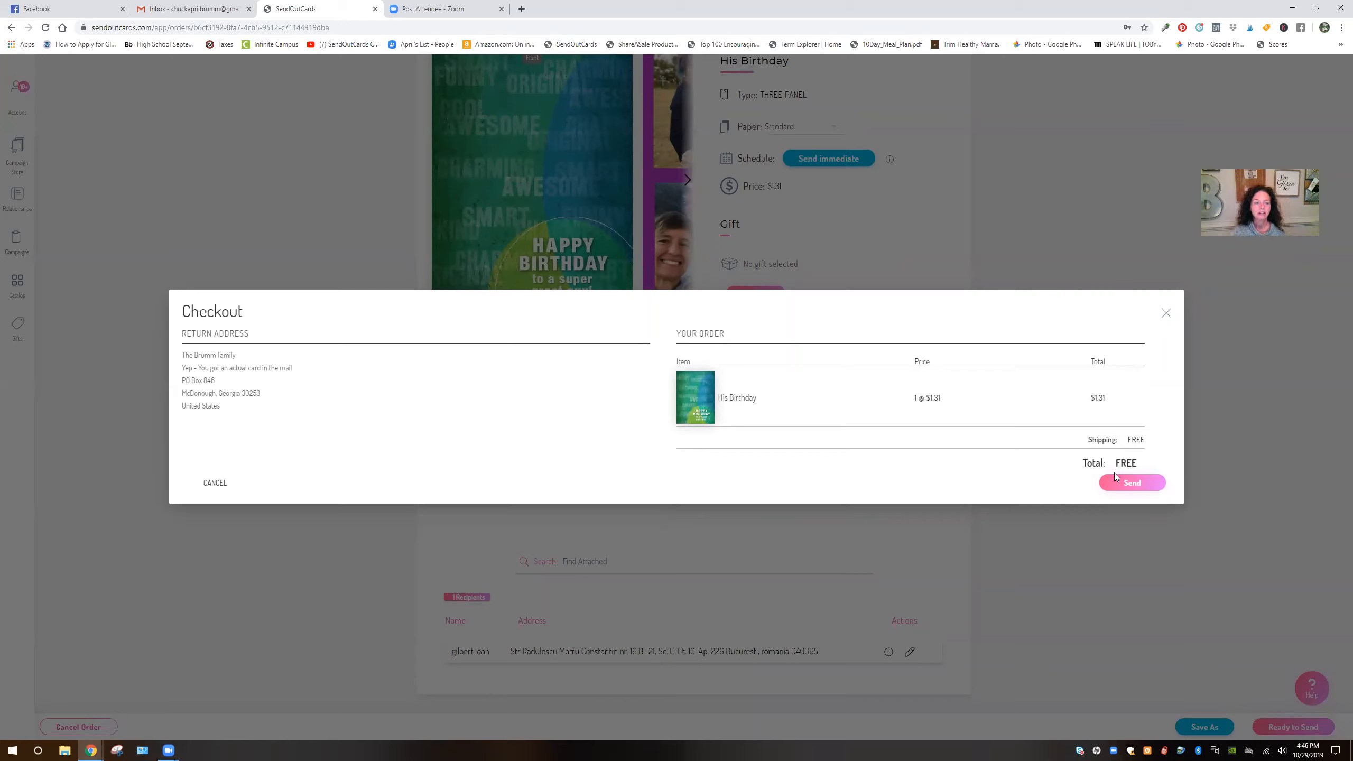
{"action": "mouse_move", "coordinate": [1108, 470]}
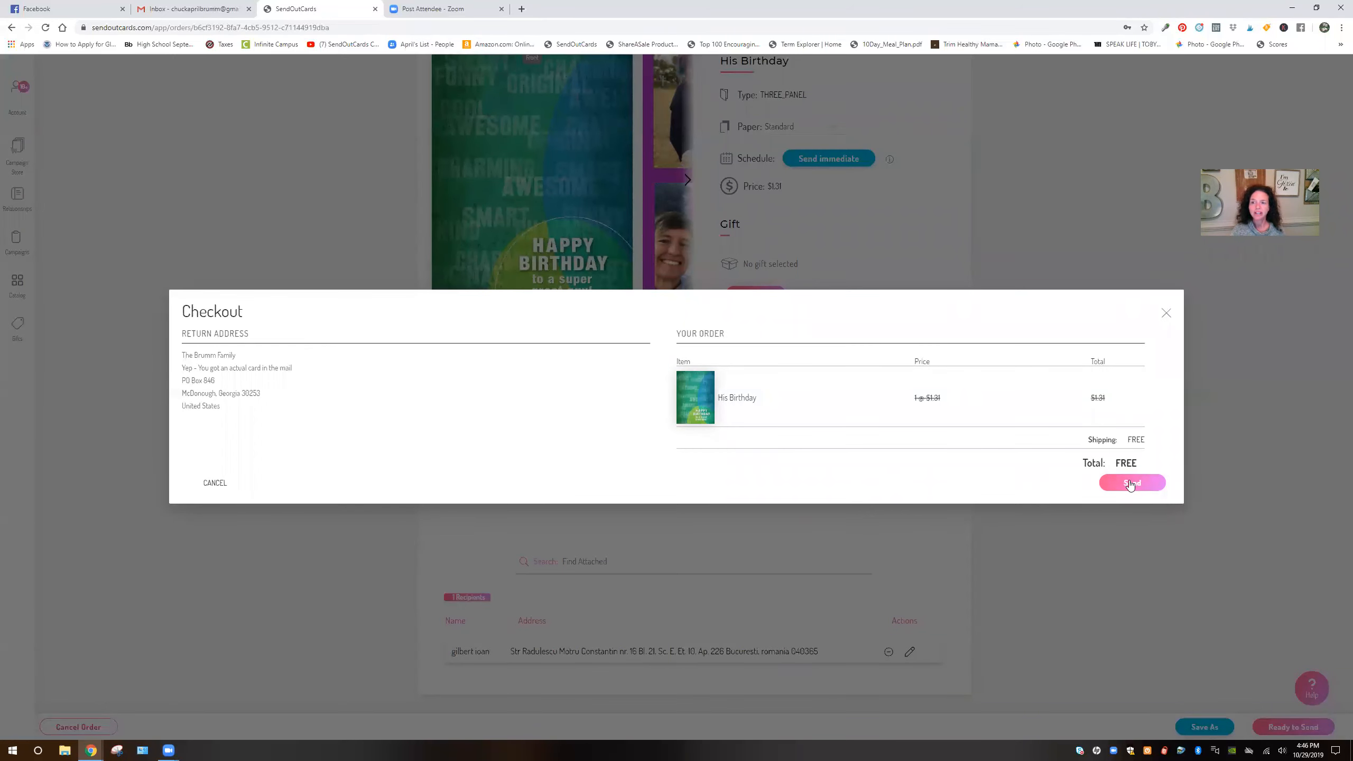
Send the His Birthday card order with free shipping.
{"action": "left_click", "coordinate": [1132, 482]}
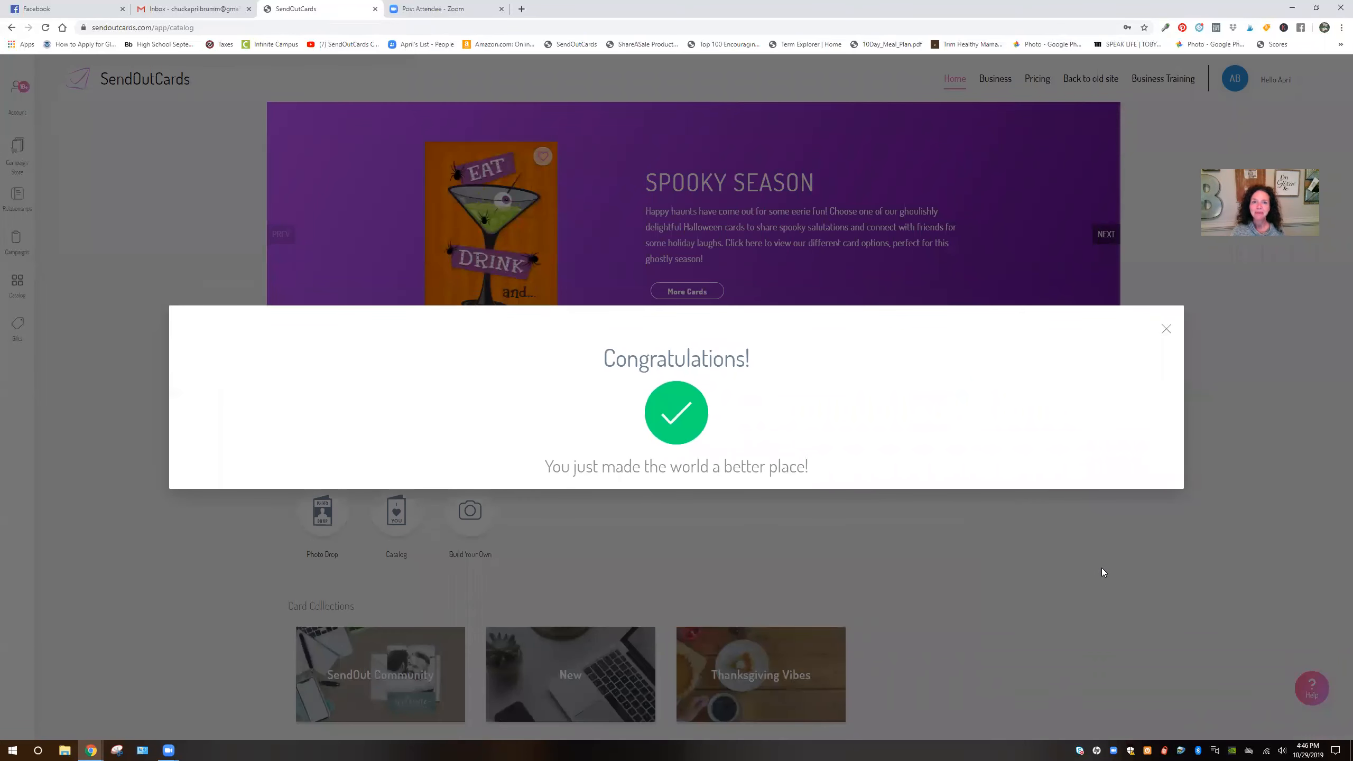
{"action": "mouse_move", "coordinate": [1168, 326]}
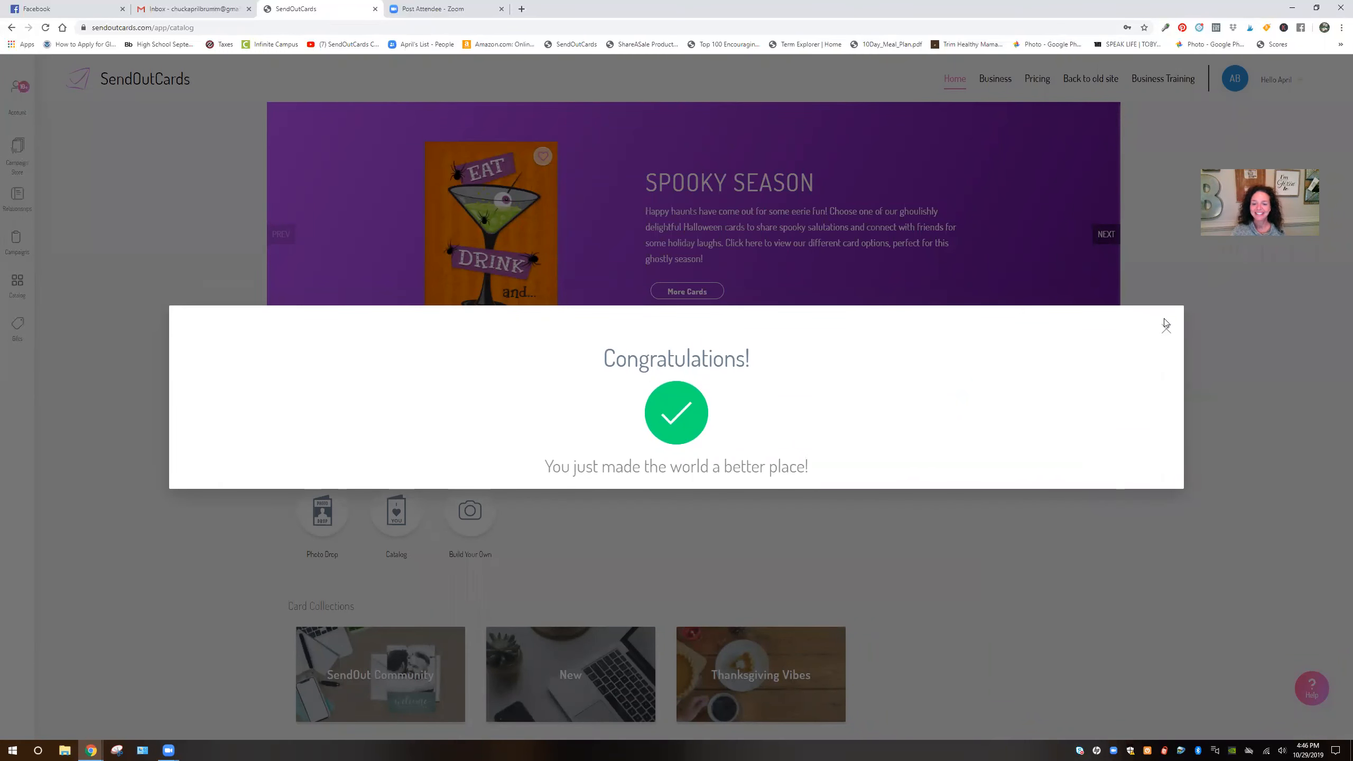